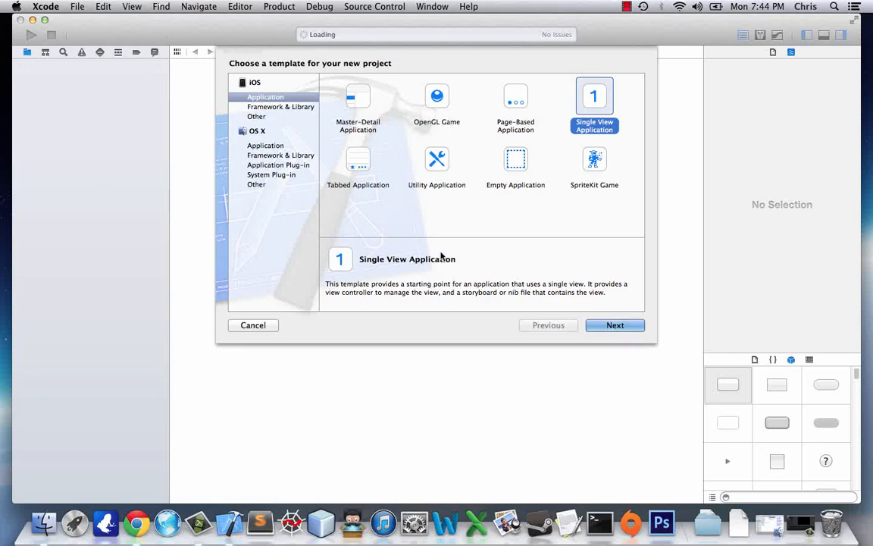
mouse_move(444, 253)
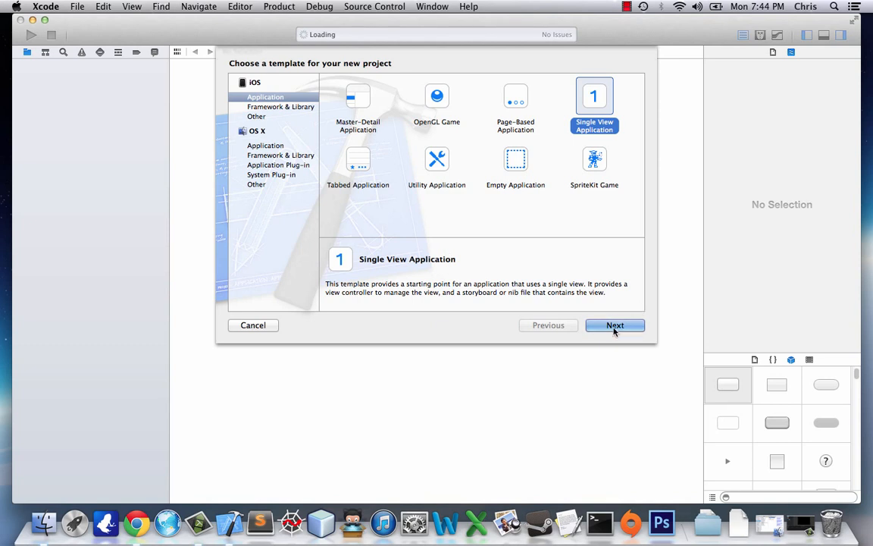
mouse_move(347, 165)
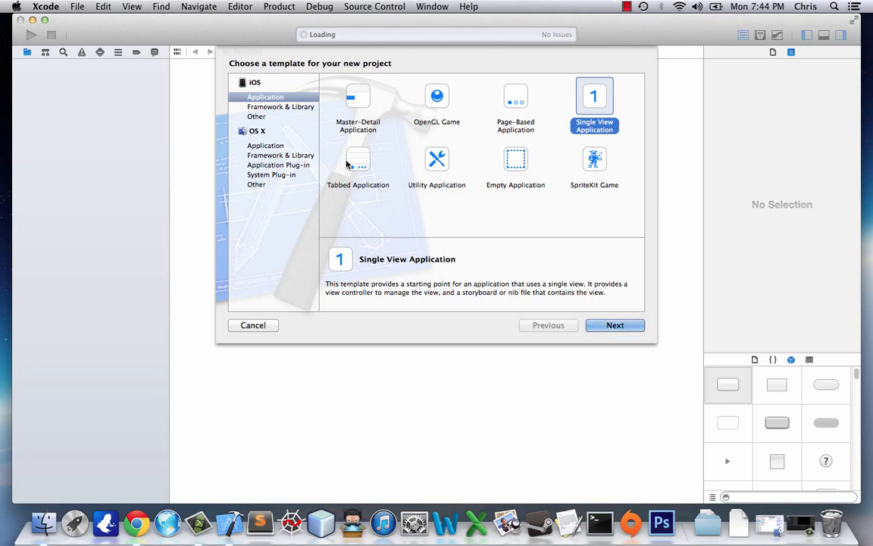
mouse_move(553, 106)
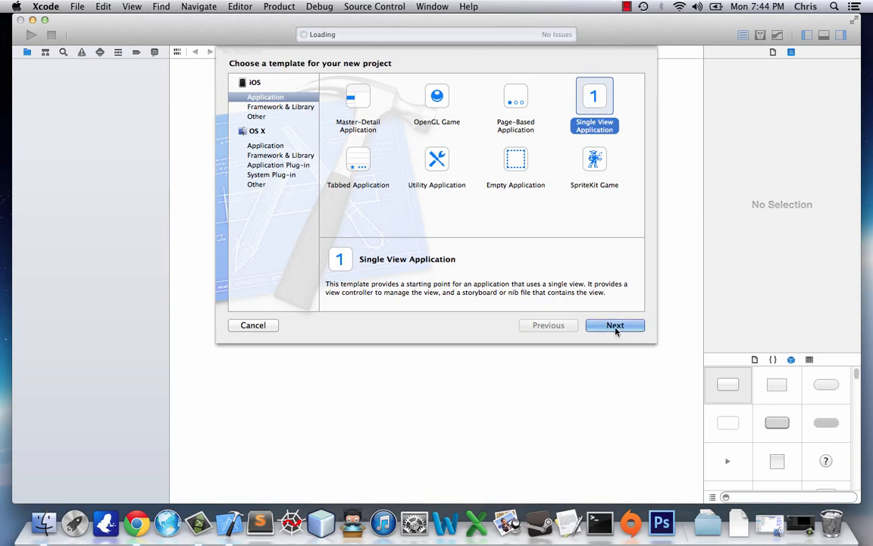
Create a Single View Application named secondTutorial saved in the iOS Tutorials folder
left_click(615, 324)
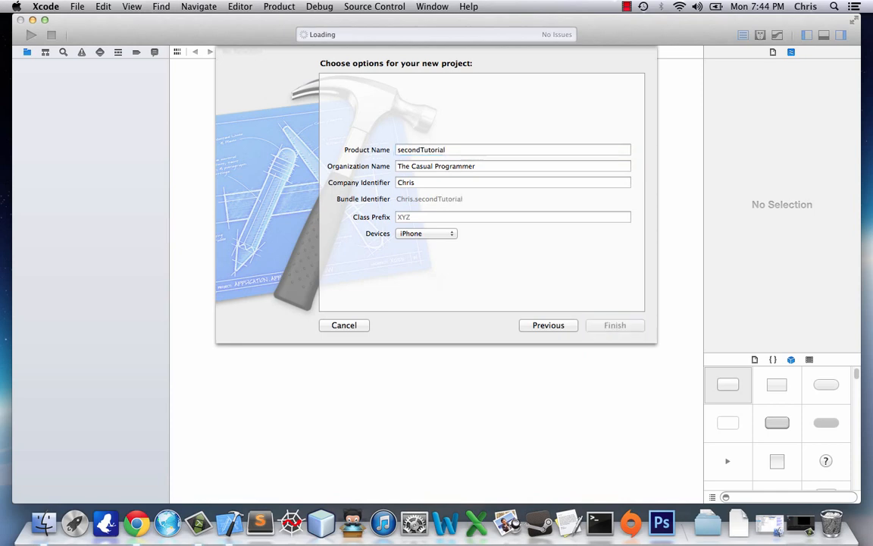
left_click(615, 324)
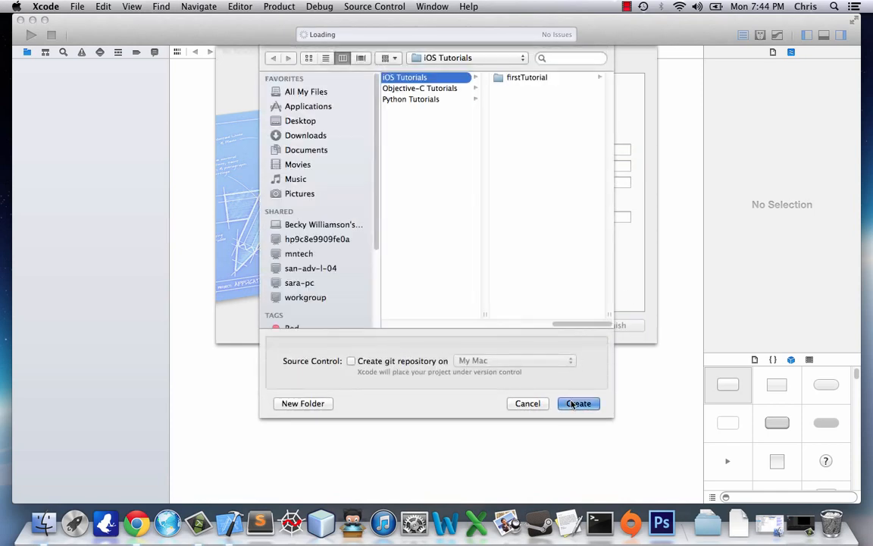
left_click(577, 403)
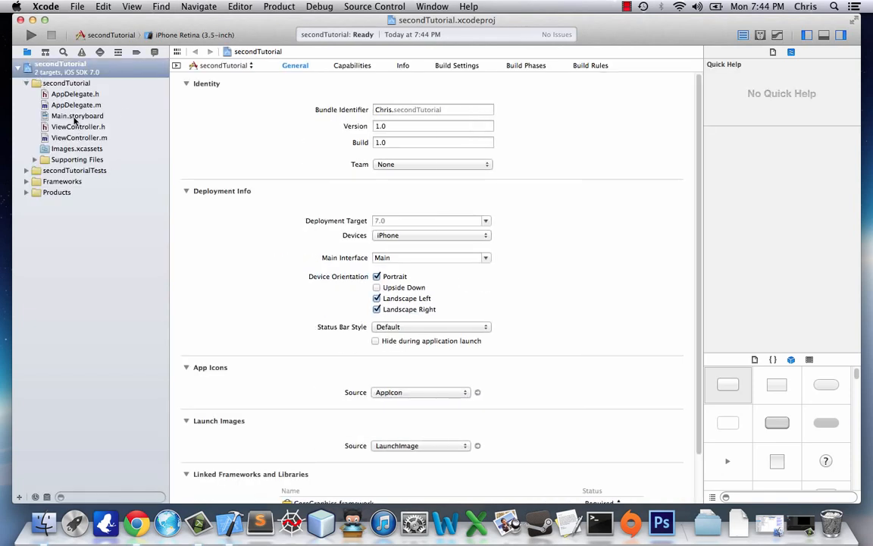
Show Main.storyboard's blank view controller scene from the Project Navigator
left_click(76, 116)
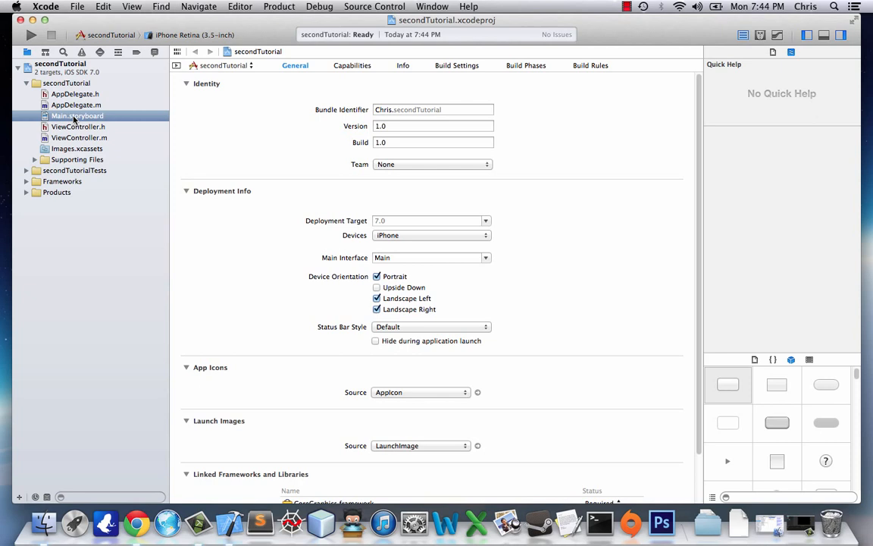
mouse_move(409, 180)
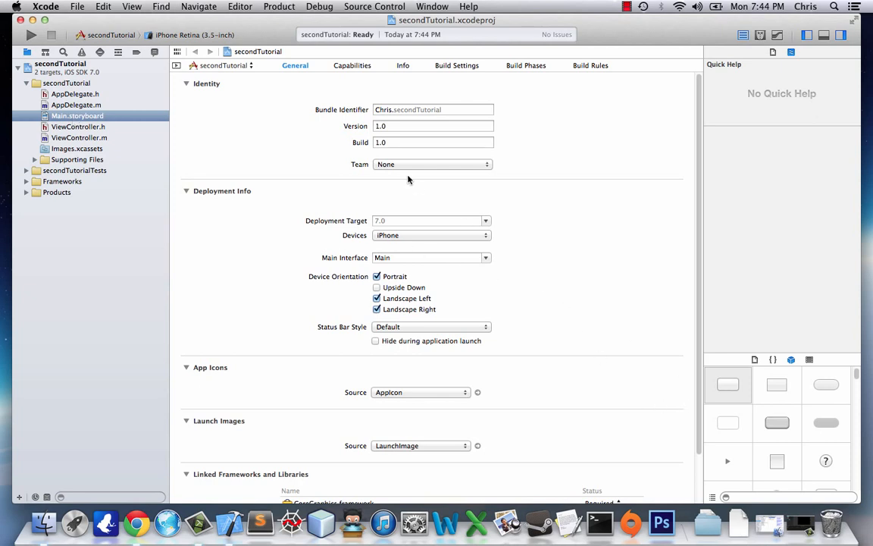
mouse_move(224, 170)
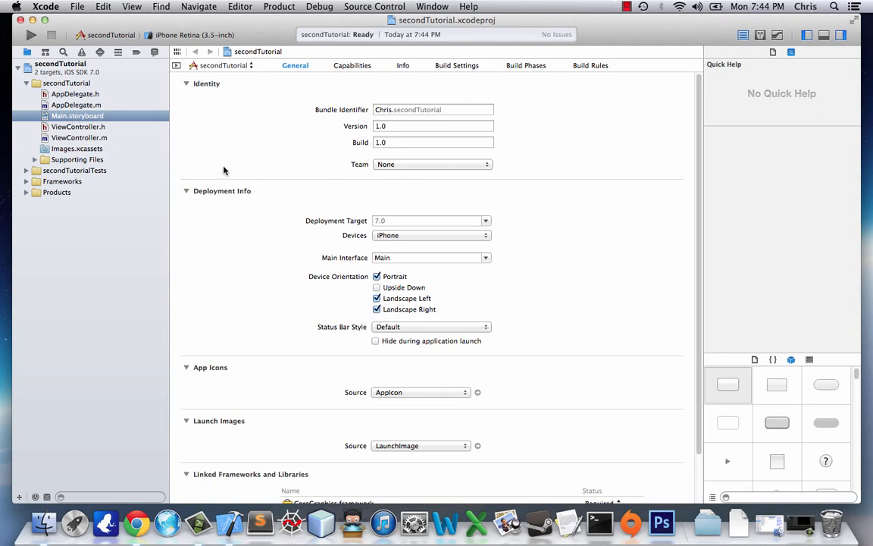
left_click(76, 115)
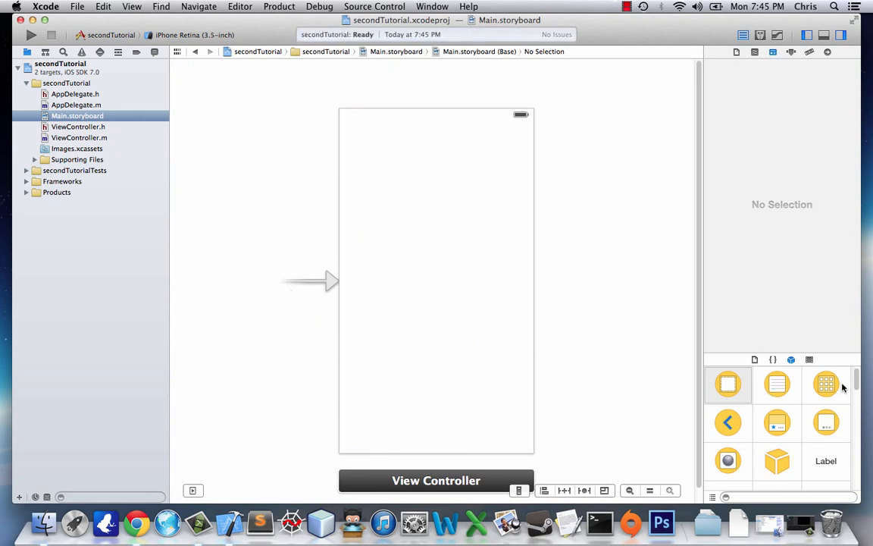
Place a Label from the Object Library near the top of the view, made wider and taller
scroll("down", 3)
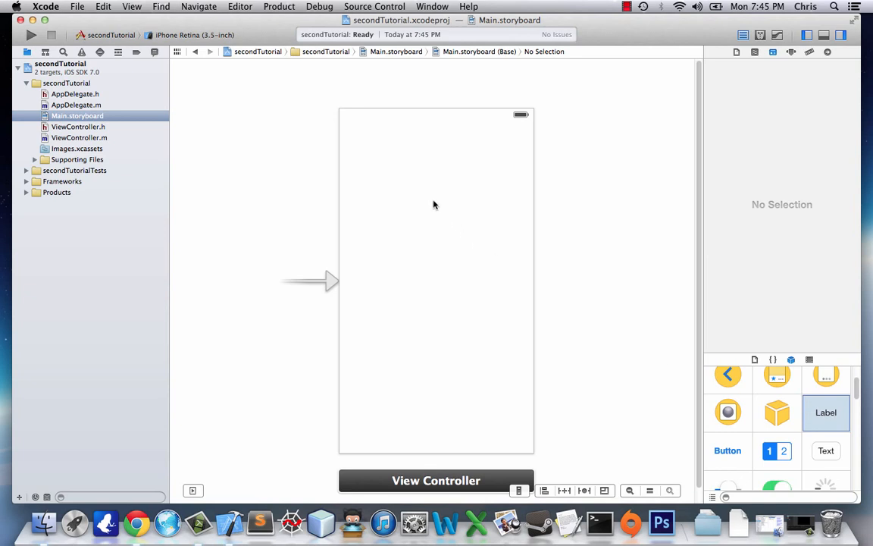
left_click_drag(826, 412, 425, 222)
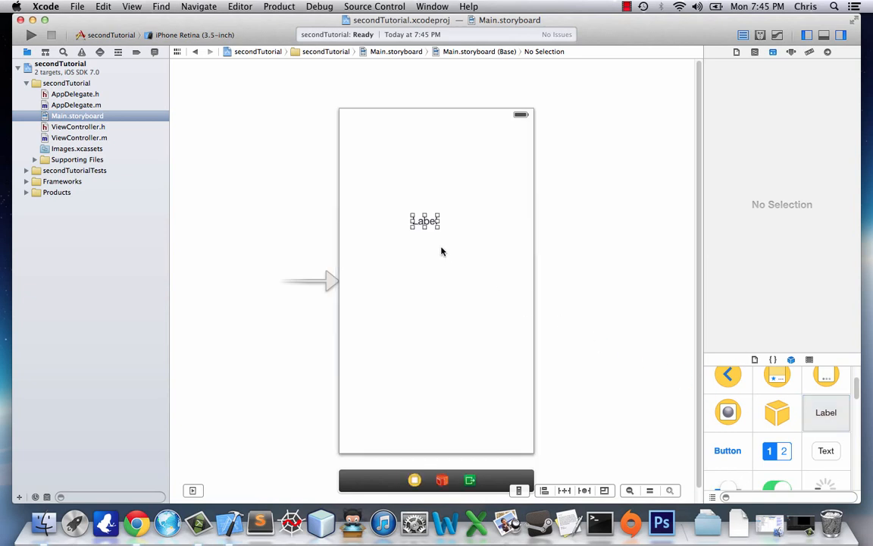
left_click(424, 221)
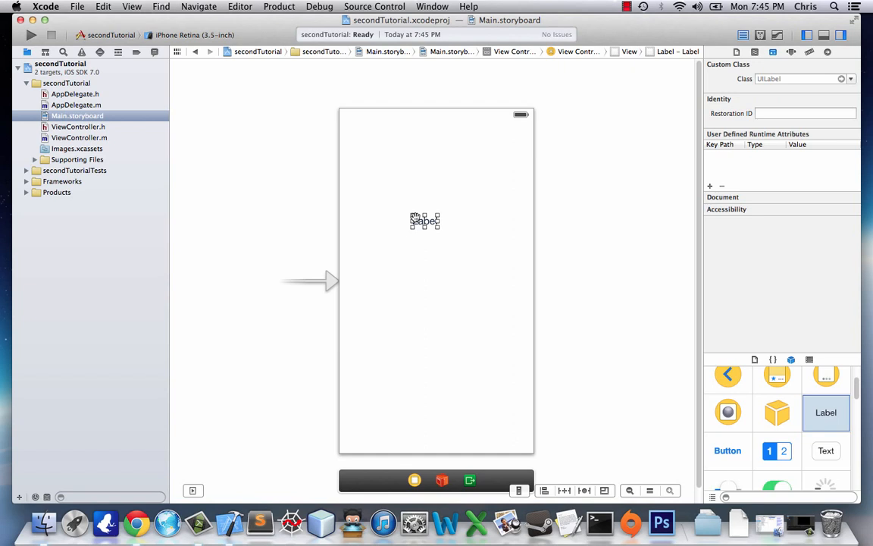
left_click_drag(424, 222, 376, 136)
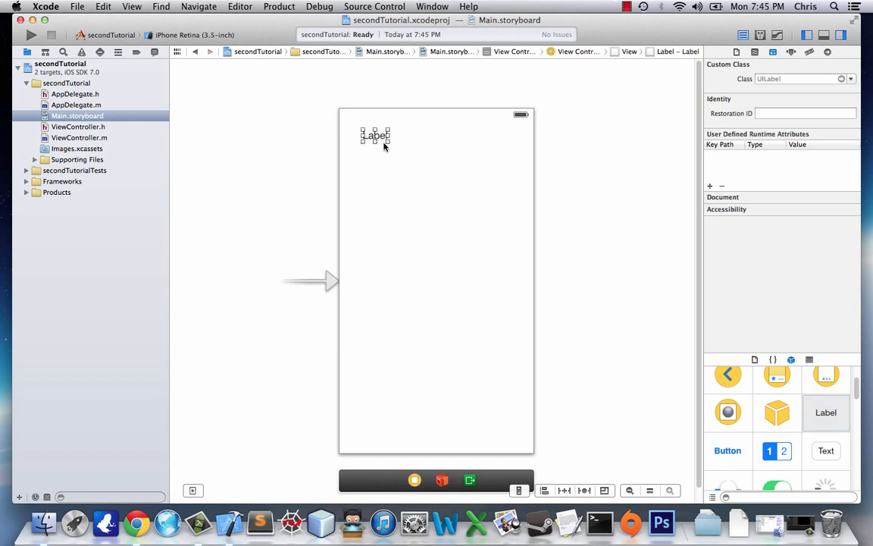
left_click_drag(391, 144, 507, 228)
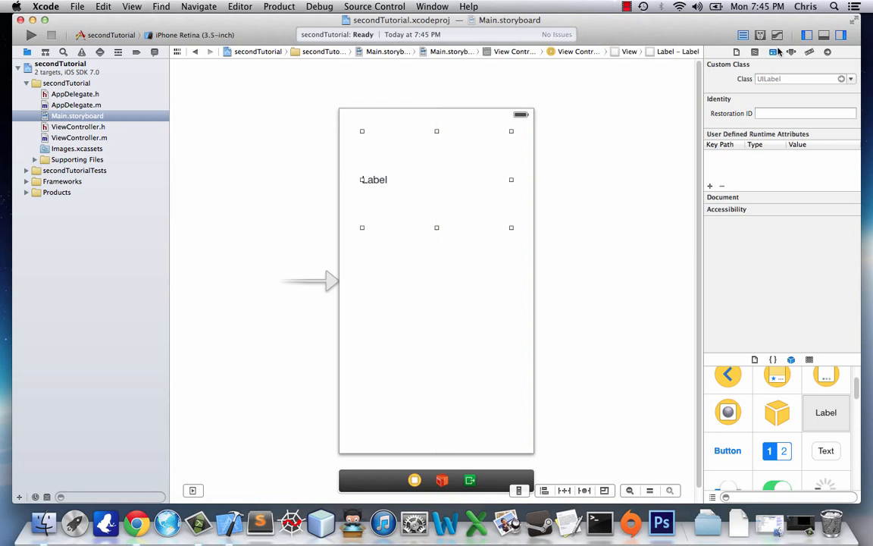
Give the label centred text, font size 20 and 4 lines in the Attributes Inspector
left_click(791, 52)
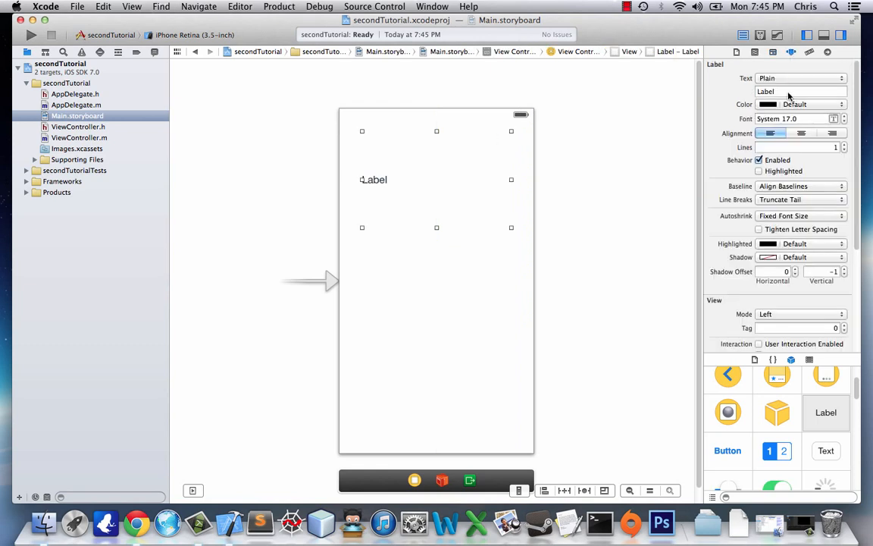
left_click(800, 133)
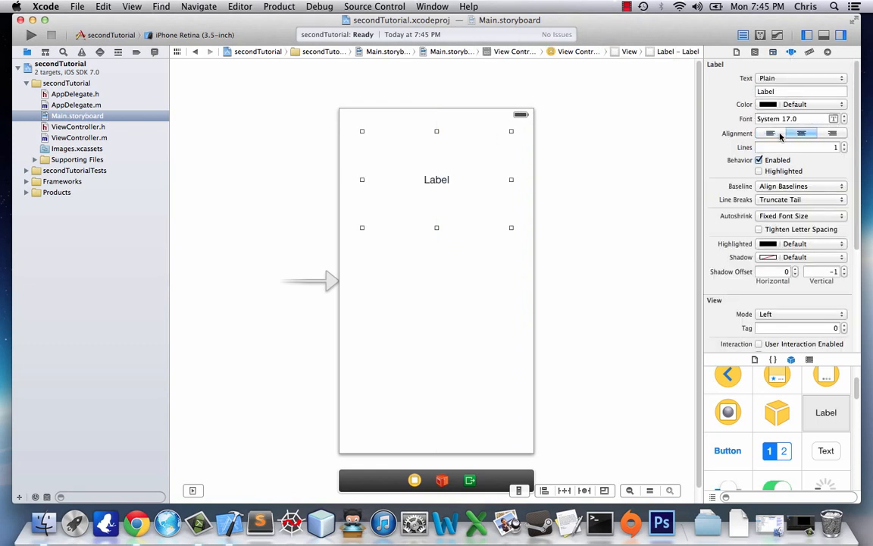
left_click(843, 115)
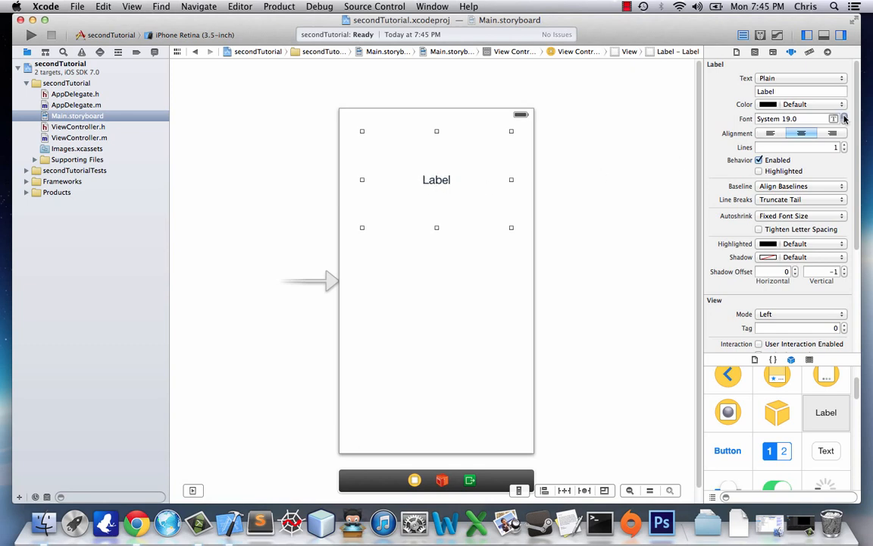
left_click(842, 115)
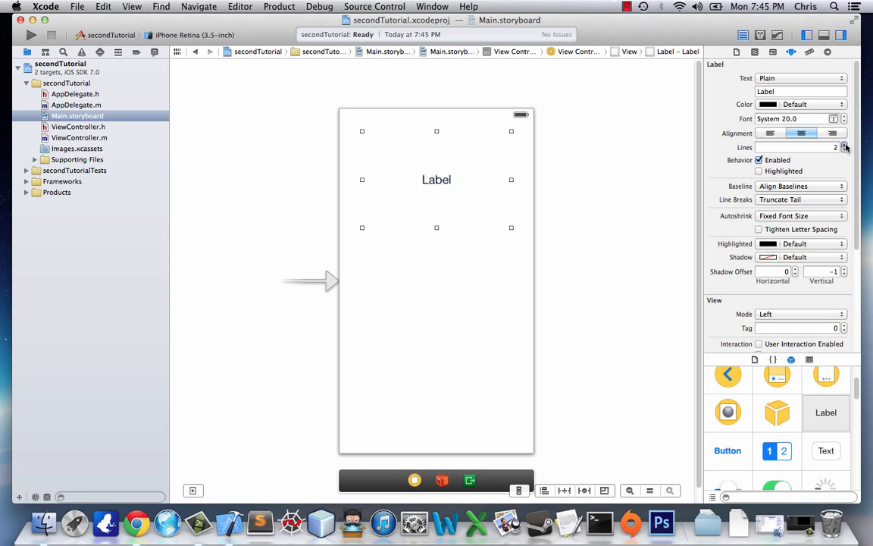
left_click(843, 144)
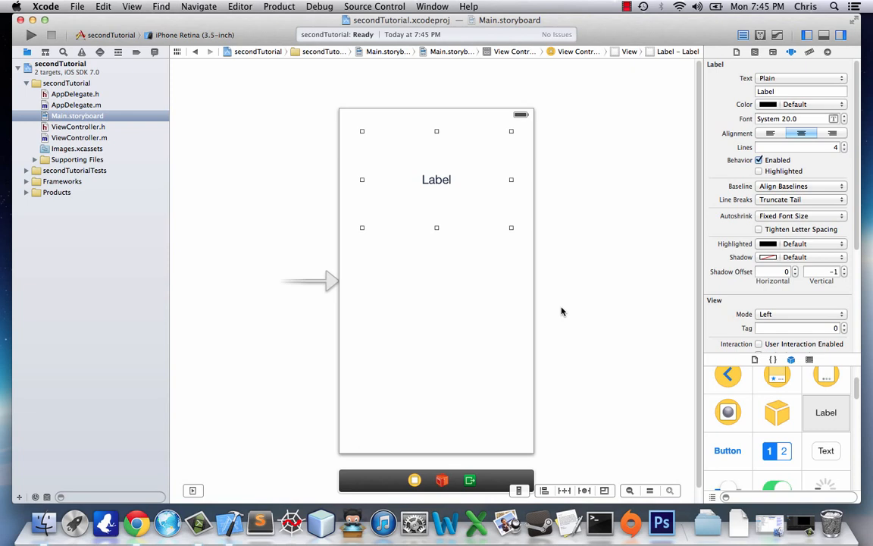
mouse_move(746, 427)
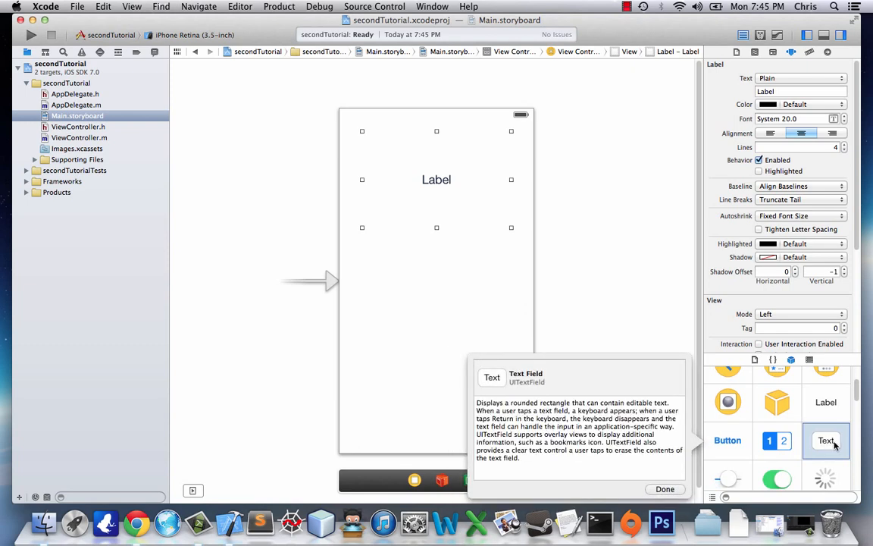
Add a Text Field below the label with the text Enter A Number
left_click_drag(825, 440, 437, 260)
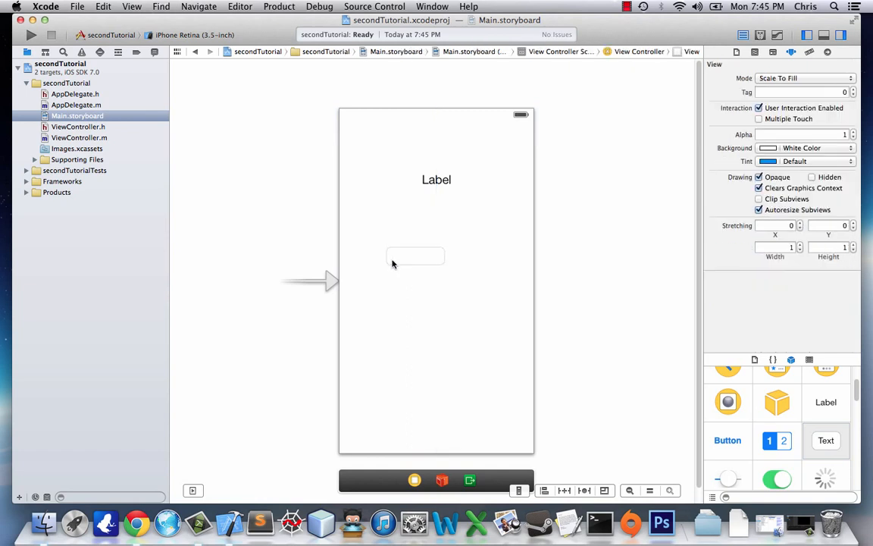
left_click(416, 257)
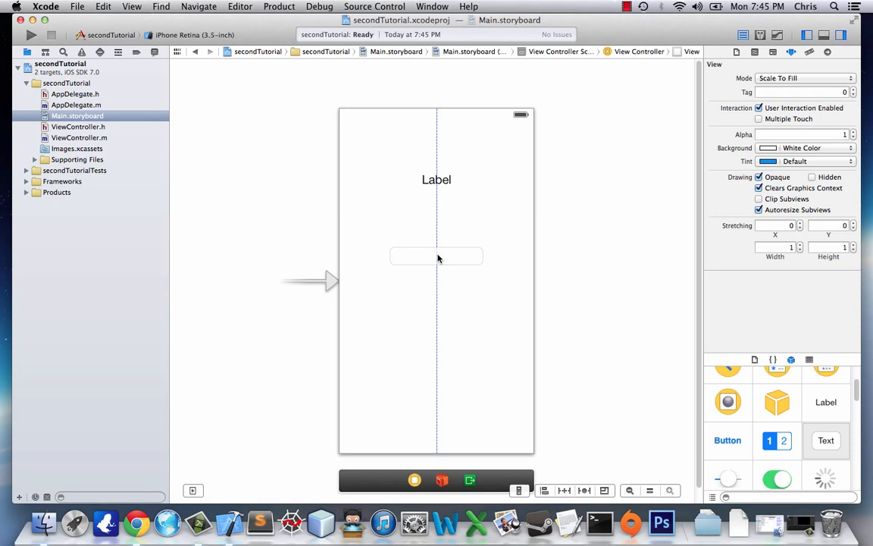
left_click(436, 255)
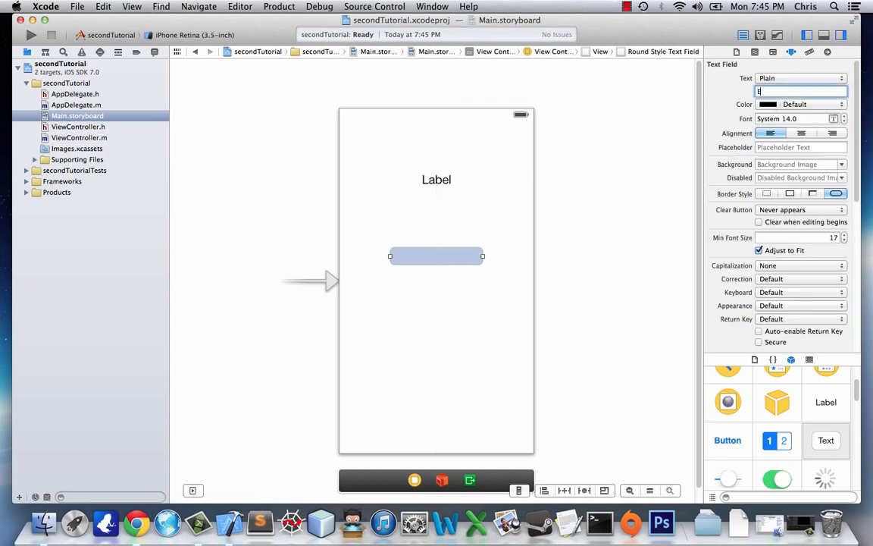
type("Enter A Number")
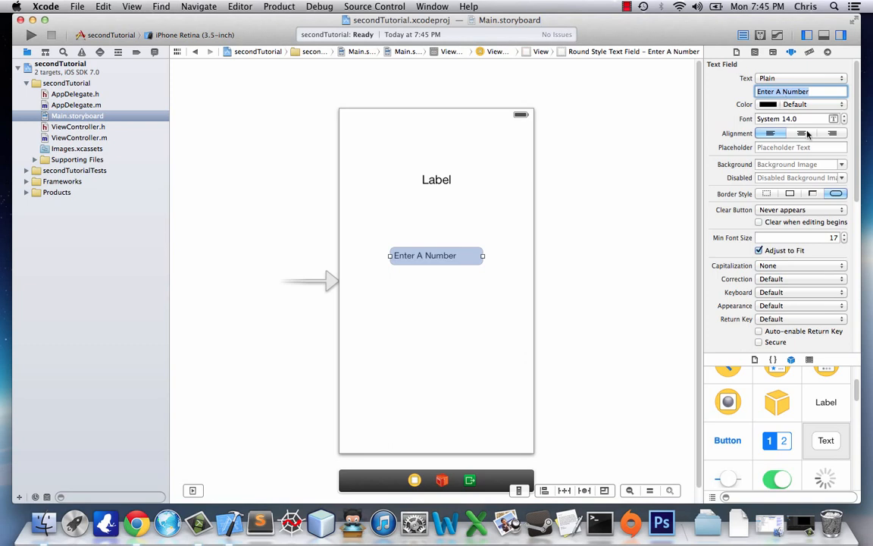
Set the text field to clear when editing begins
left_click(769, 133)
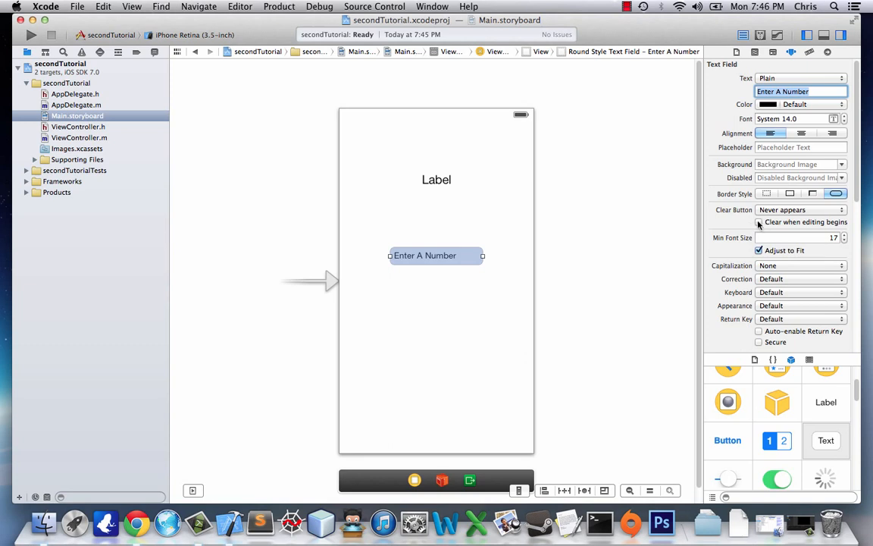
left_click(758, 222)
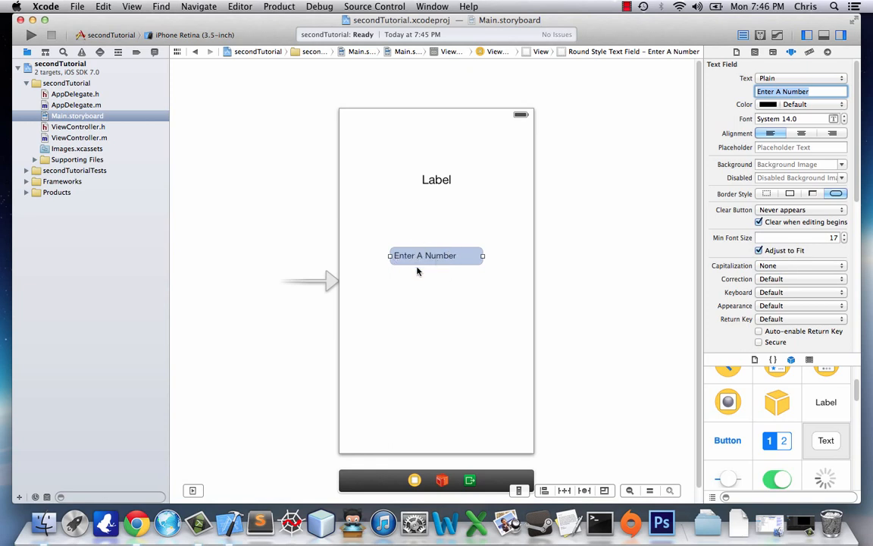
Set the label's View background colour to grey in the Attributes Inspector
left_click(436, 179)
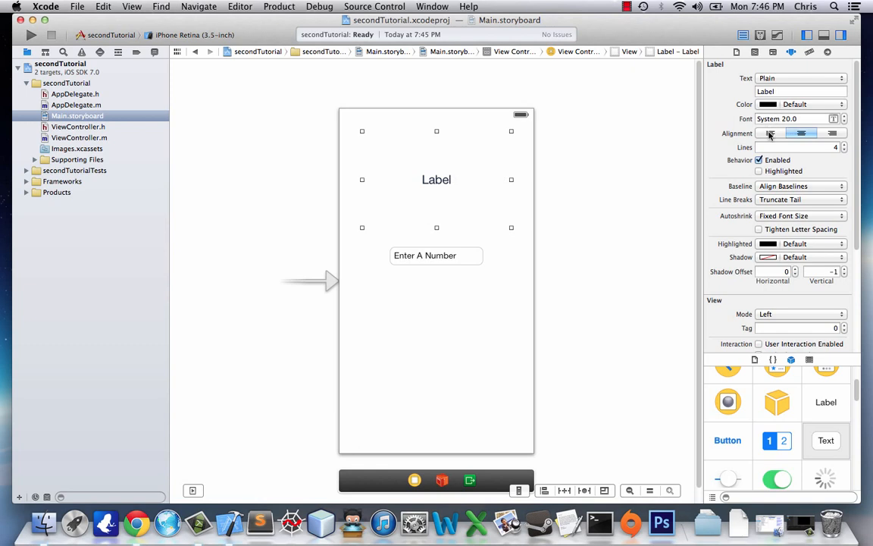
left_click(800, 133)
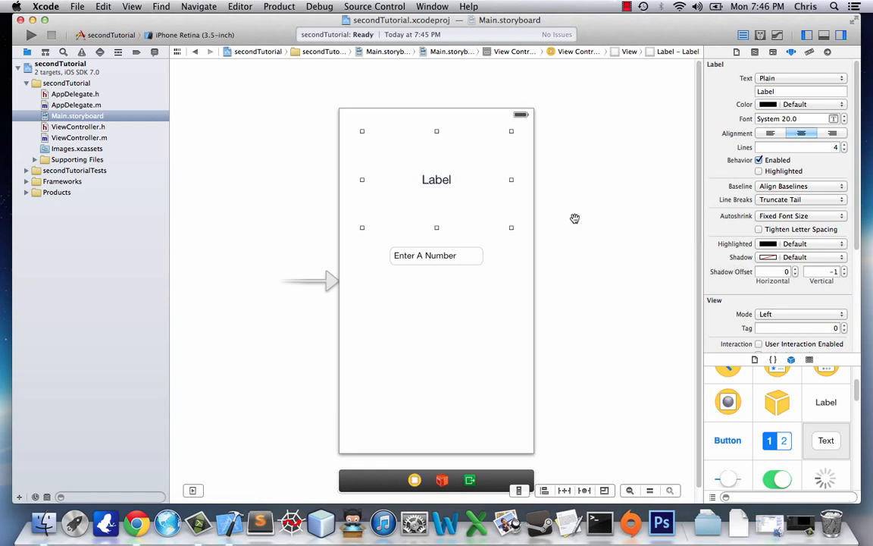
scroll("down", 3)
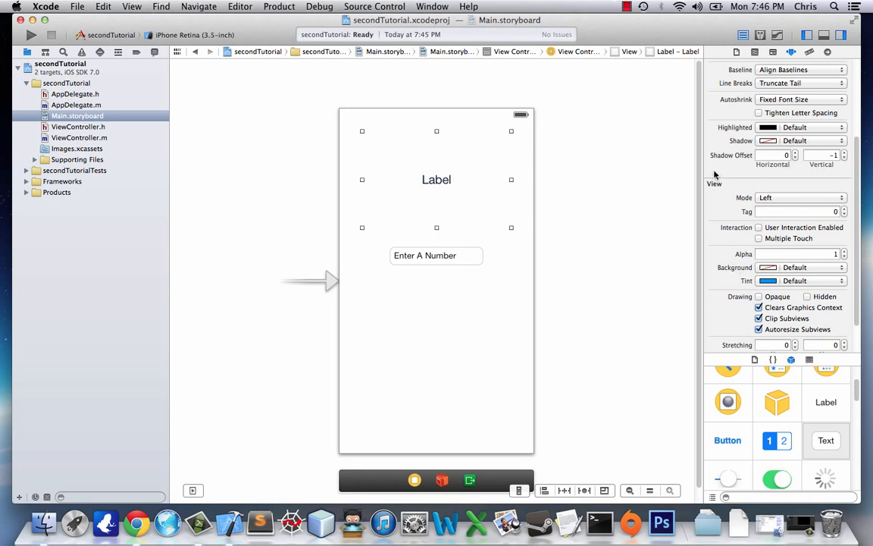
left_click(801, 267)
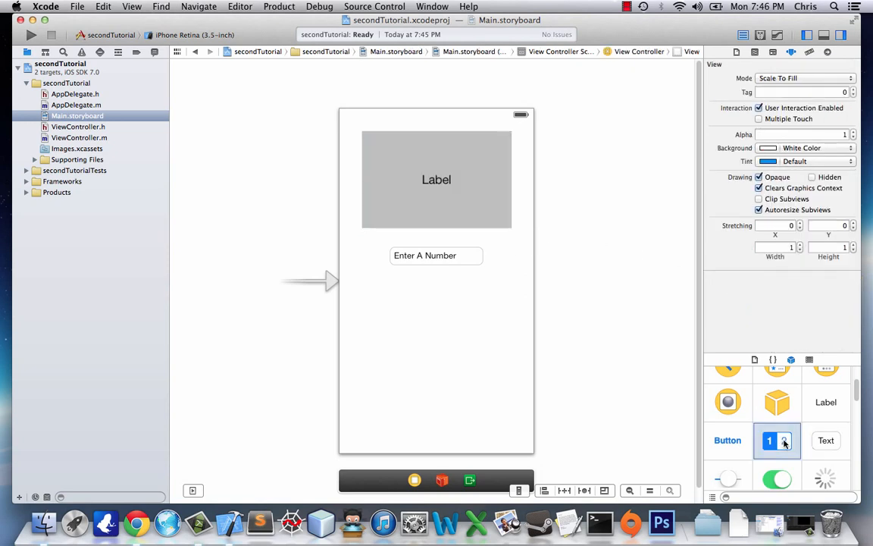
Add a Segmented Control below the number field with segments titled 0 and 1
left_click_drag(776, 440, 455, 295)
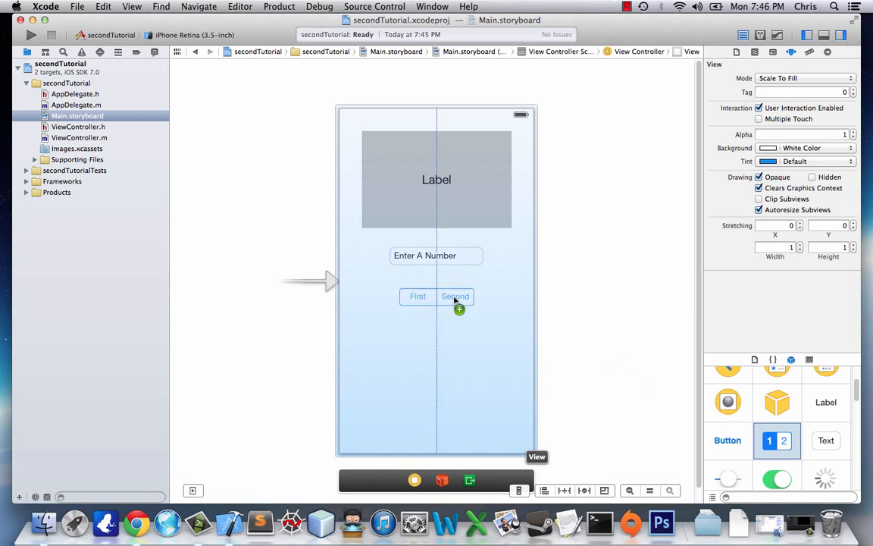
left_click(417, 295)
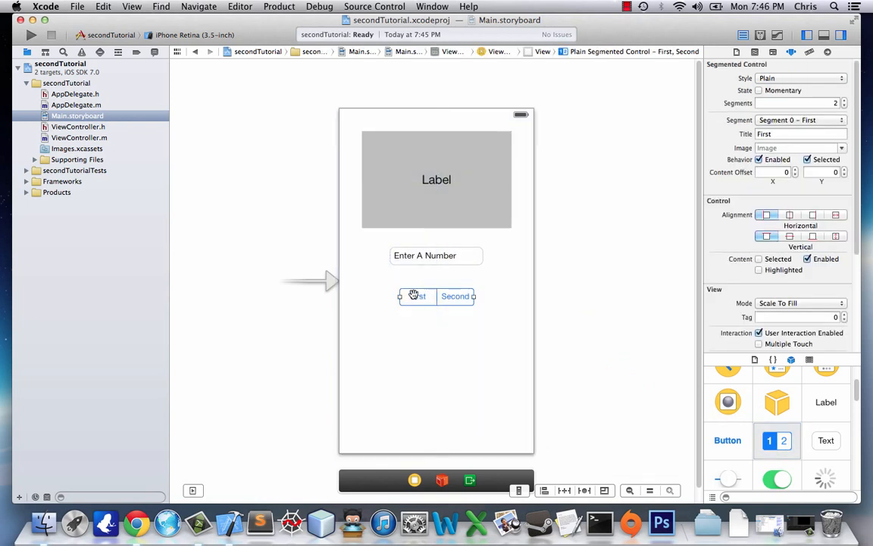
mouse_move(478, 256)
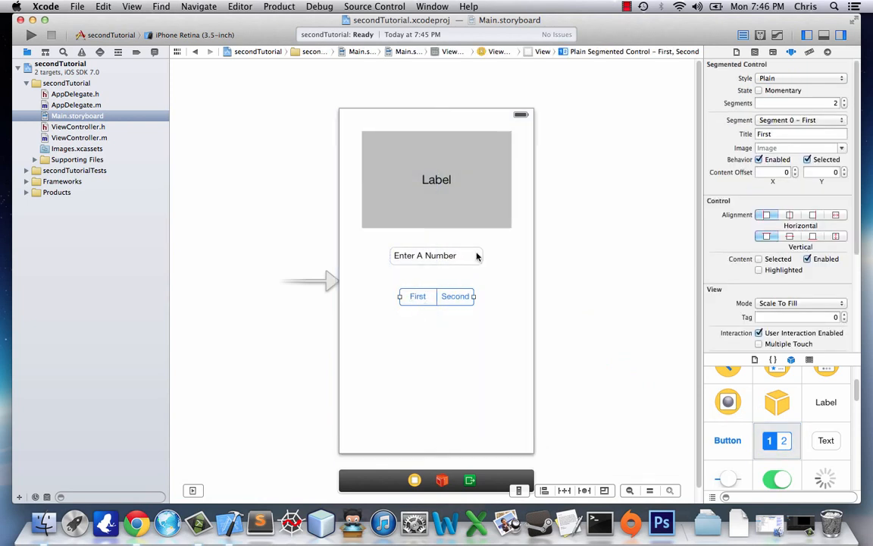
mouse_move(740, 127)
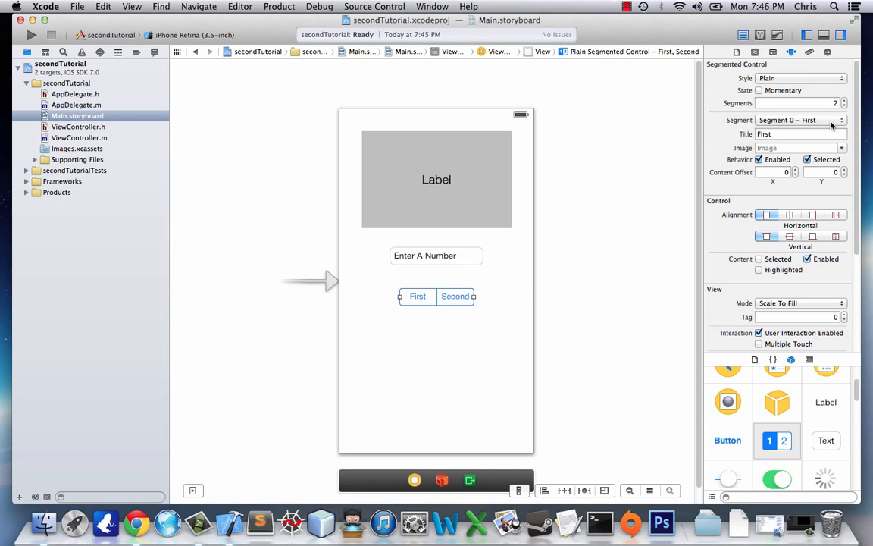
left_click(800, 133)
type("0")
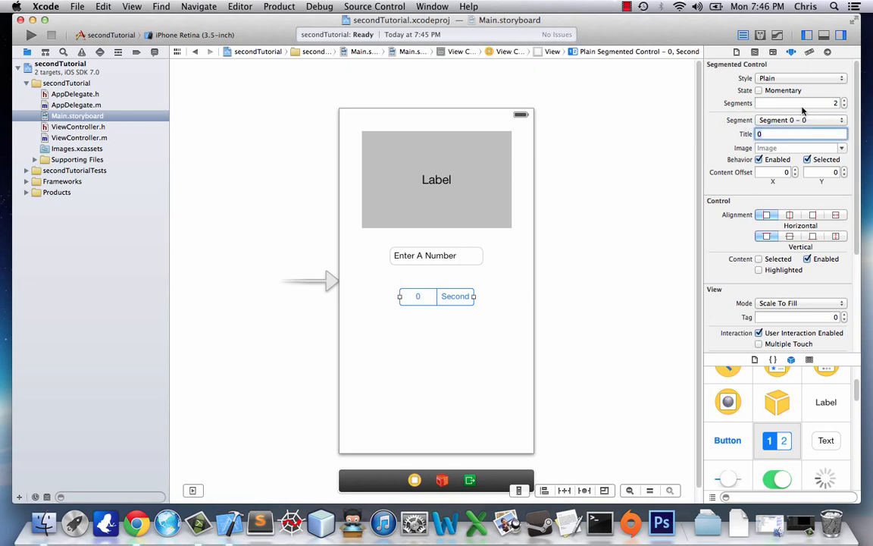
left_click(800, 119)
type("1")
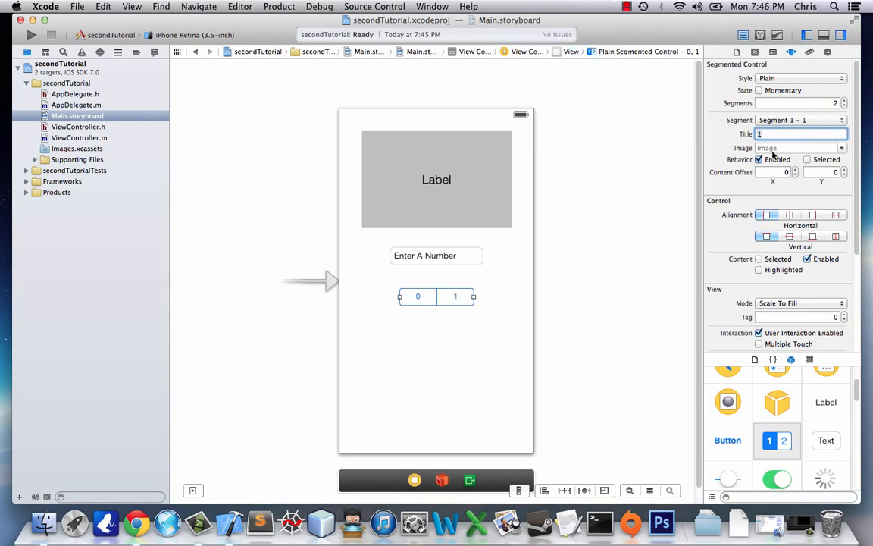
Add a Button titled GO under the segmented control
left_click_drag(728, 440, 437, 341)
type("GO")
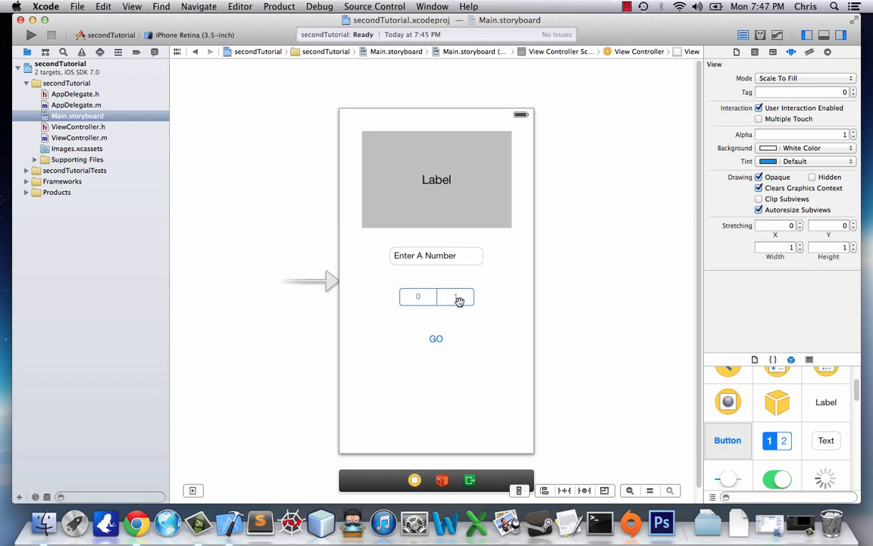
left_click(437, 179)
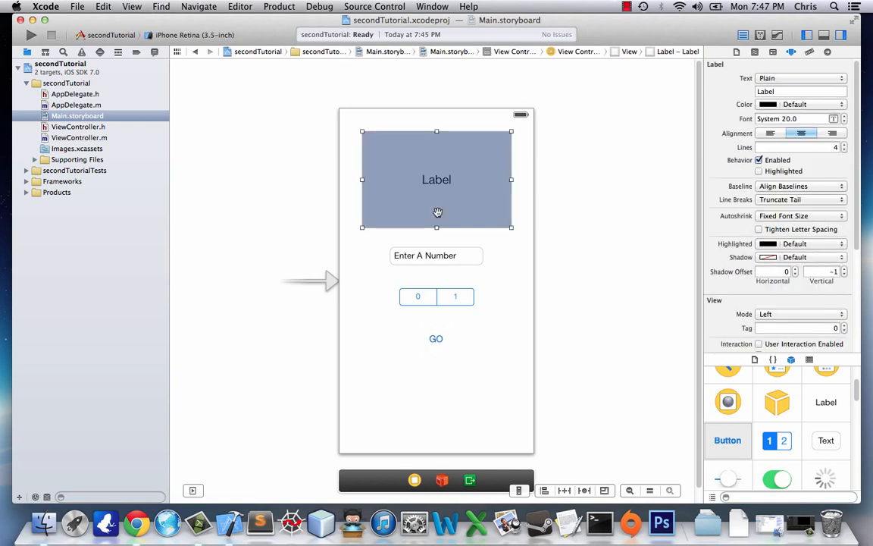
mouse_move(412, 285)
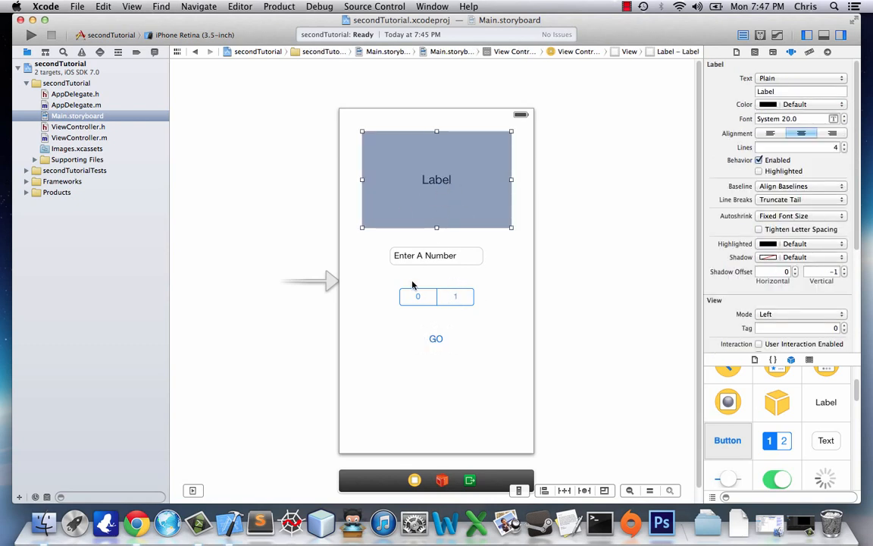
mouse_move(121, 134)
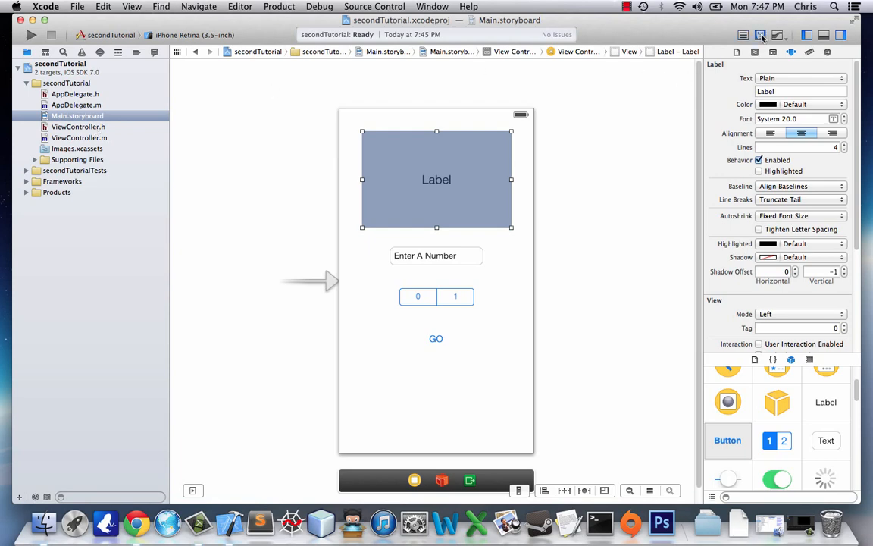
Show ViewController.m beside the storyboard with the Assistant Editor
left_click(761, 36)
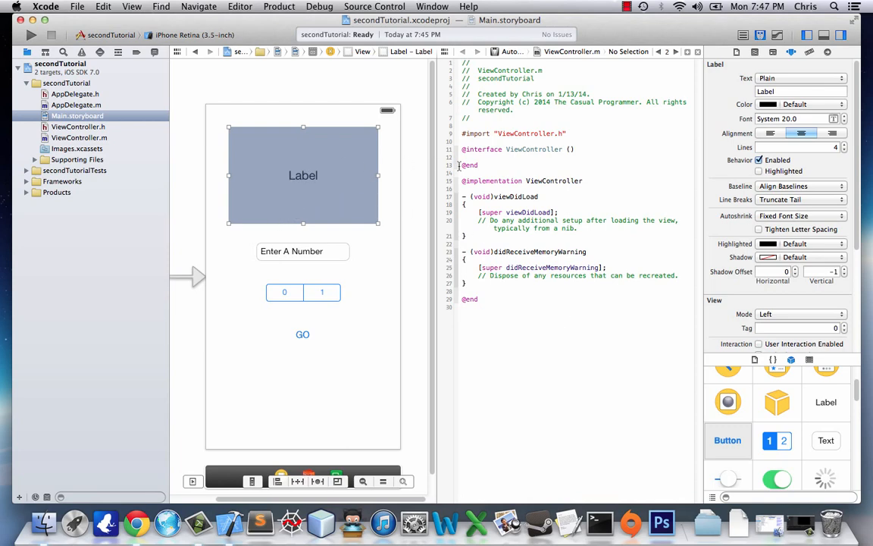
Connect the text field and segmented control to ViewController.h as outlets textField and segControl
left_click(79, 127)
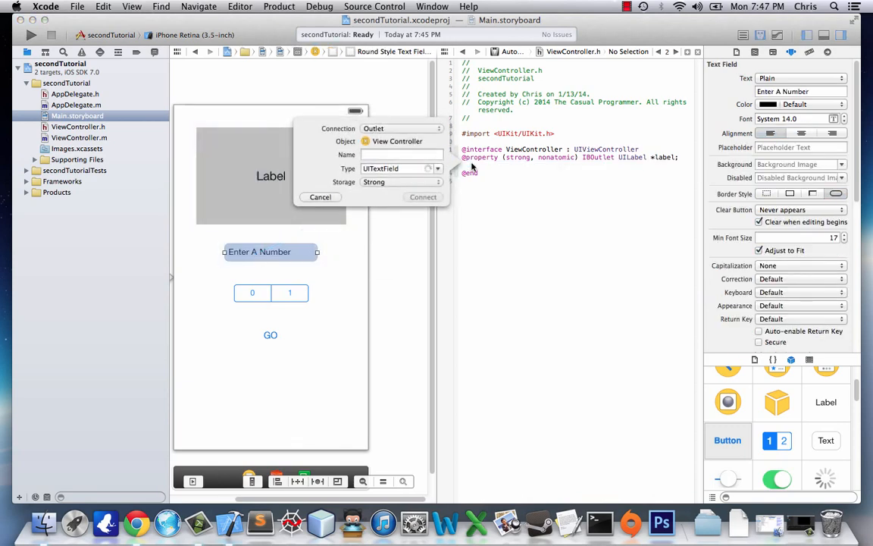
type("textField")
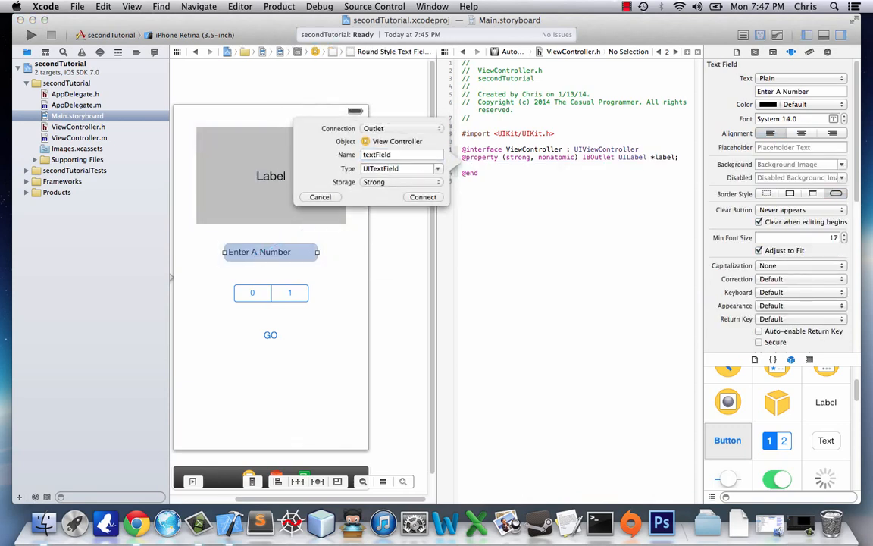
left_click(422, 197)
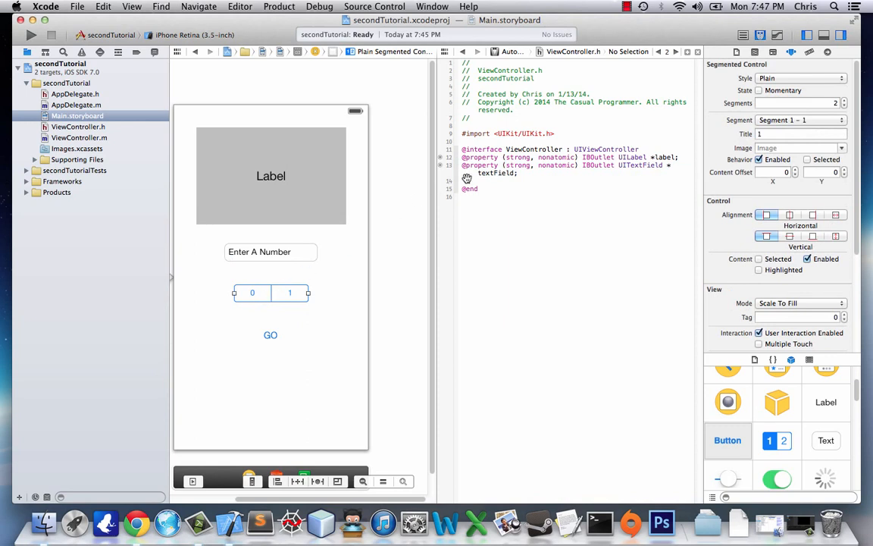
left_click_drag(269, 294, 465, 180)
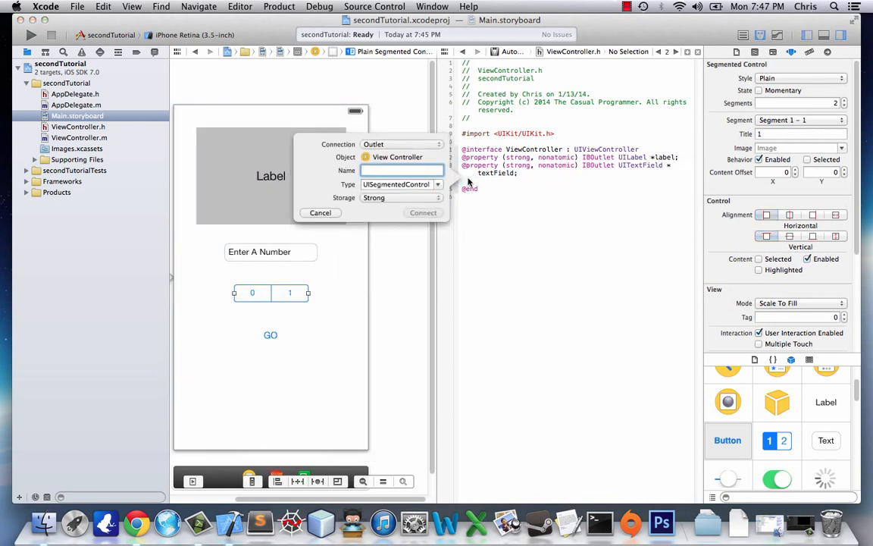
type("segContr")
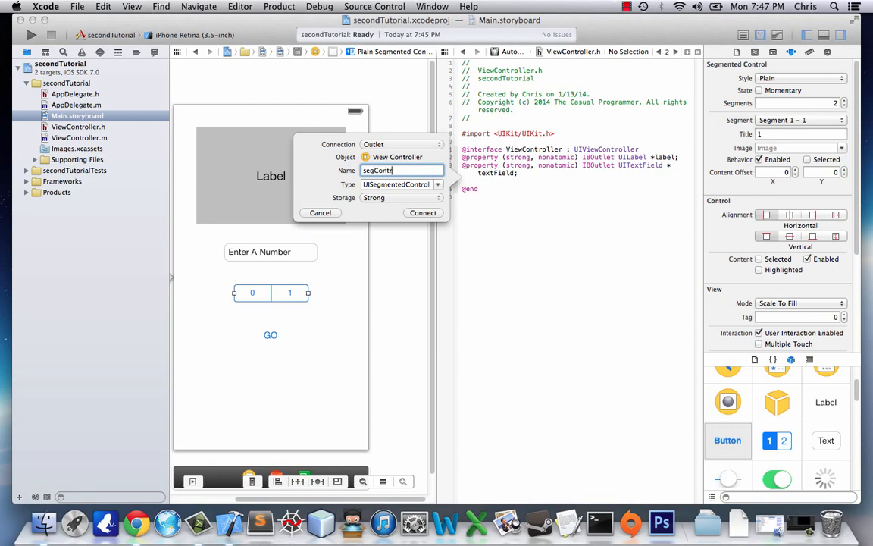
left_click(421, 212)
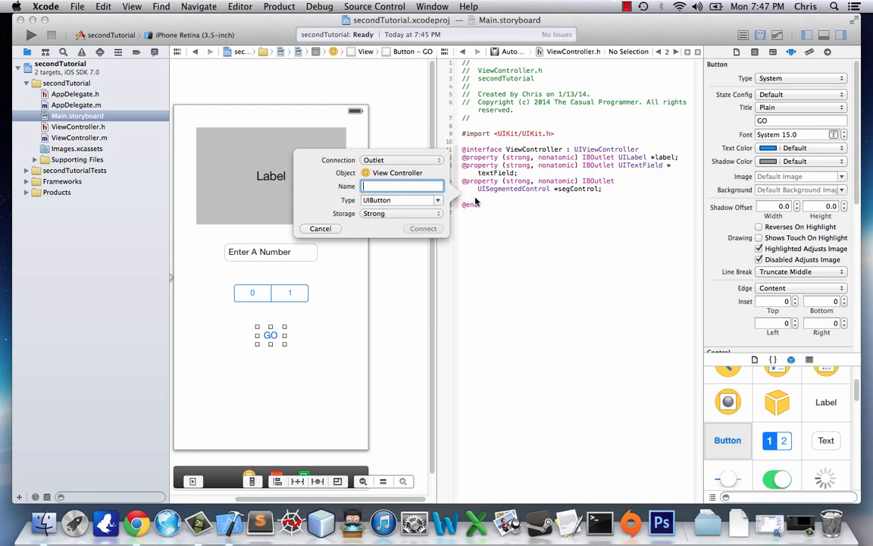
Connect the GO button as an action named buttonPressed
left_click(402, 159)
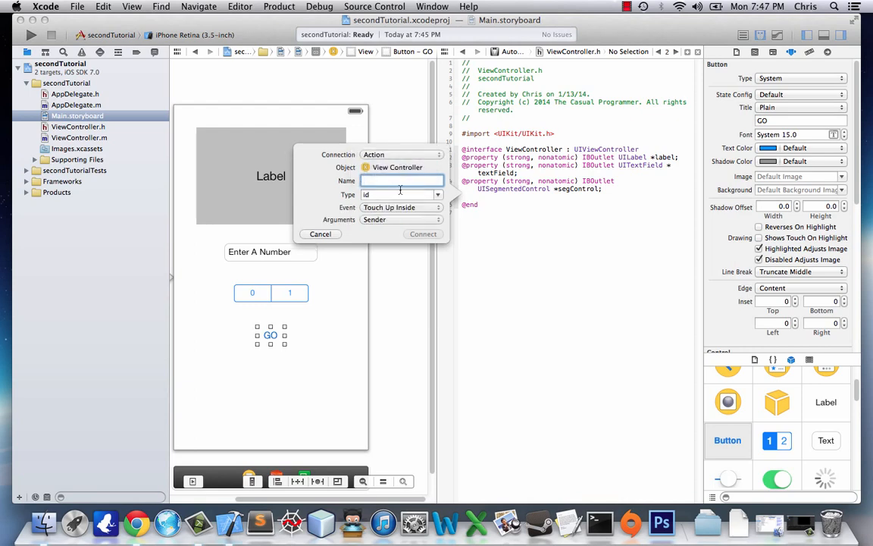
type("buttonPressed")
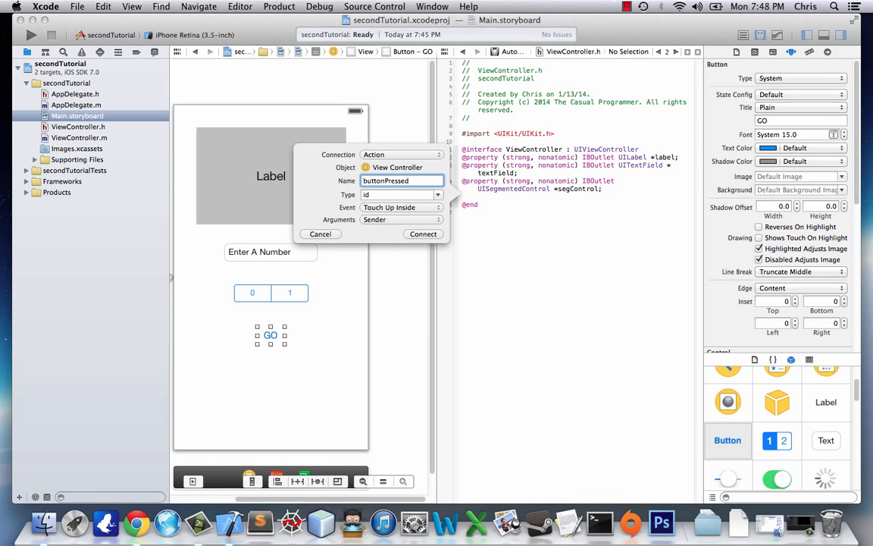
left_click(423, 233)
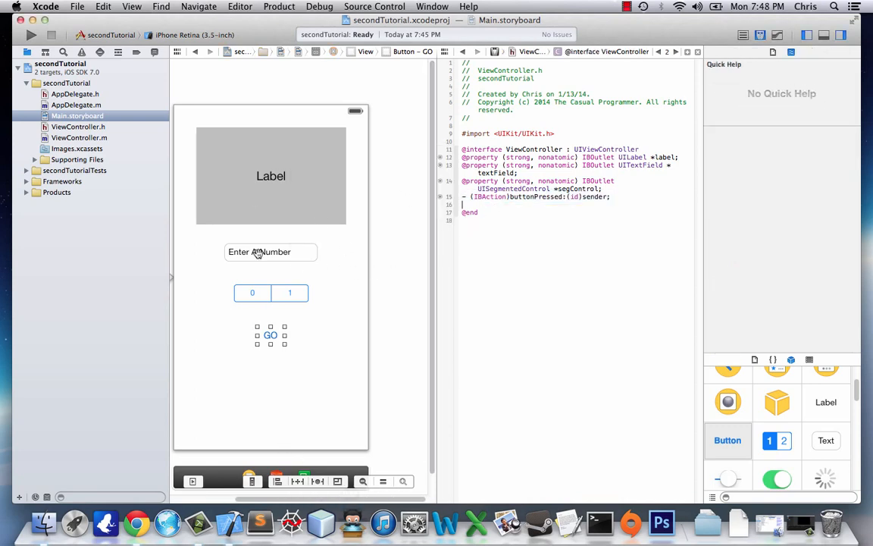
In buttonPressed, write int textFieldNumber = [[_textField text] intValue];
left_click(79, 137)
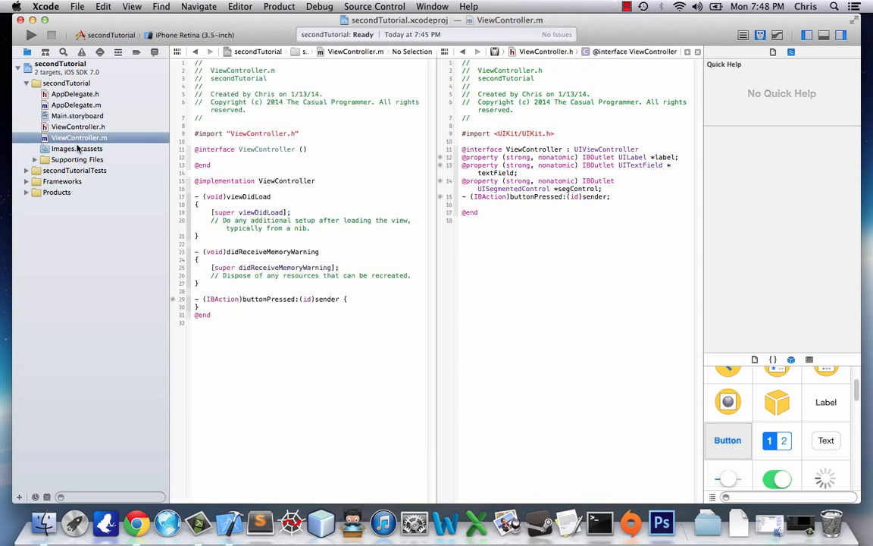
left_click(243, 298)
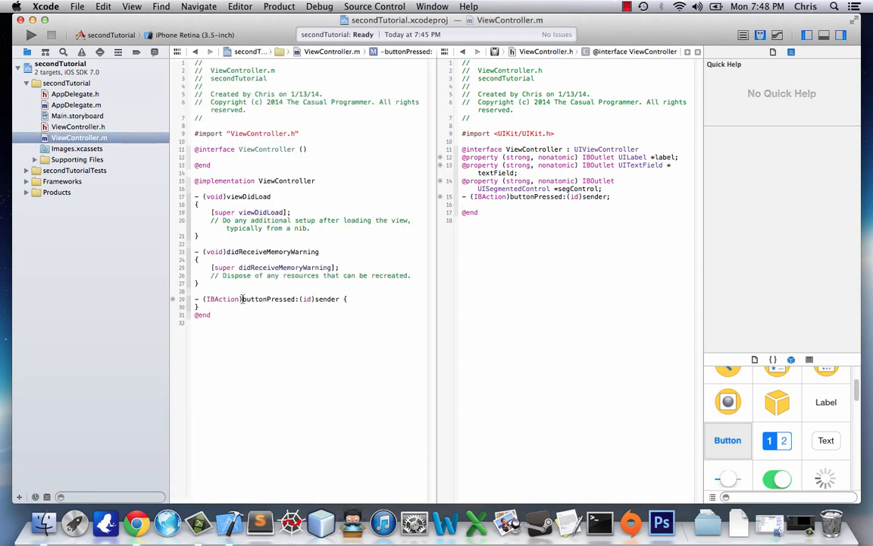
key("return")
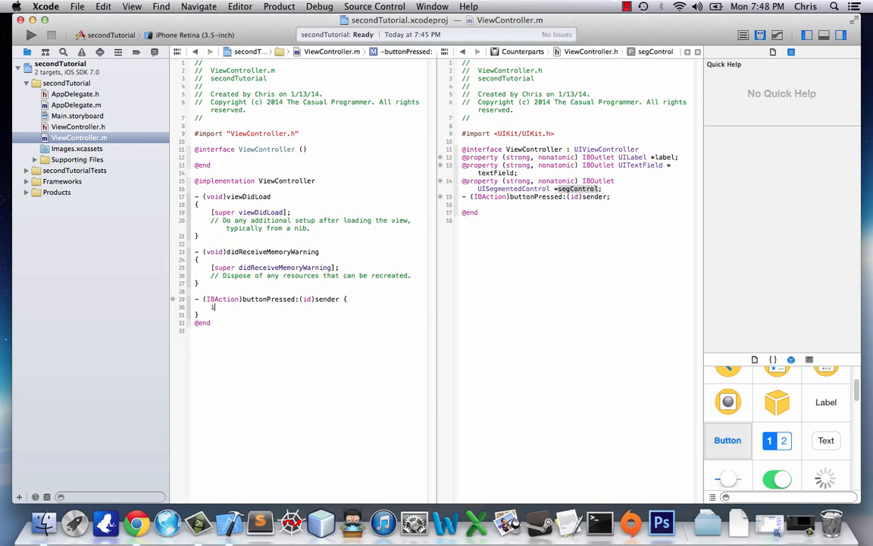
type("int textFiel")
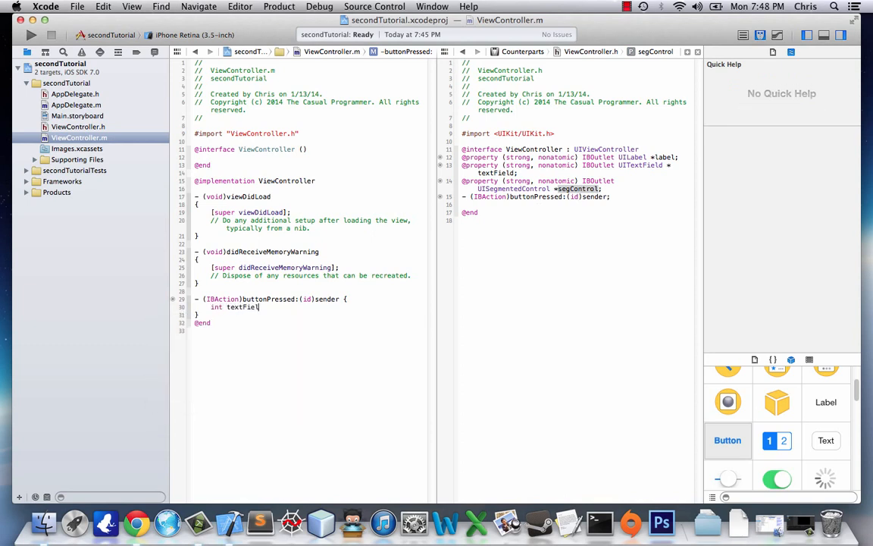
type("Number =")
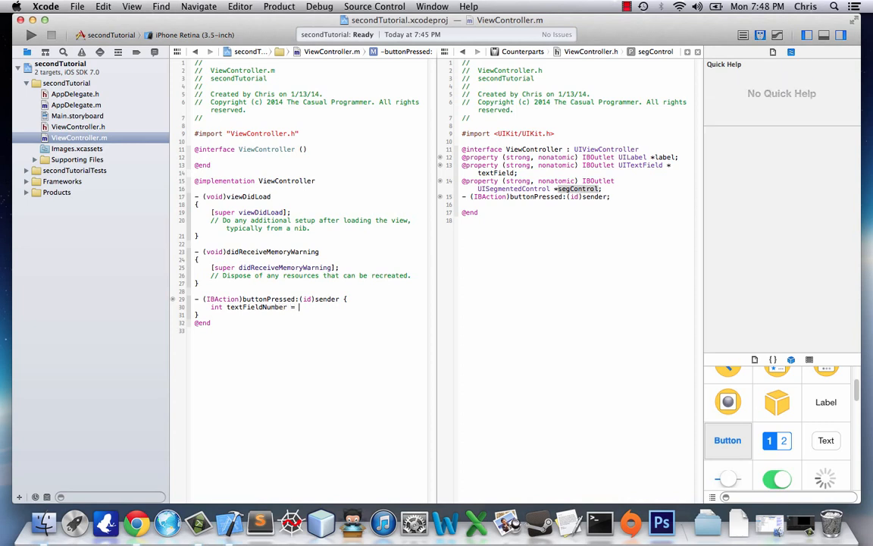
type("[[]")
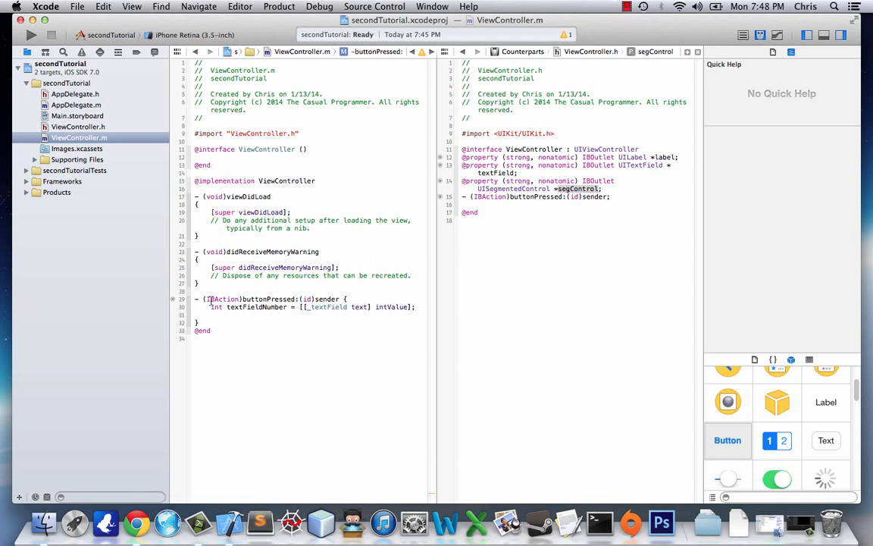
Add int segControlNumber = [_segControl selectedSegmentIndex]; below it
type("int set")
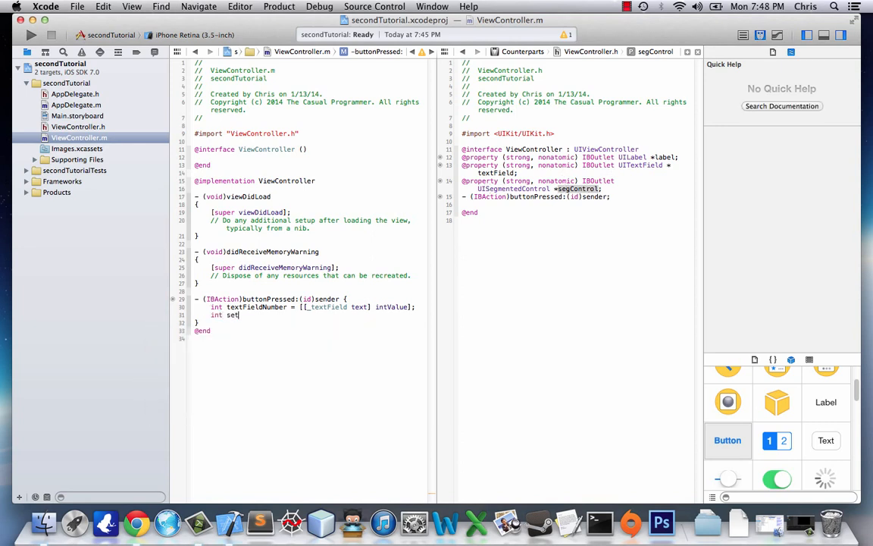
type("segControlNumber = [")
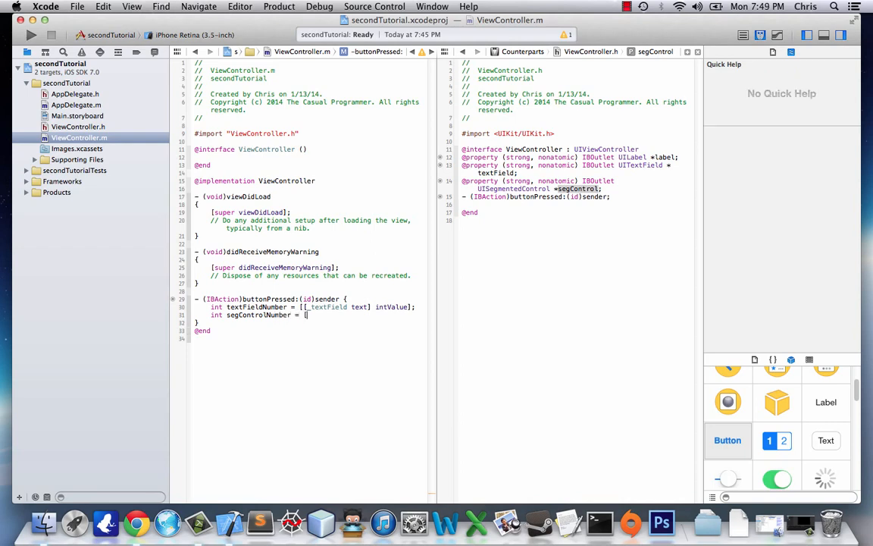
type("segControl selectedSegmentIndex];")
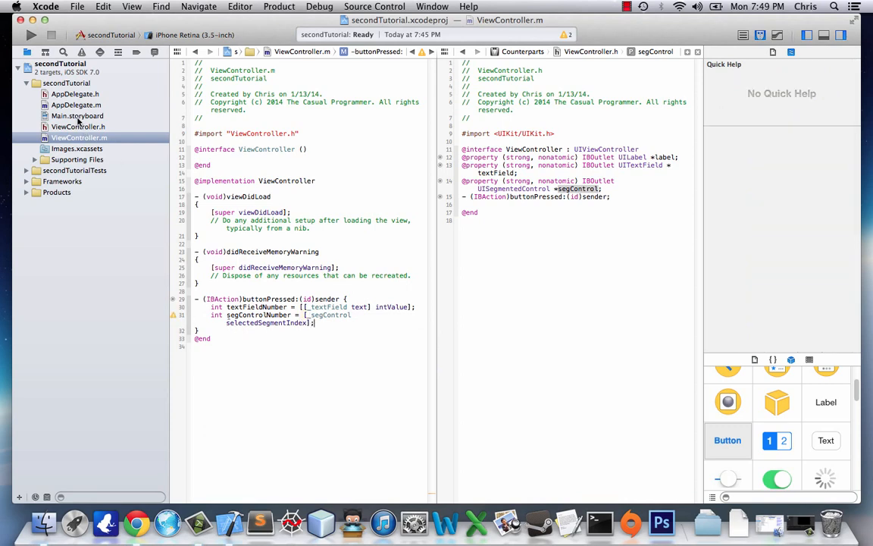
Check the segmented control's segment titles in the storyboard, then return to ViewController.m
left_click(75, 115)
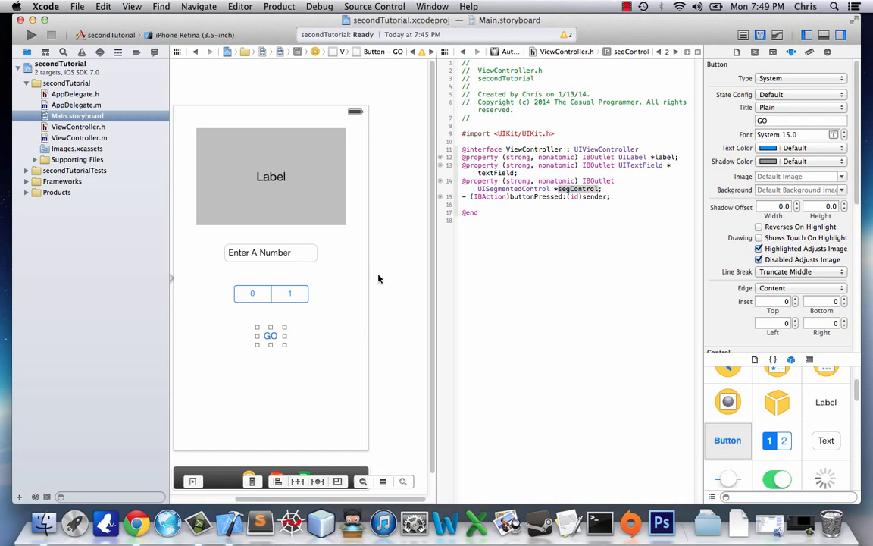
left_click(269, 294)
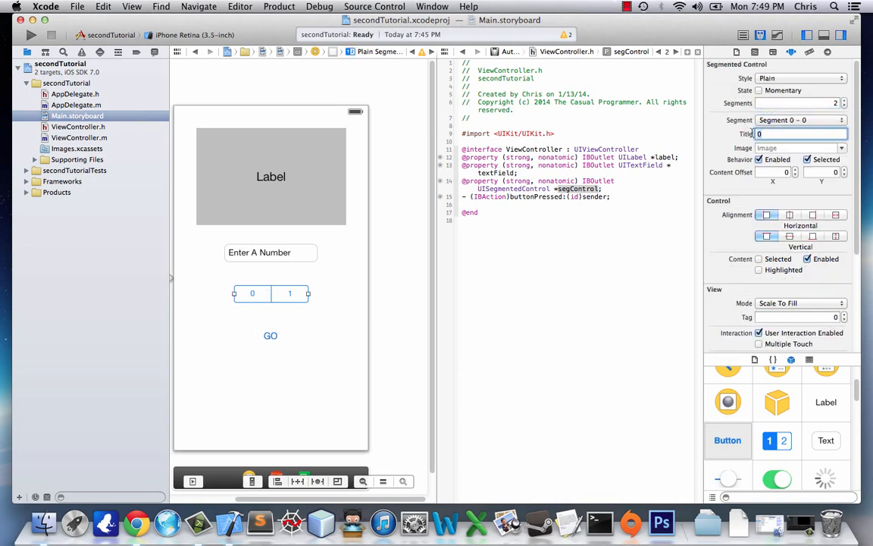
left_click(800, 120)
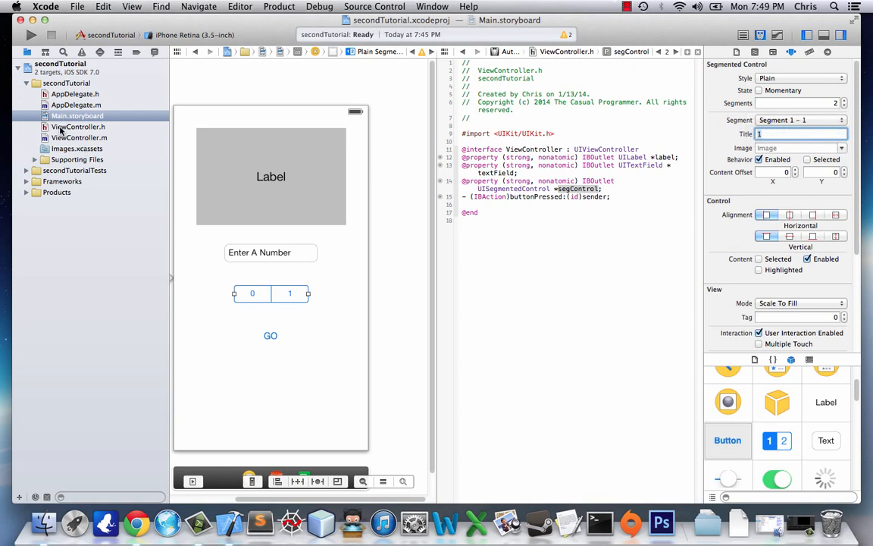
mouse_move(73, 132)
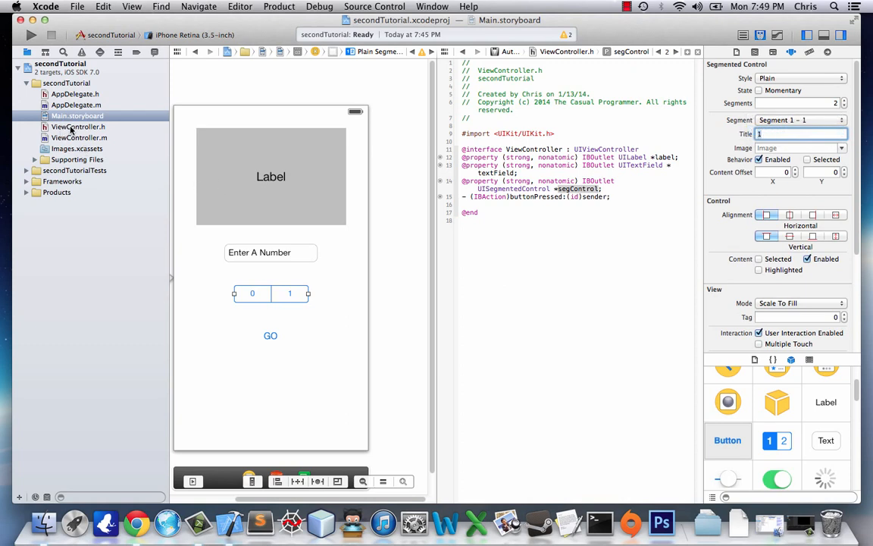
left_click(77, 128)
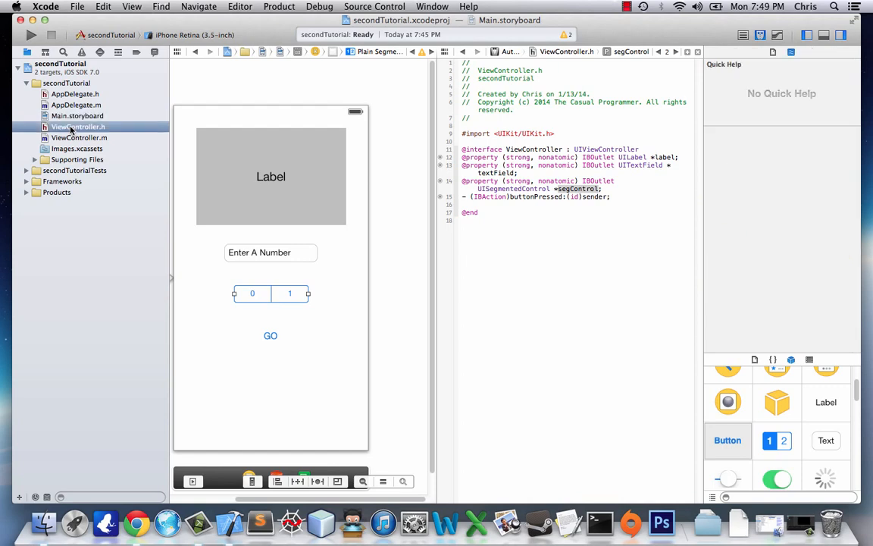
left_click(79, 136)
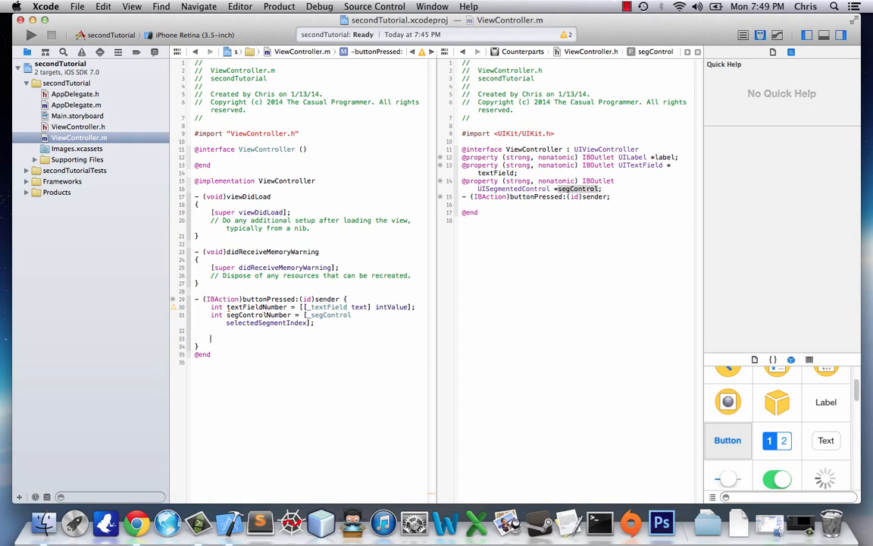
Declare int outputNumber = textFieldNumber*segControlNumber and begin the NSString formatted result
type("int")
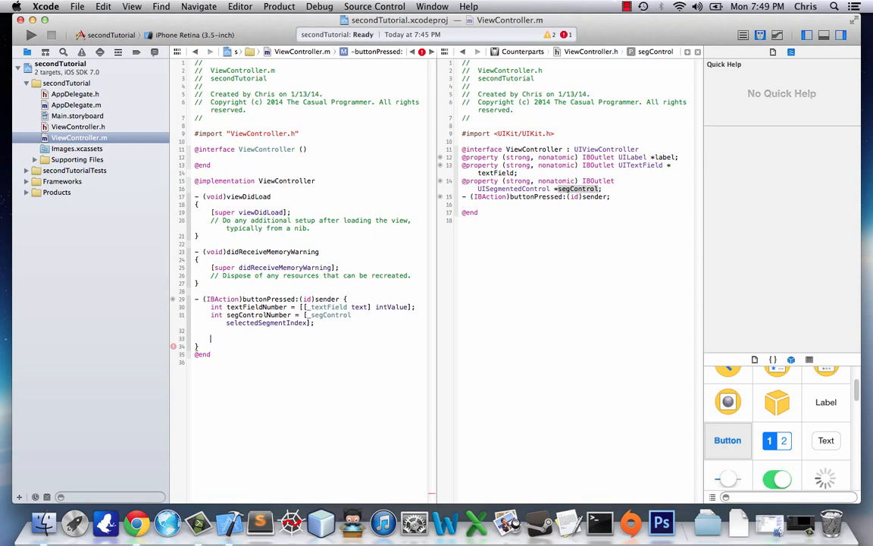
type("int")
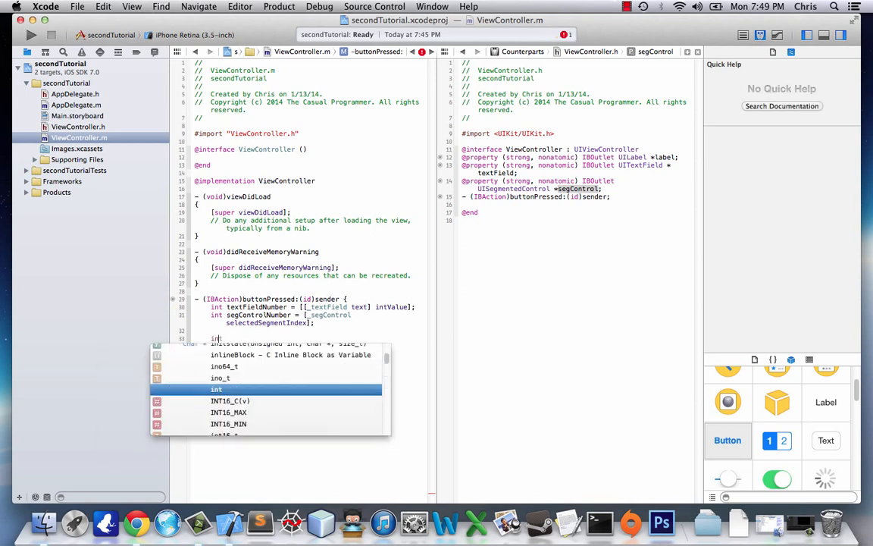
type("outputNumb")
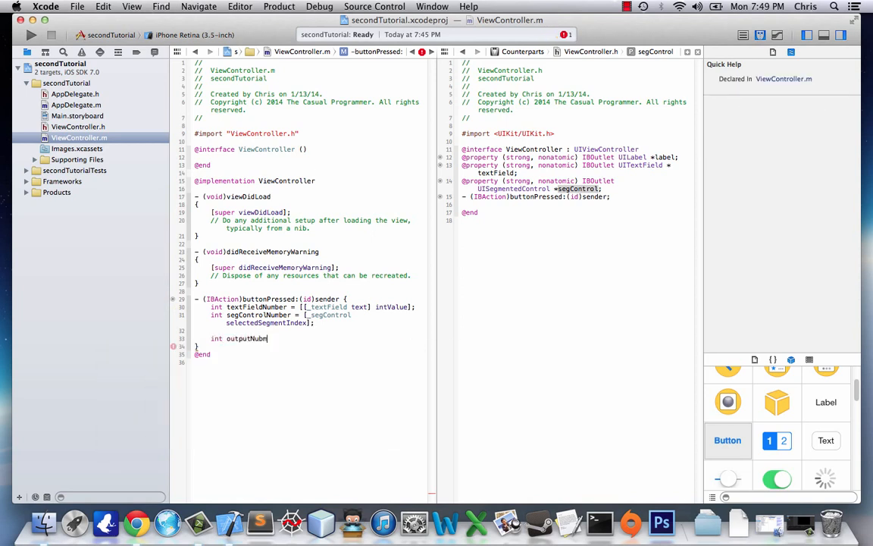
type("ber =")
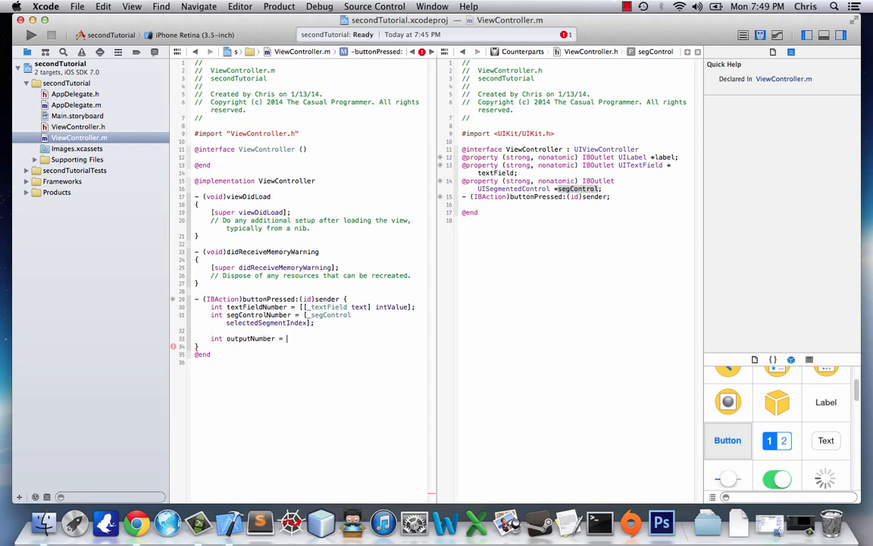
type("textFieldNumber=")
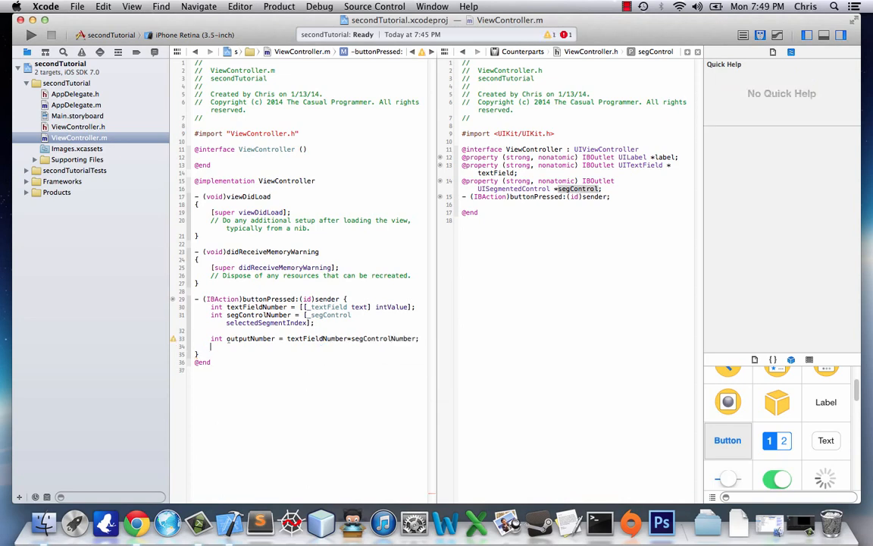
type("NSString")
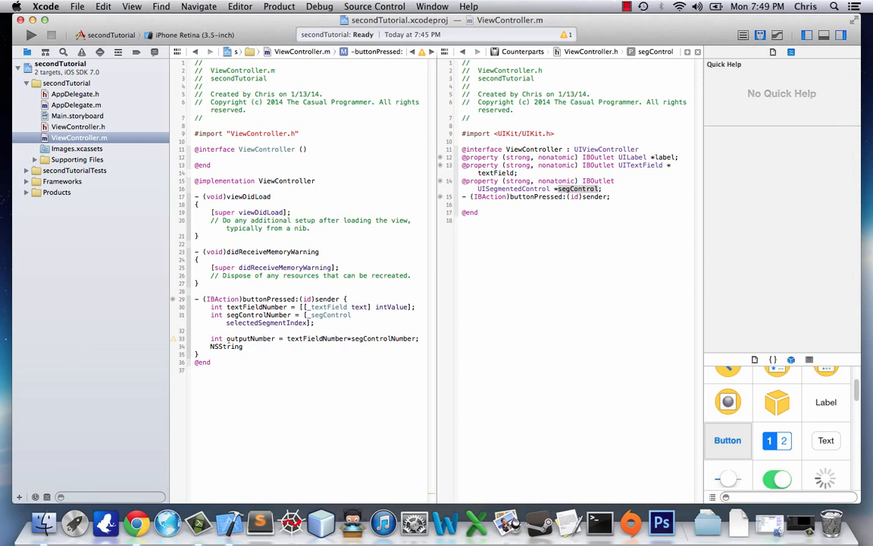
type("o")
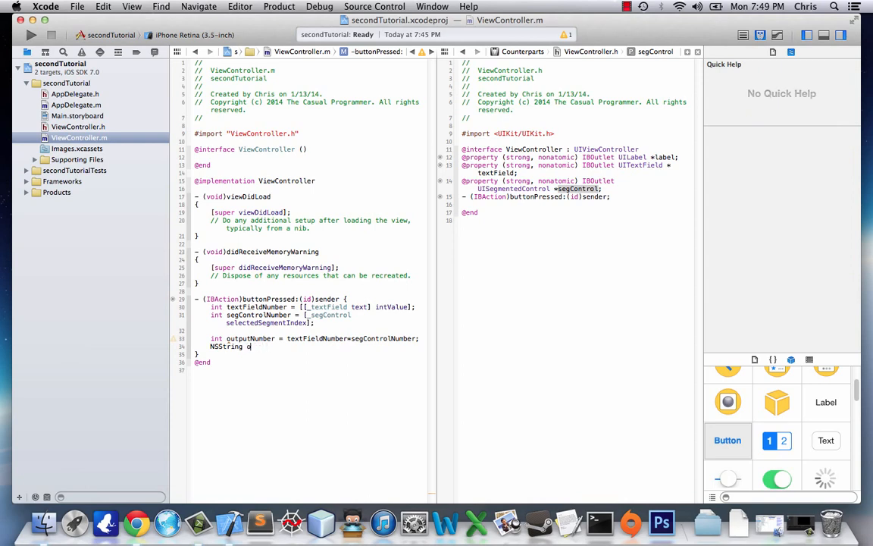
type("*ou")
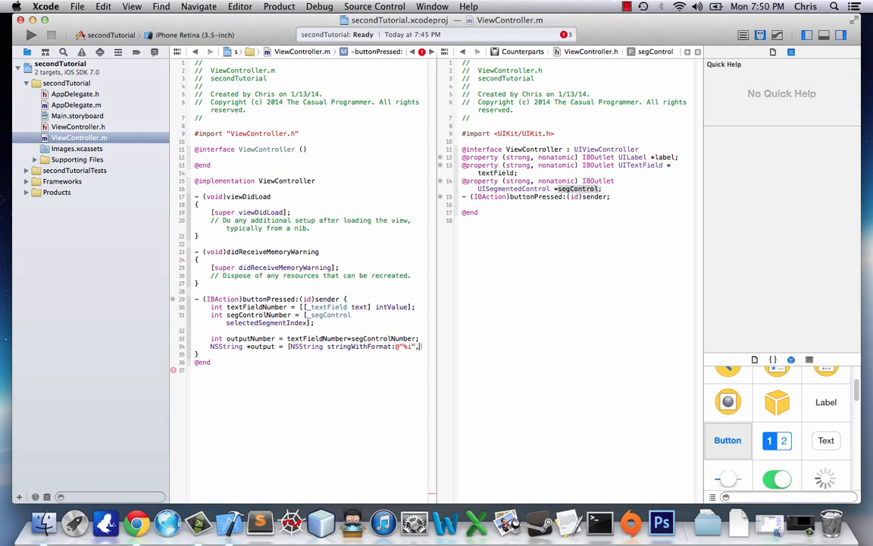
Format outputNumber with stringWithFormat, assign it to _label.text, and return to Main.storyboard
type("outputNumber")
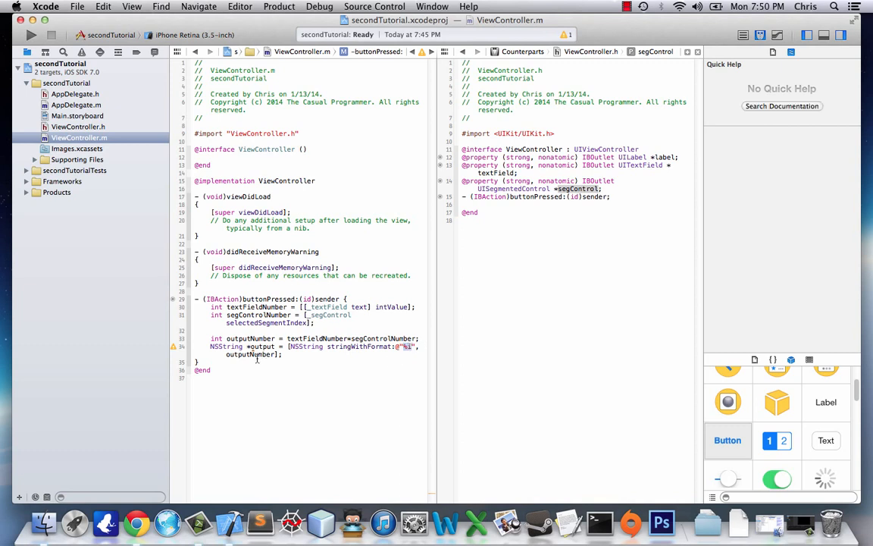
double_click(251, 354)
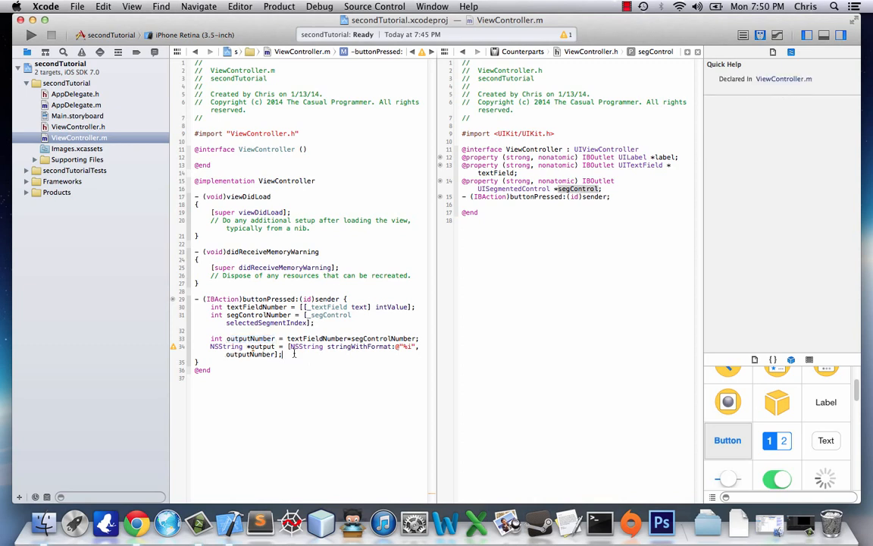
key("Return")
type("_label.text =")
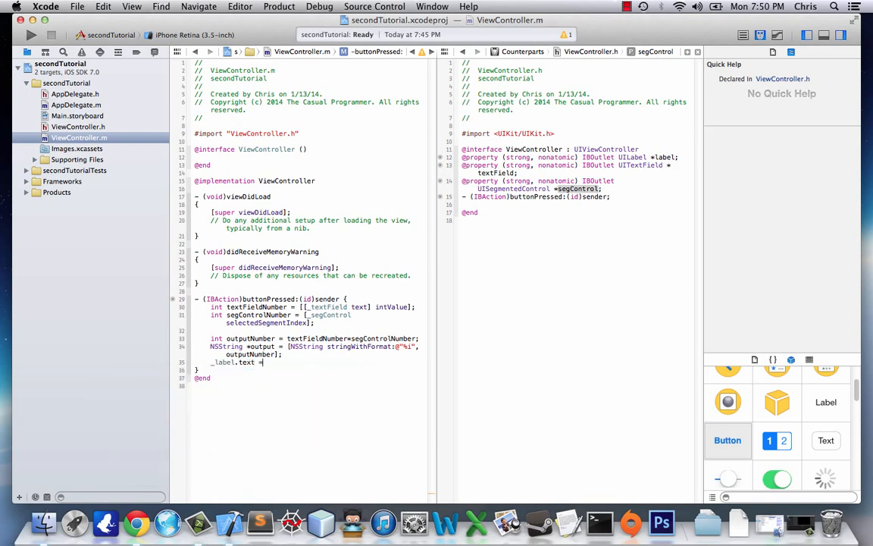
type("output;")
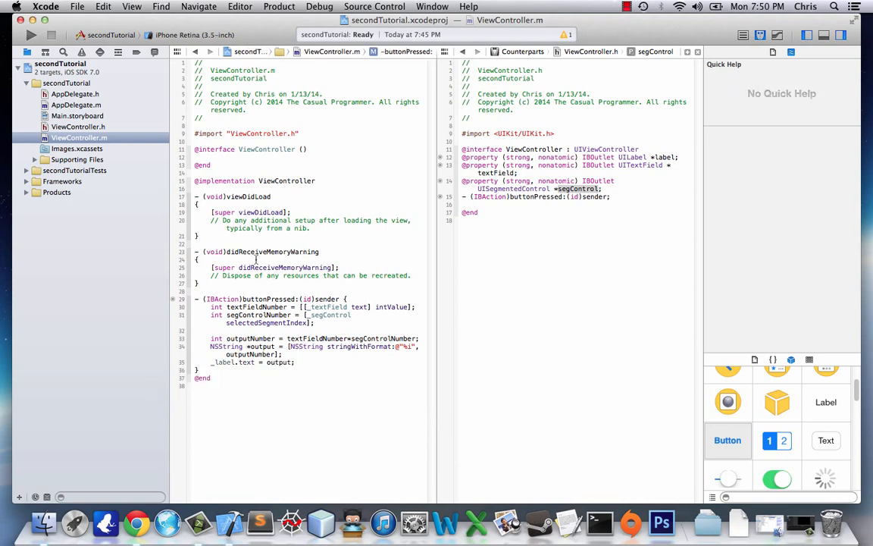
left_click(79, 127)
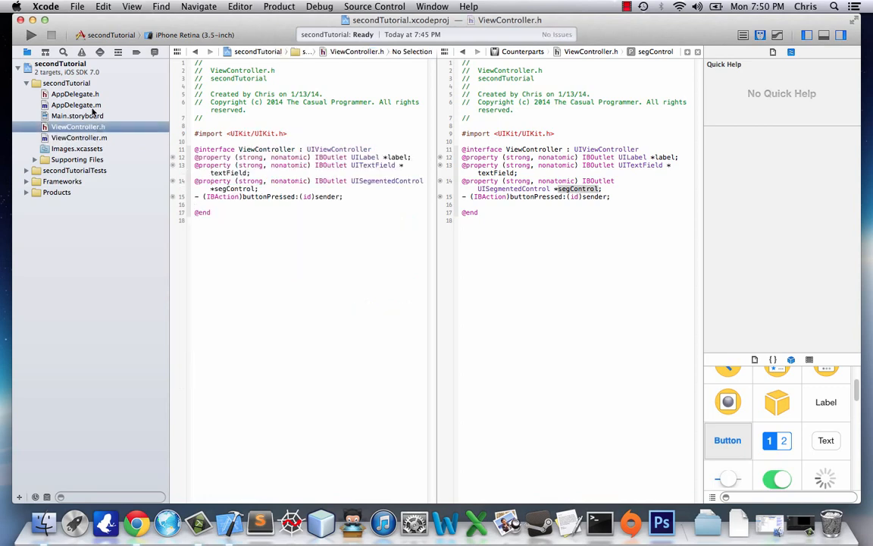
left_click(76, 115)
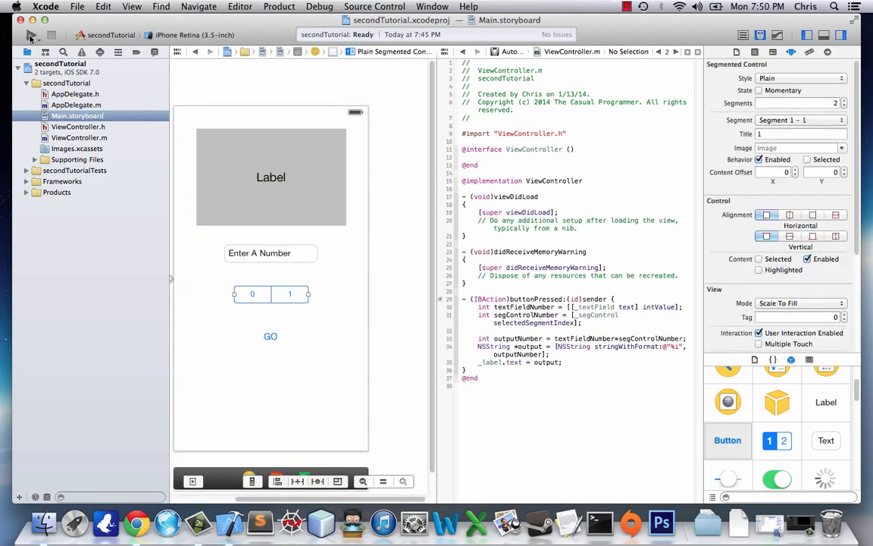
Run the app in the Simulator and enter 22 in the Enter A Number field using the digit keyboard
left_click(29, 37)
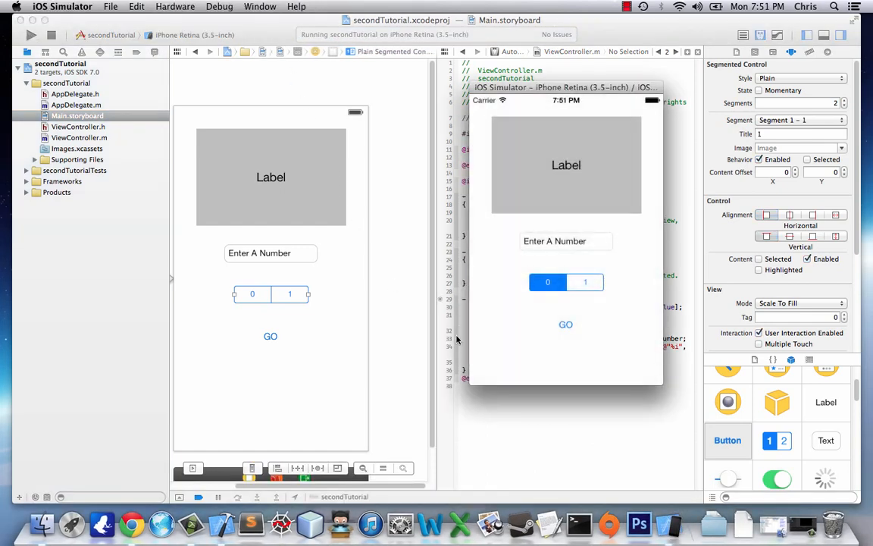
mouse_move(572, 237)
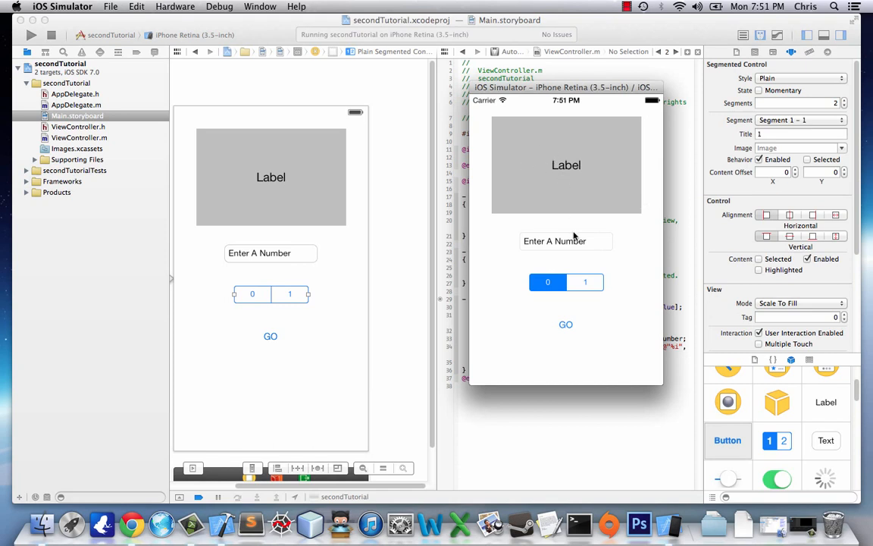
mouse_move(582, 306)
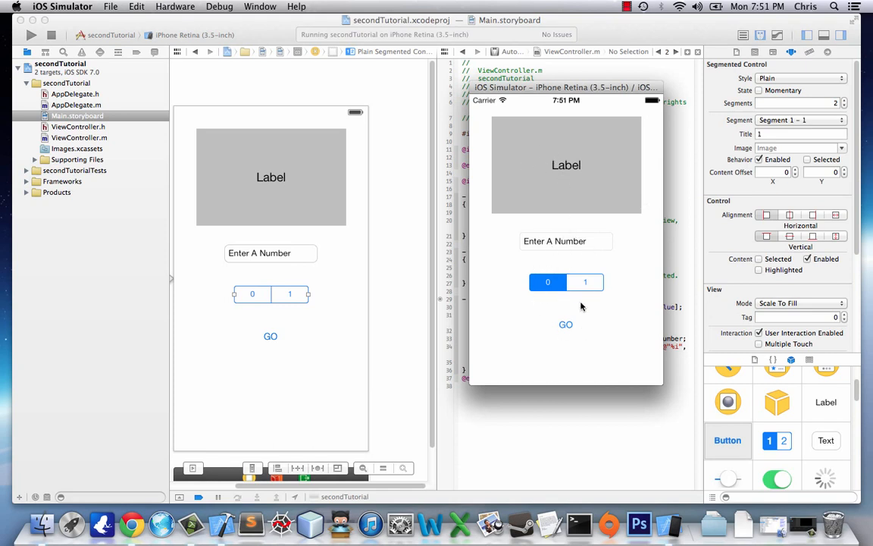
mouse_move(564, 241)
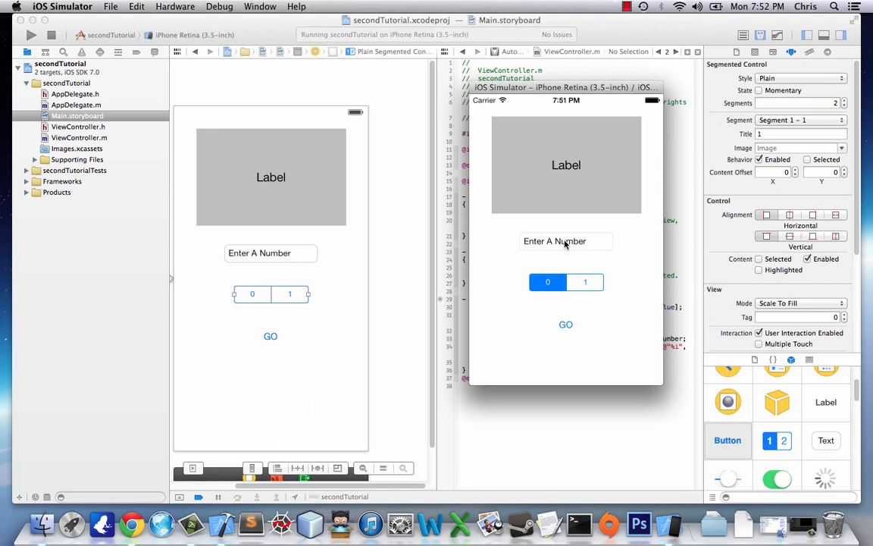
left_click(566, 241)
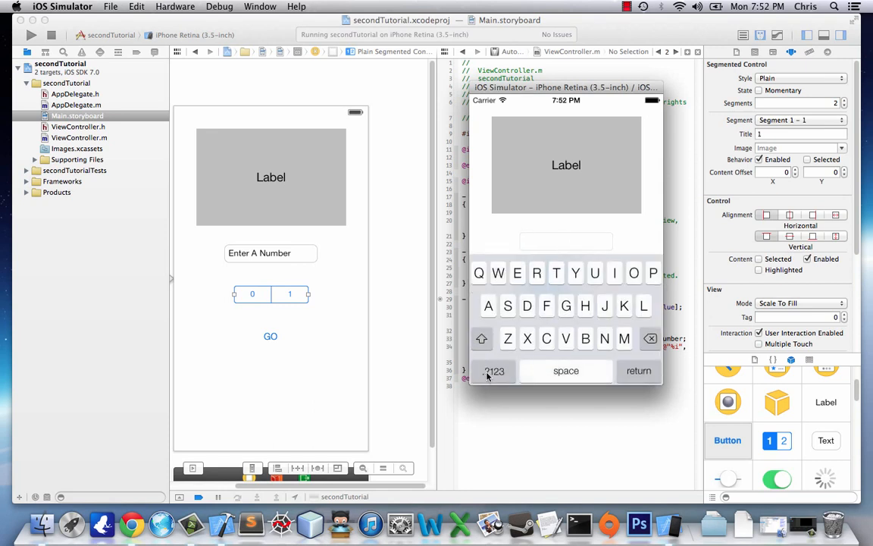
left_click(494, 370)
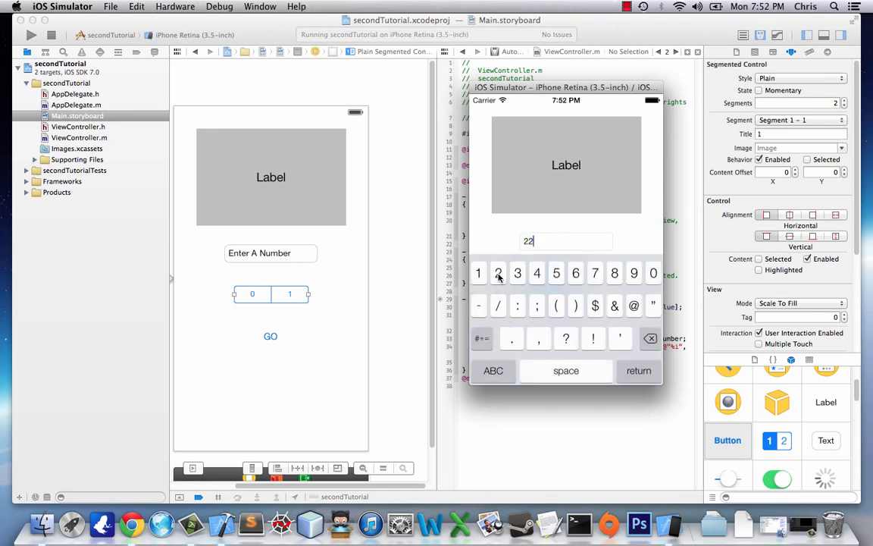
left_click(649, 338)
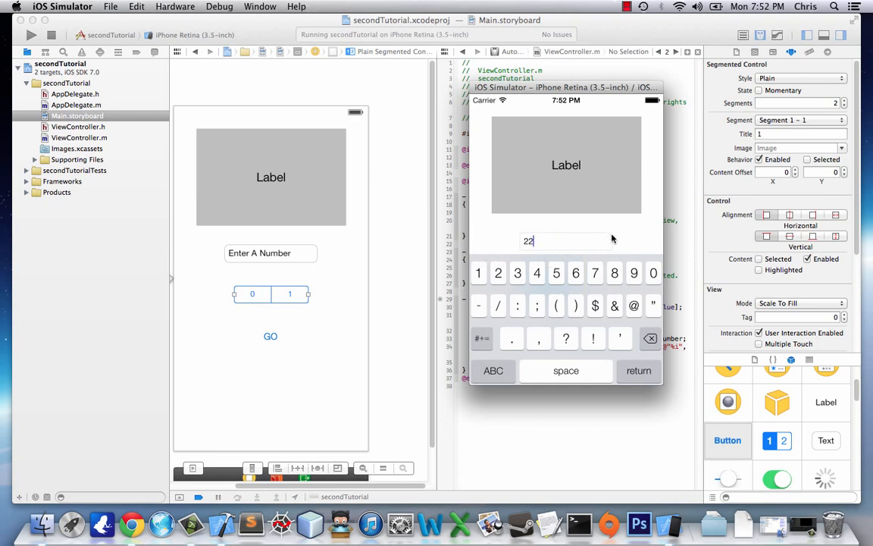
mouse_move(482, 202)
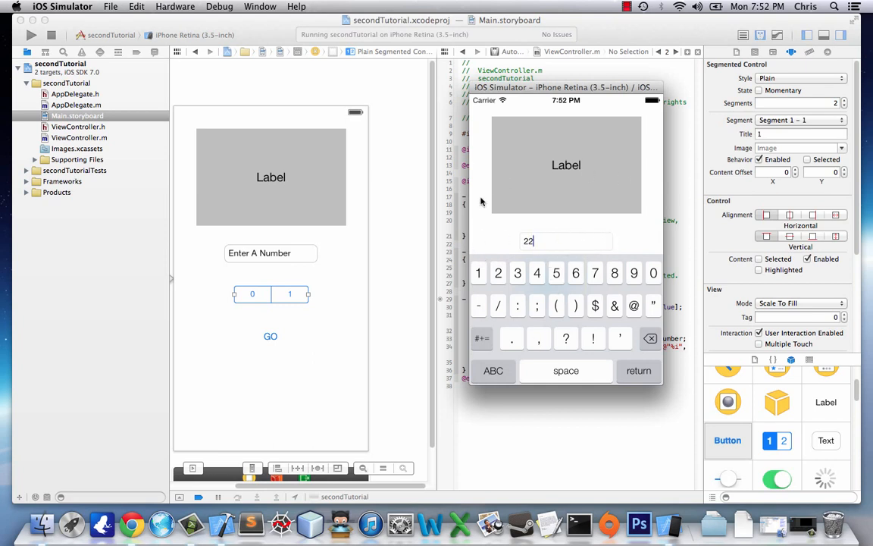
mouse_move(303, 291)
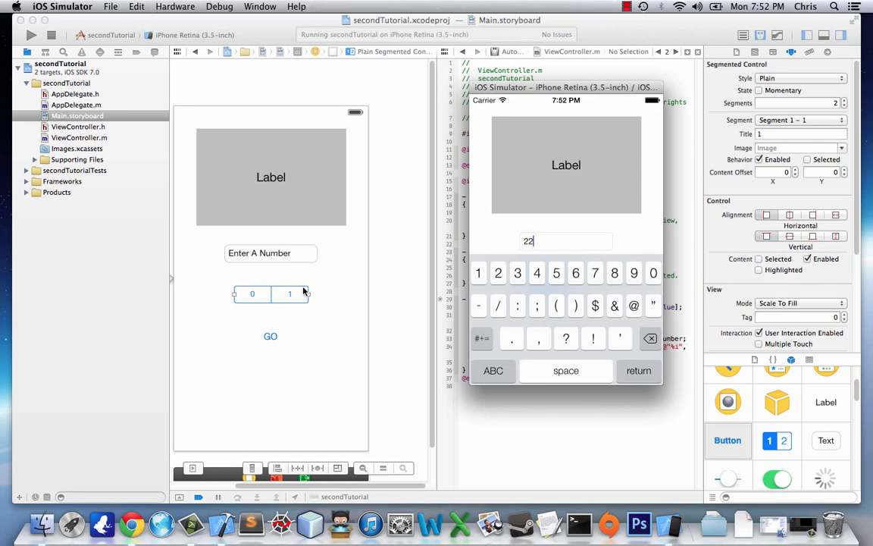
mouse_move(78, 136)
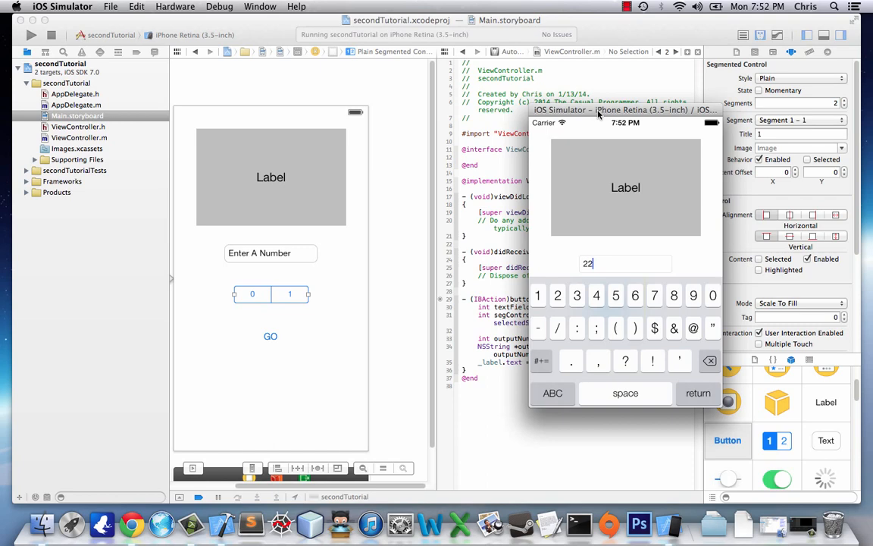
left_click_drag(624, 109, 573, 98)
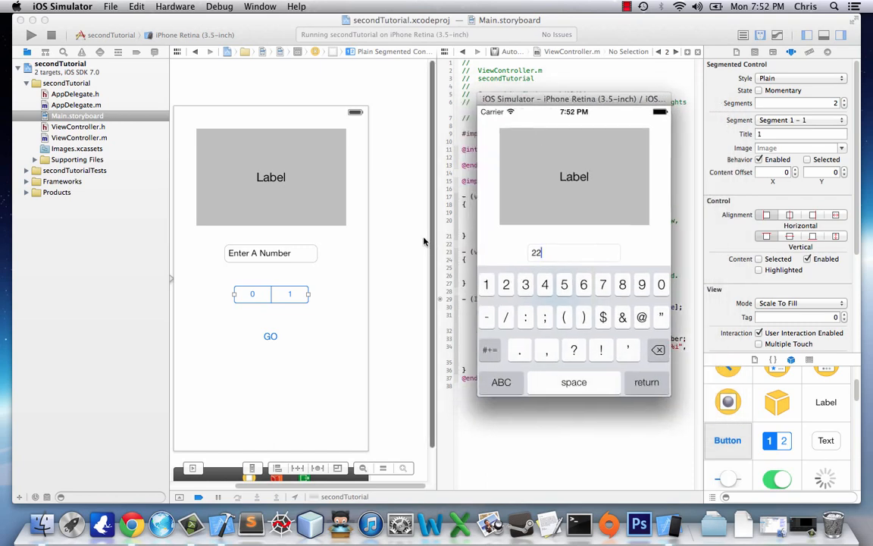
mouse_move(512, 244)
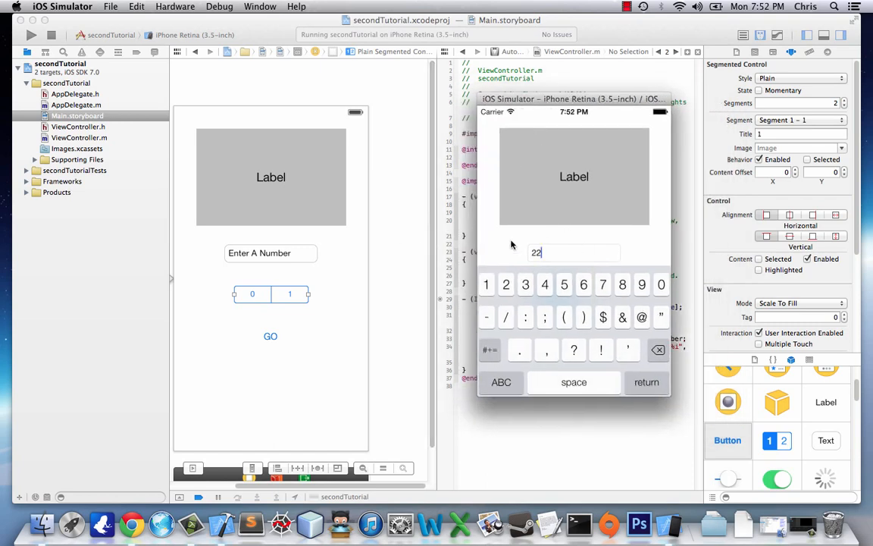
mouse_move(629, 258)
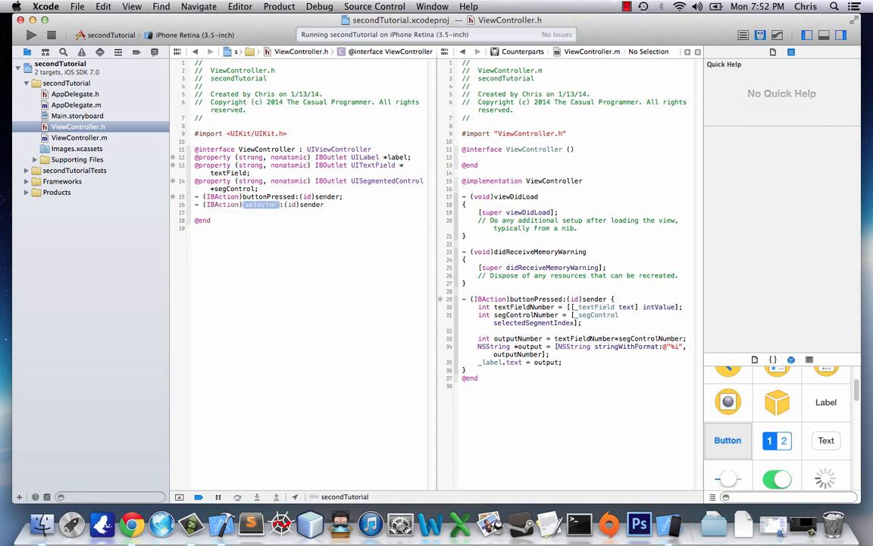
Declare backgroundTap and implement it in ViewController.m as [self.view endEditing:YES];
type("background")
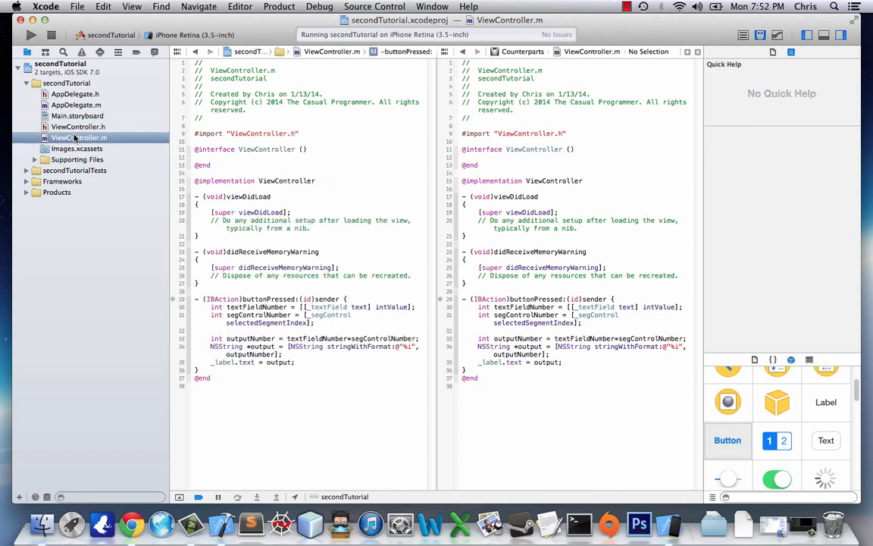
left_click(79, 127)
type("[")
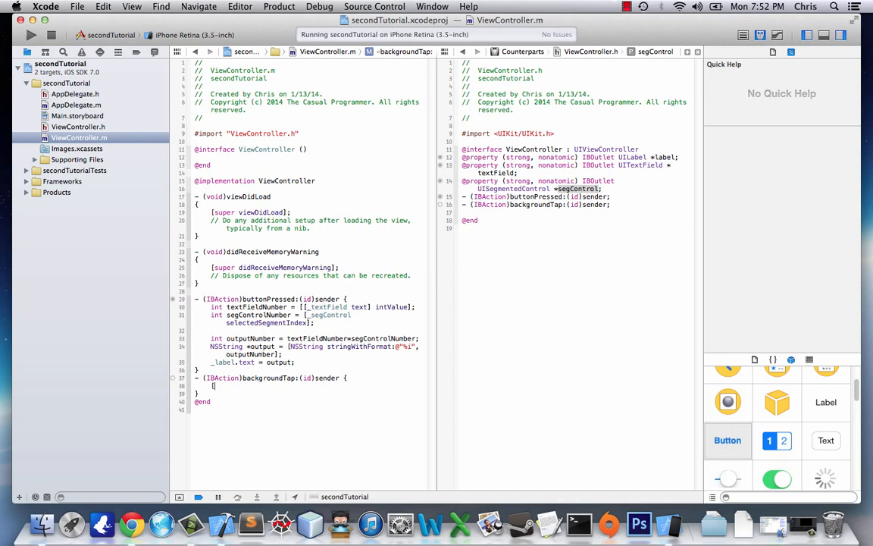
type("self.view endEditing:(BOOL)]")
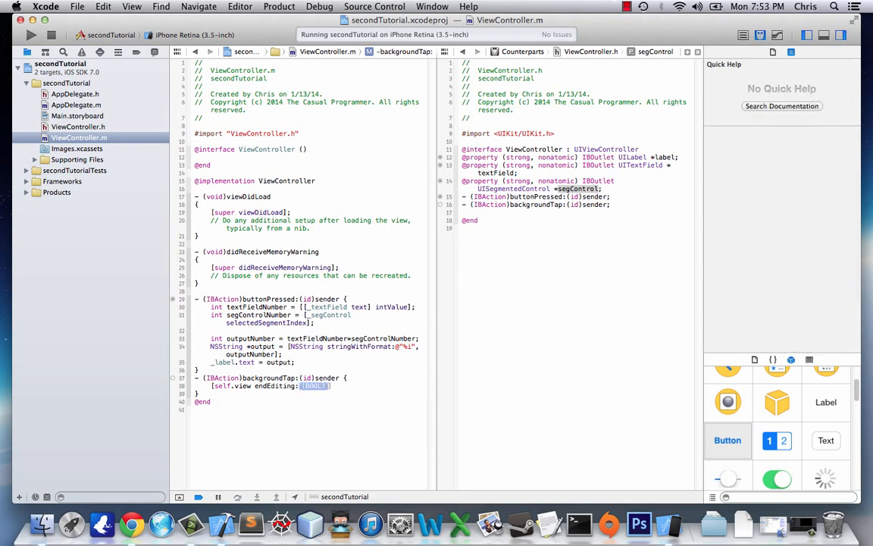
type("YES")
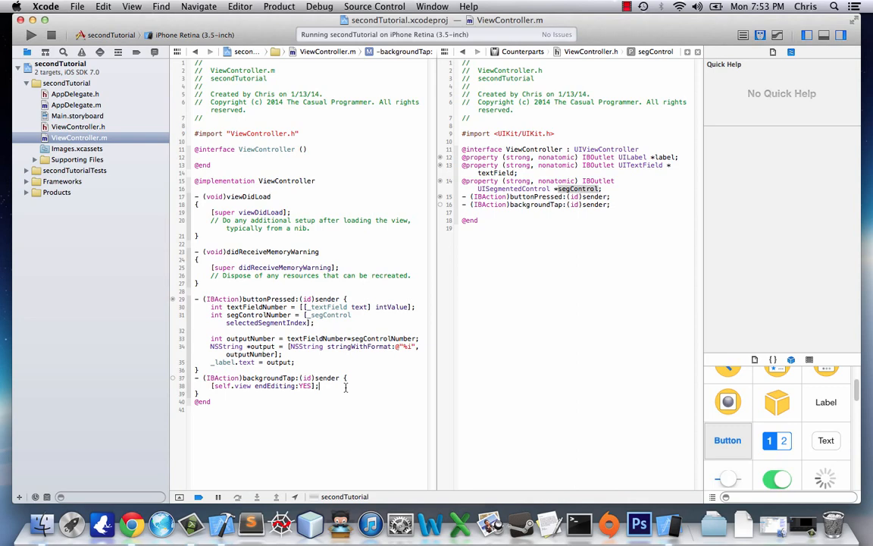
mouse_move(170, 267)
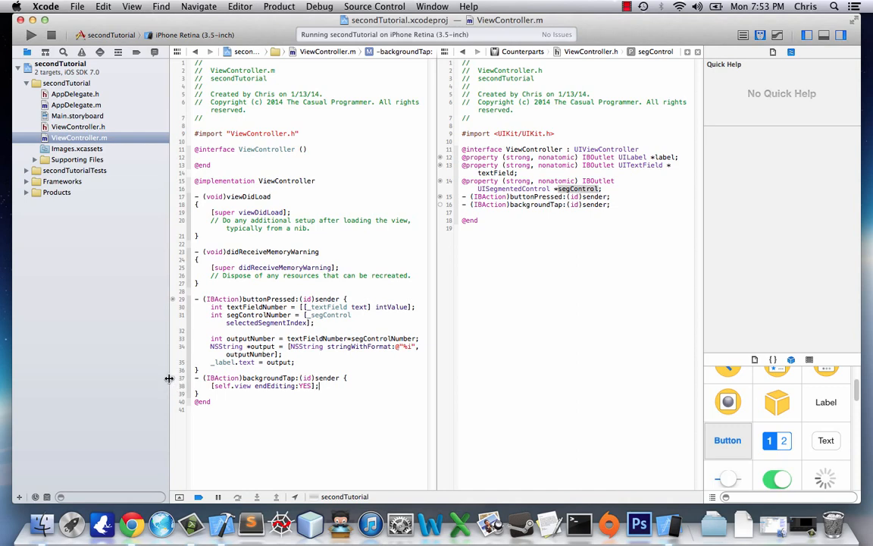
mouse_move(170, 379)
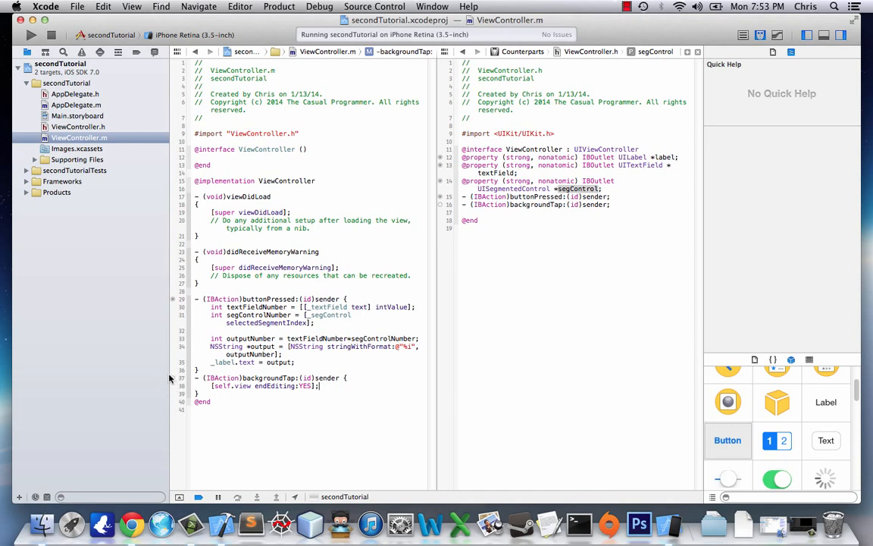
left_click(75, 115)
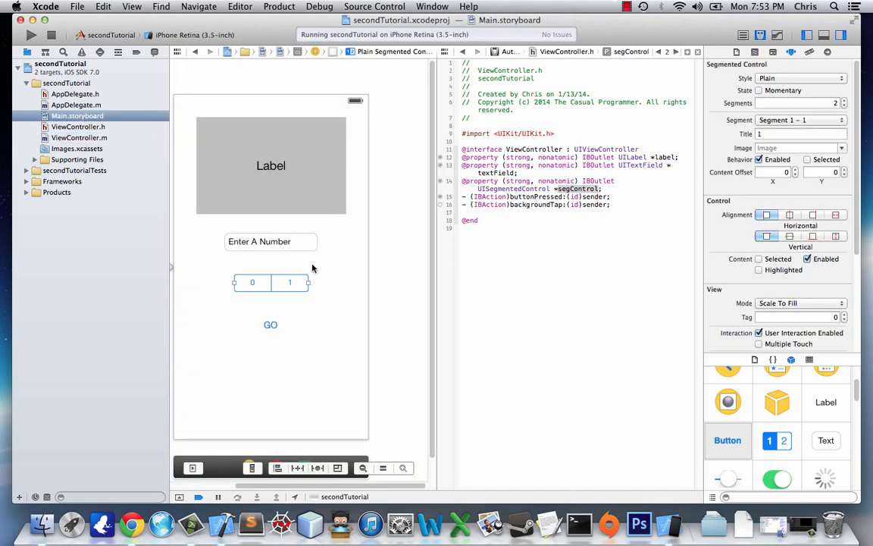
Set the main view's class to UIControl and connect its Touch Down event to backgroundTap:
left_click(777, 52)
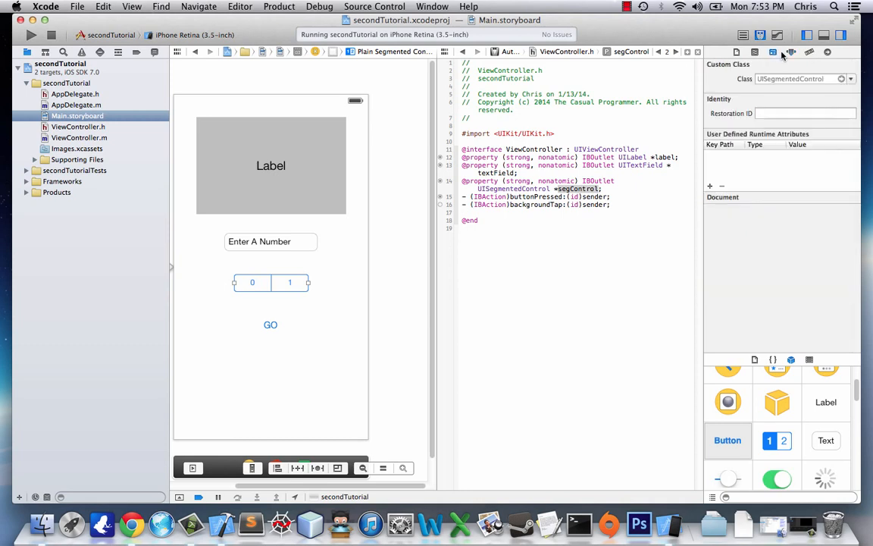
mouse_move(318, 127)
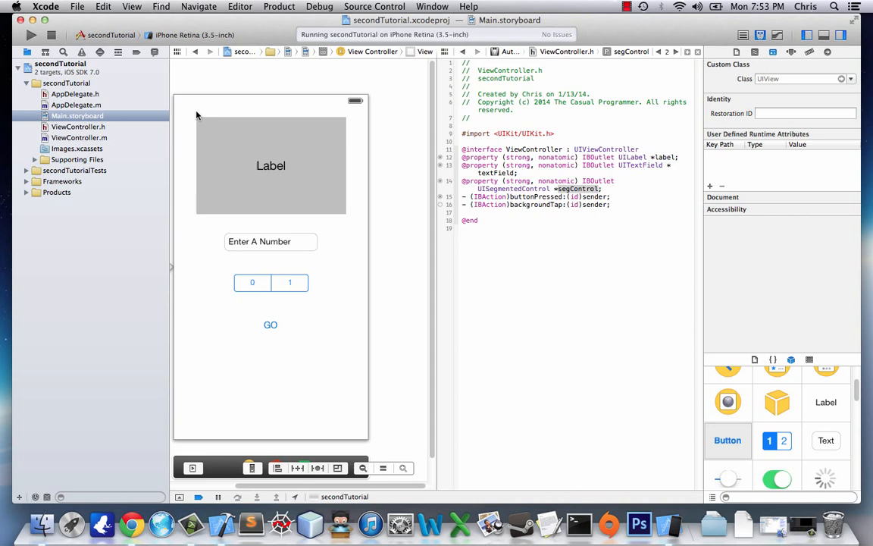
mouse_move(787, 60)
type("UIControl")
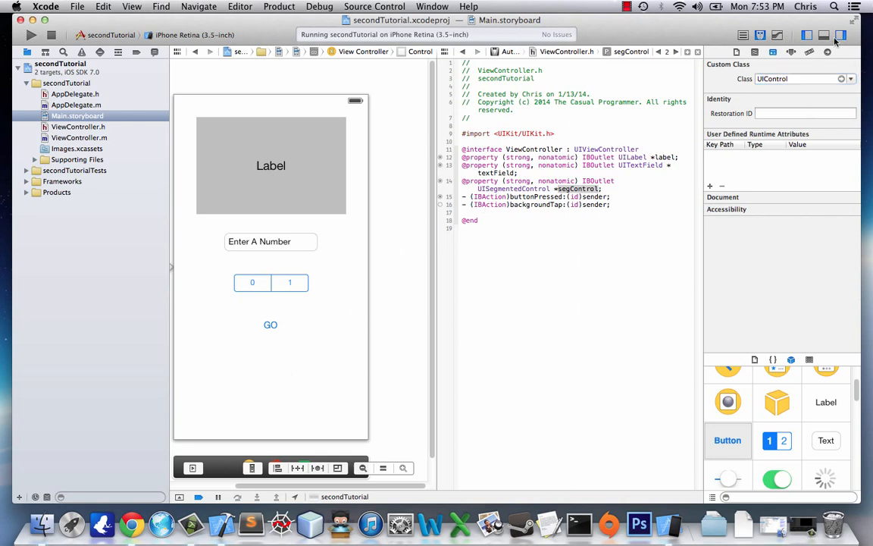
mouse_move(828, 51)
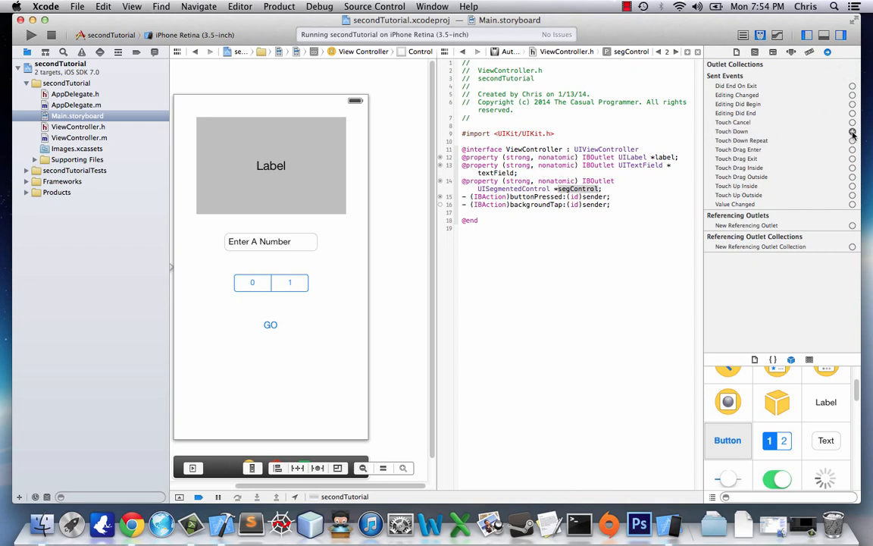
left_click_drag(852, 134, 579, 204)
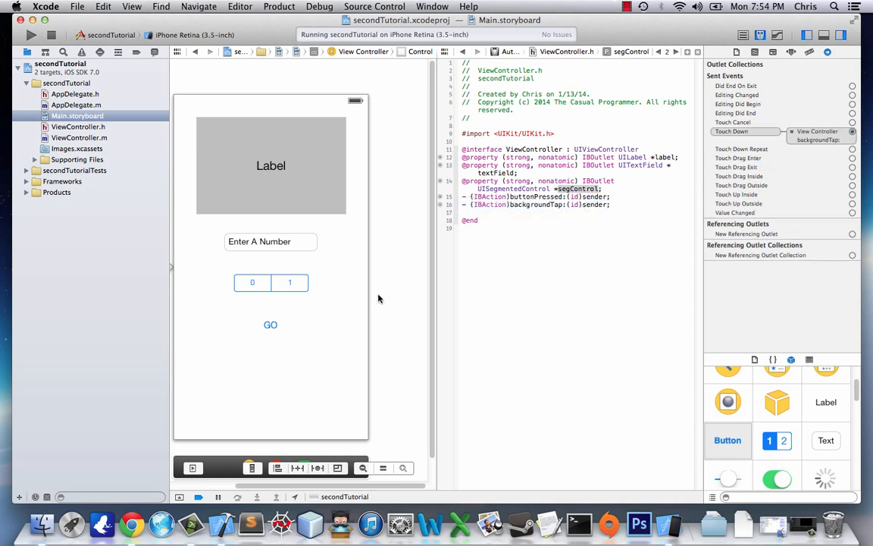
mouse_move(30, 36)
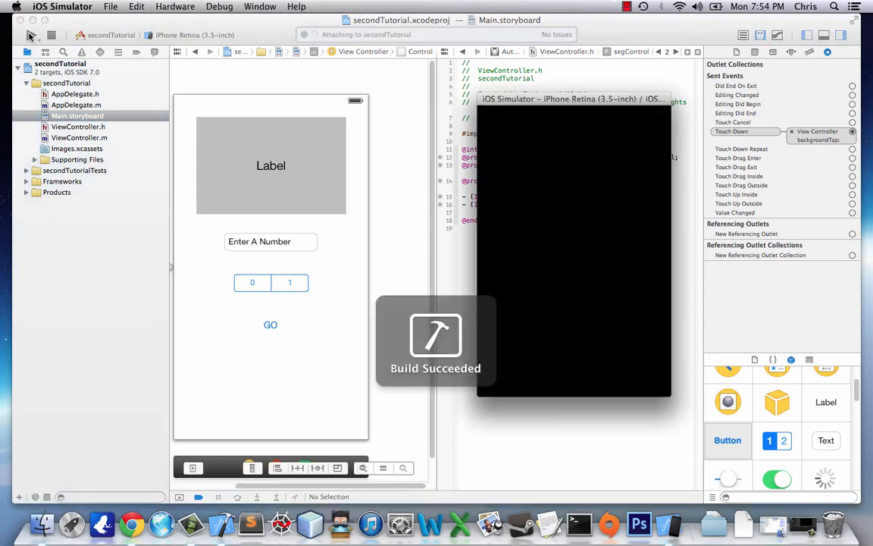
In the running app, focus the number field with 22, switch segments and confirm the keyboard dismisses
left_click(30, 34)
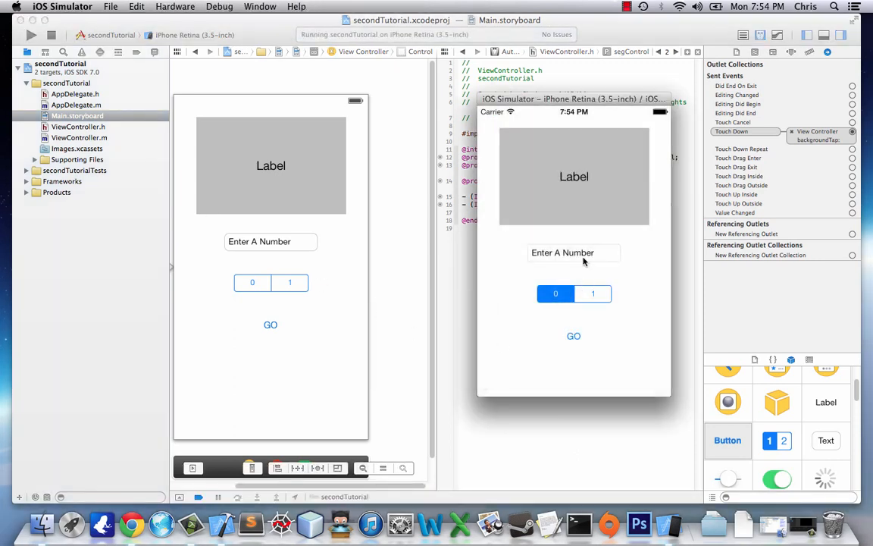
left_click(573, 252)
type("22")
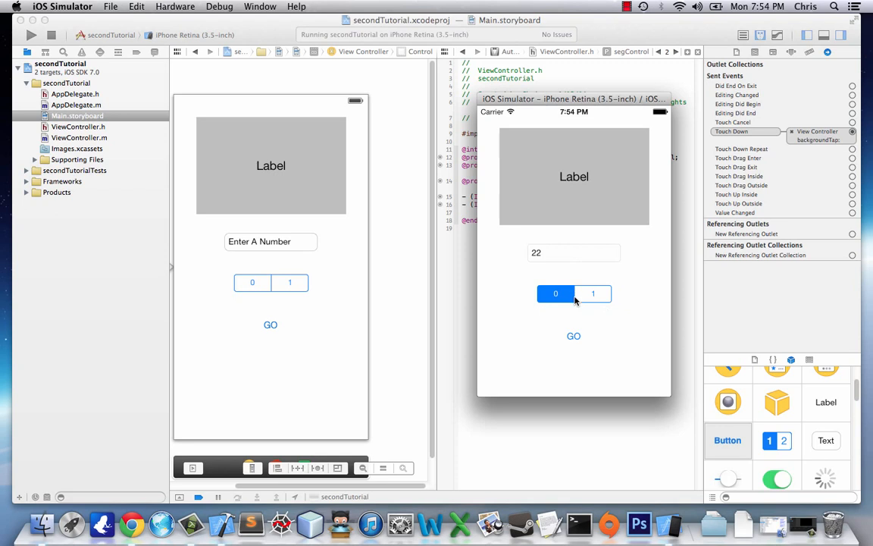
left_click(593, 294)
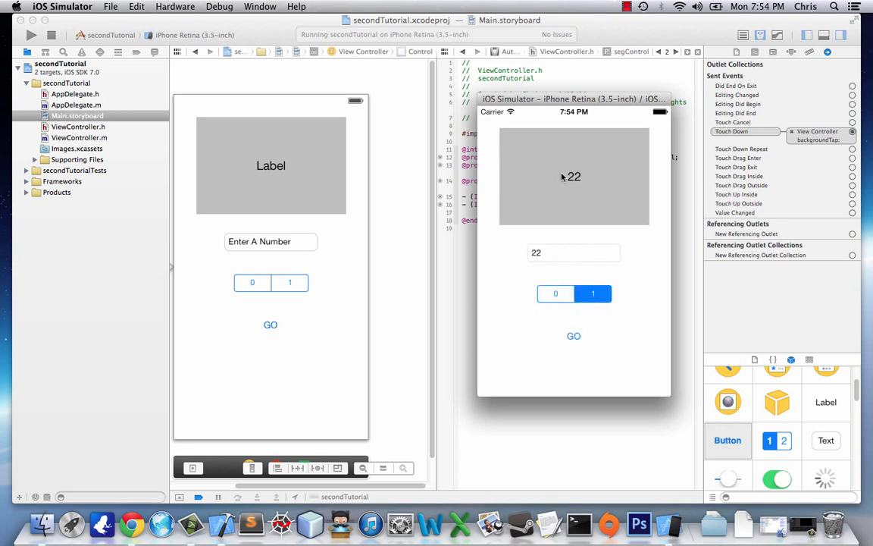
left_click(555, 294)
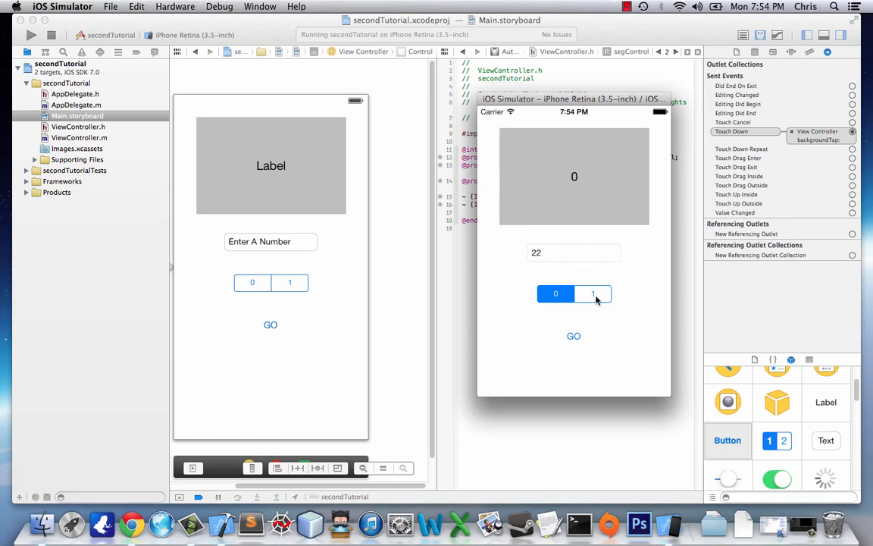
mouse_move(576, 302)
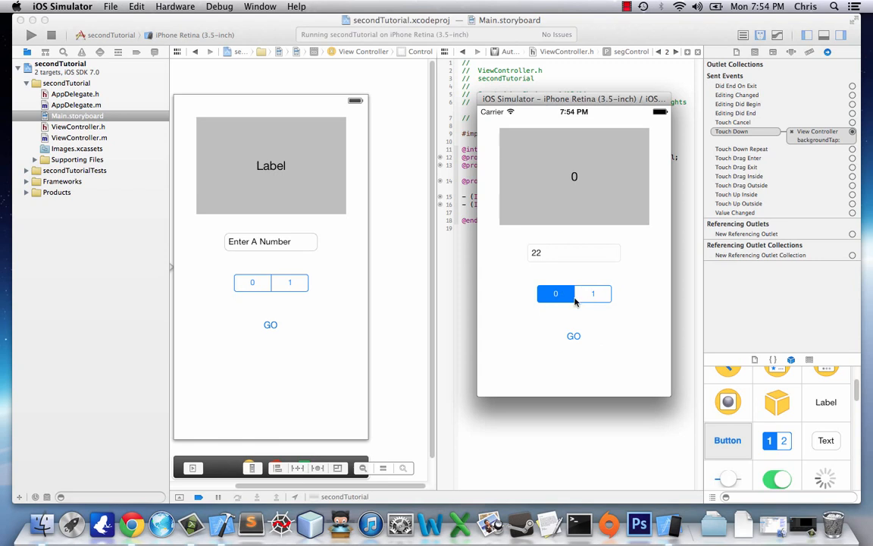
mouse_move(548, 323)
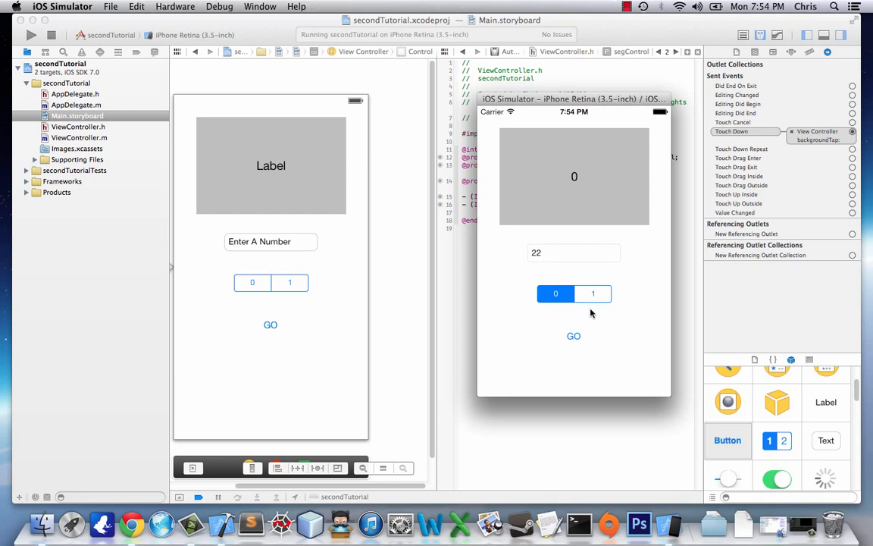
mouse_move(68, 130)
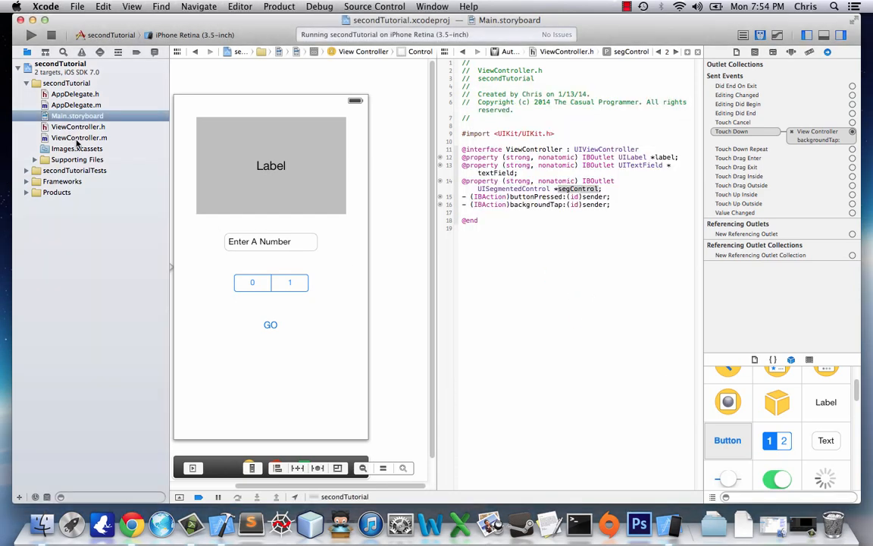
In buttonPressed, set segControlNumber to 5 when it equals 0, otherwise 10
left_click(79, 137)
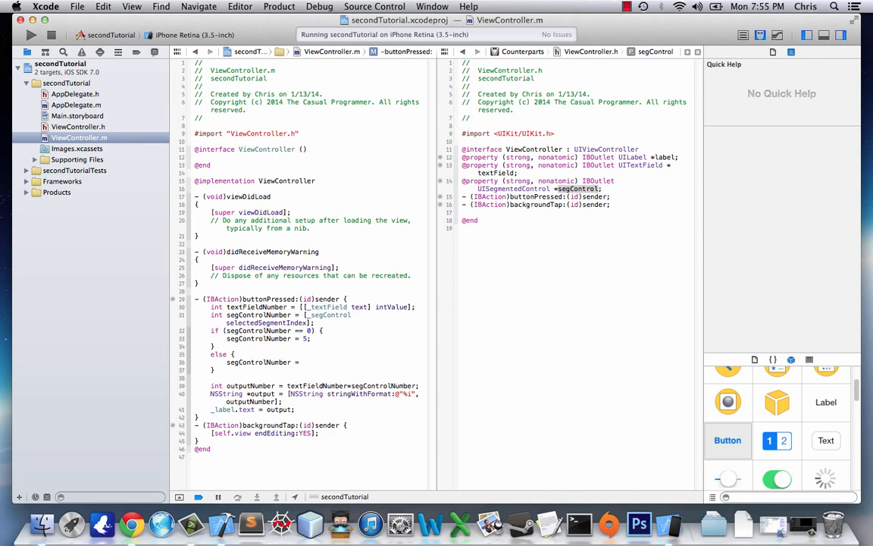
type("0;")
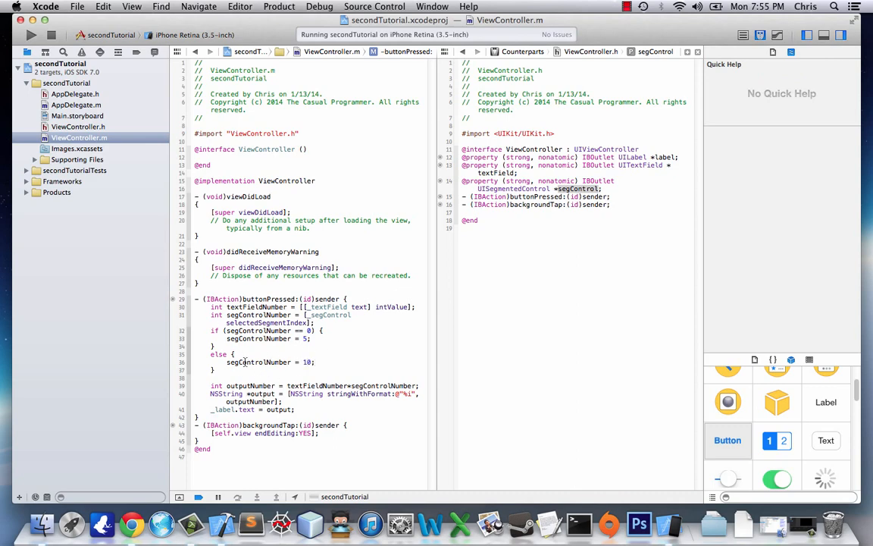
In the Attributes inspector, title segment 0 as 5 and segment 1 as 10
left_click(77, 115)
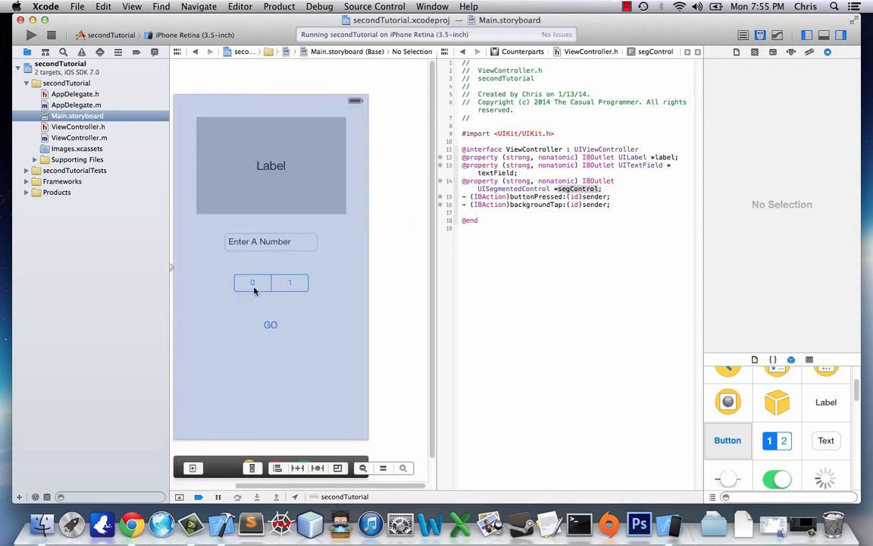
left_click(270, 281)
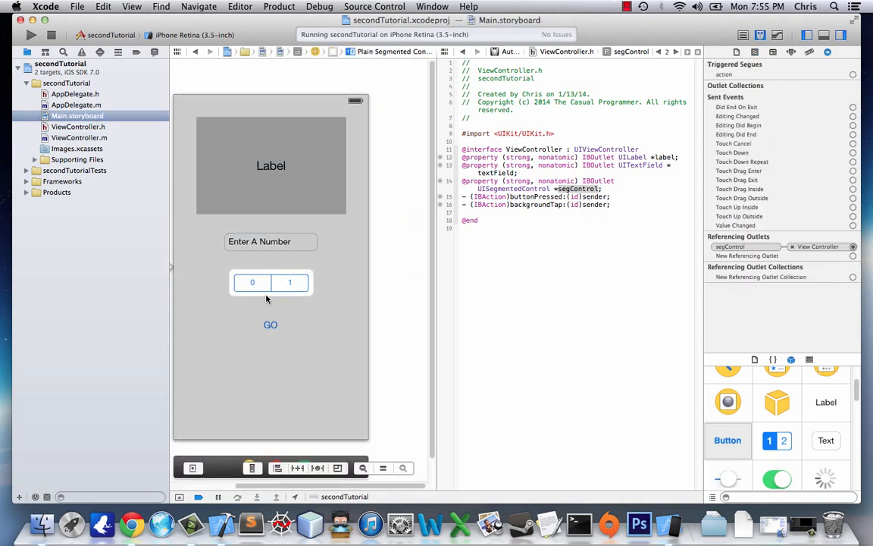
left_click(791, 52)
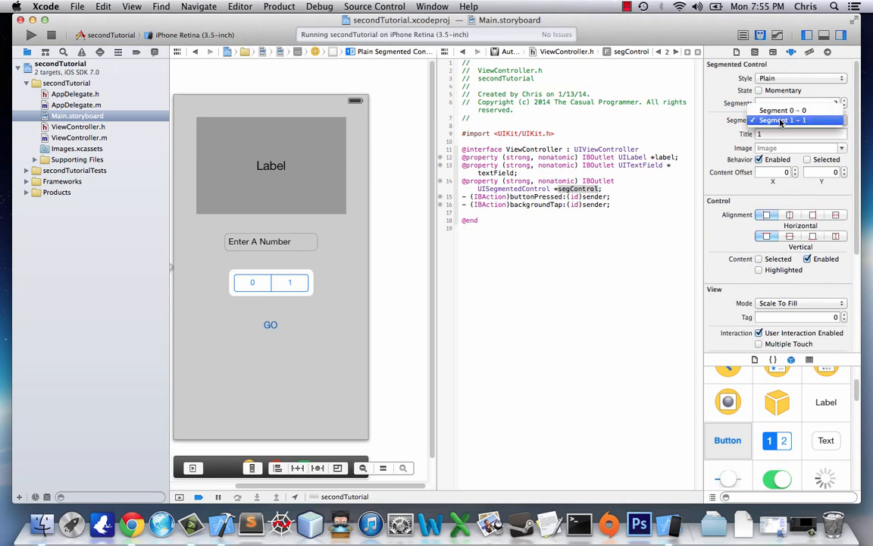
type("0")
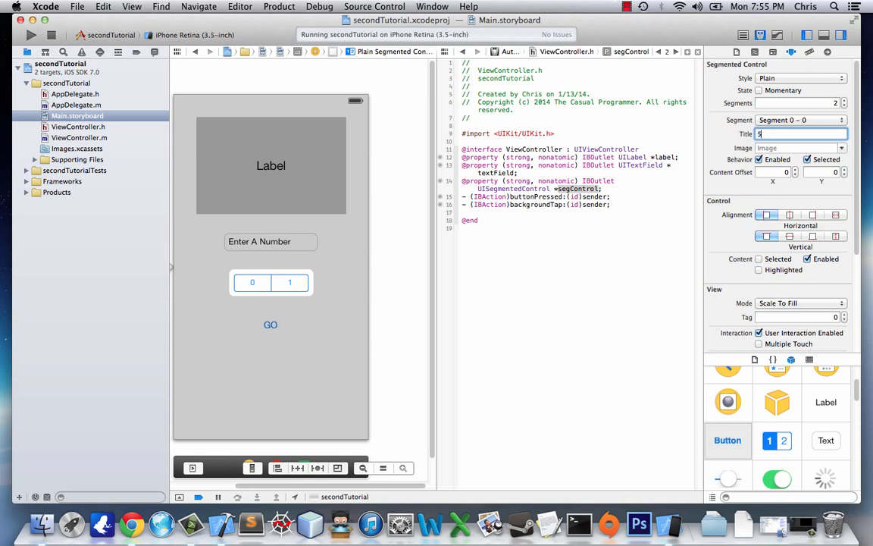
type("5")
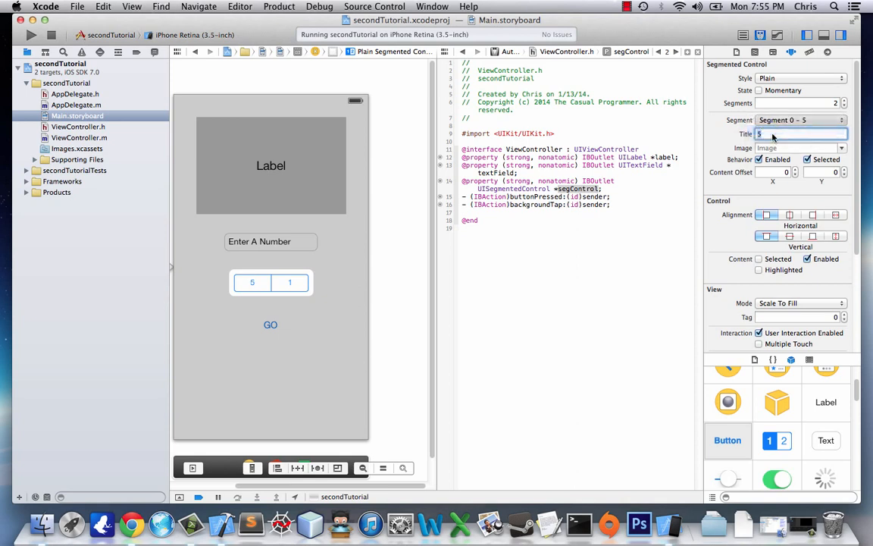
type("10")
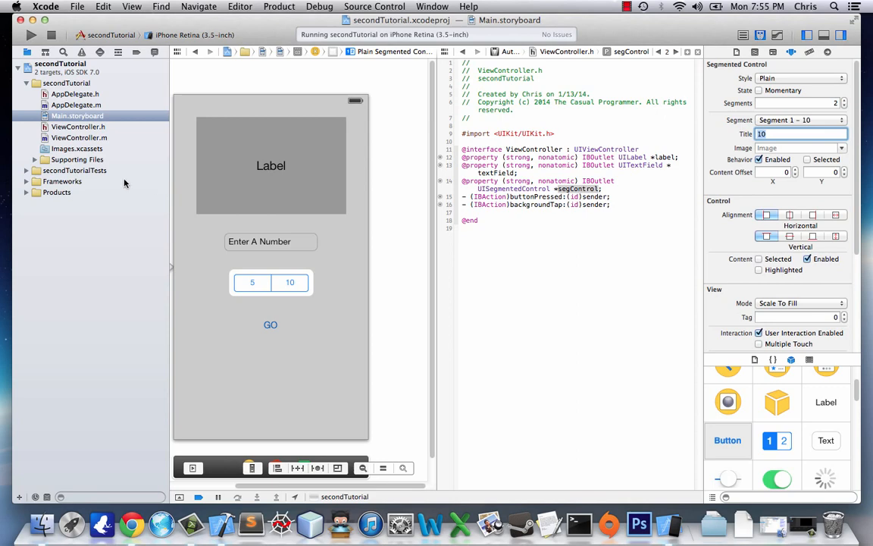
left_click(79, 137)
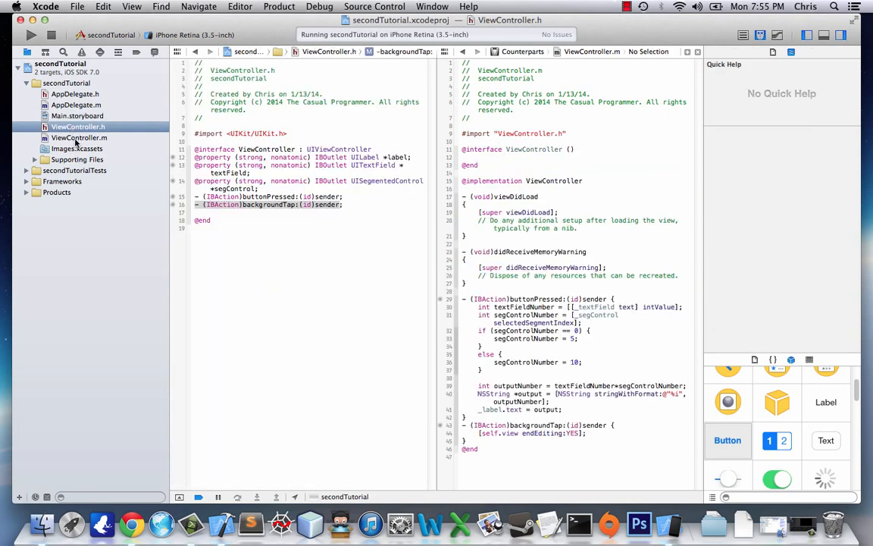
Show ViewController.m and build and run a fresh copy of the app
left_click(79, 137)
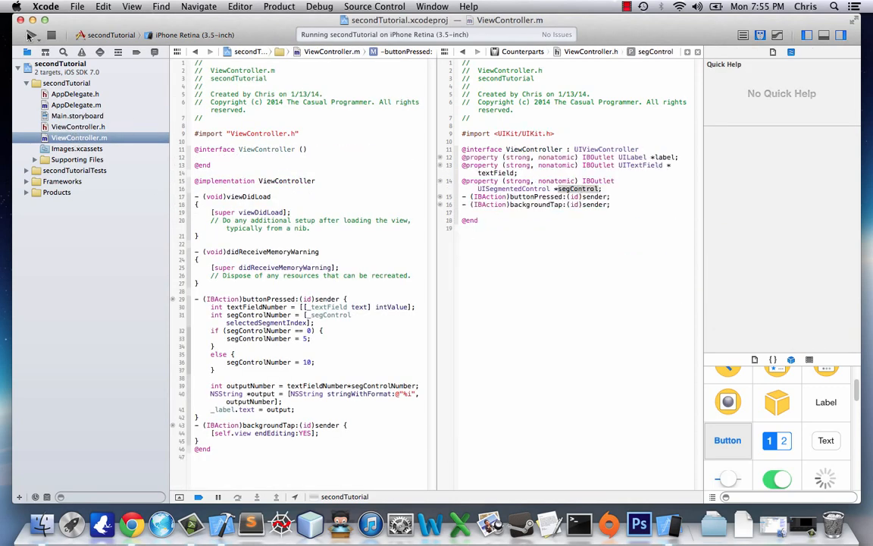
mouse_move(33, 37)
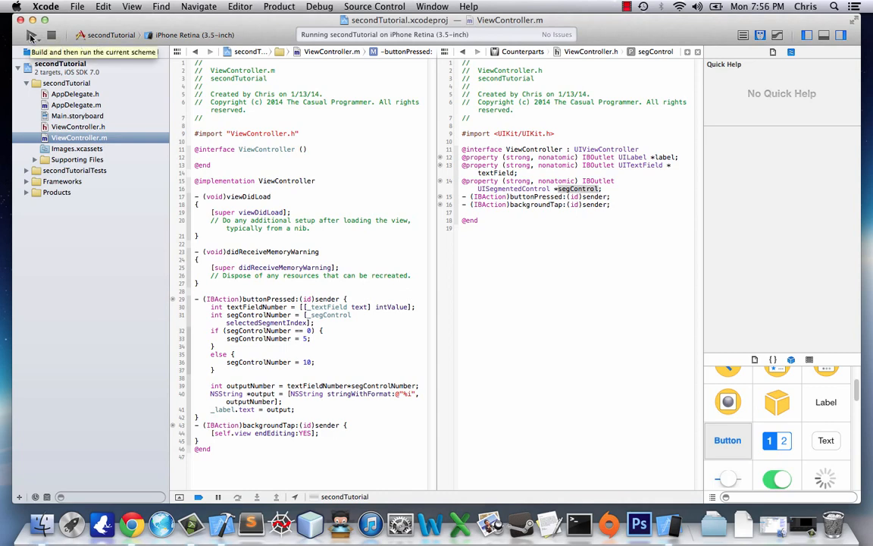
left_click(32, 35)
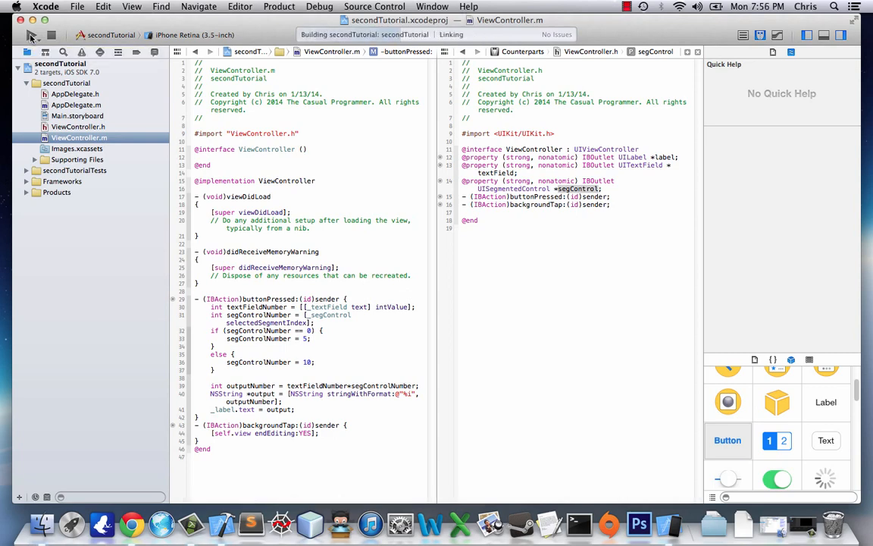
left_click(31, 35)
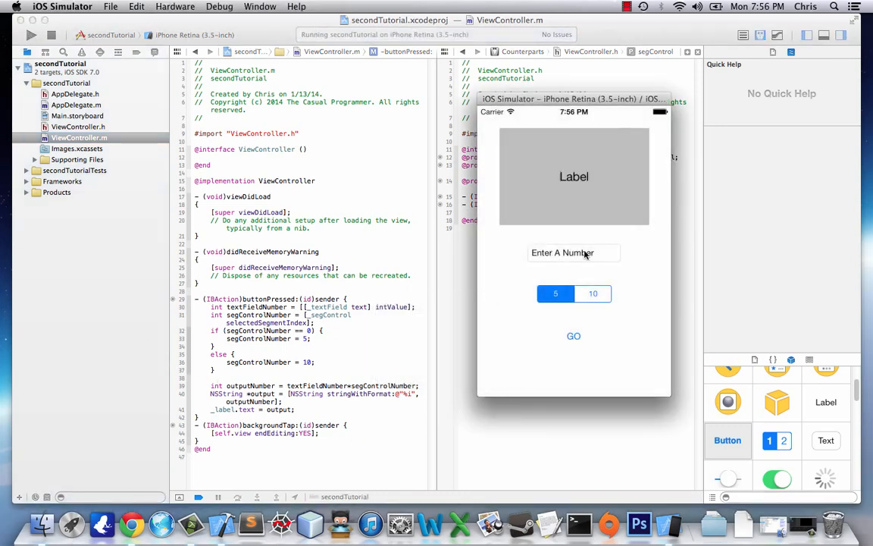
Enter 33 to get 330 with the 10 segment, then clear the field to try a letter
left_click(573, 252)
type("33")
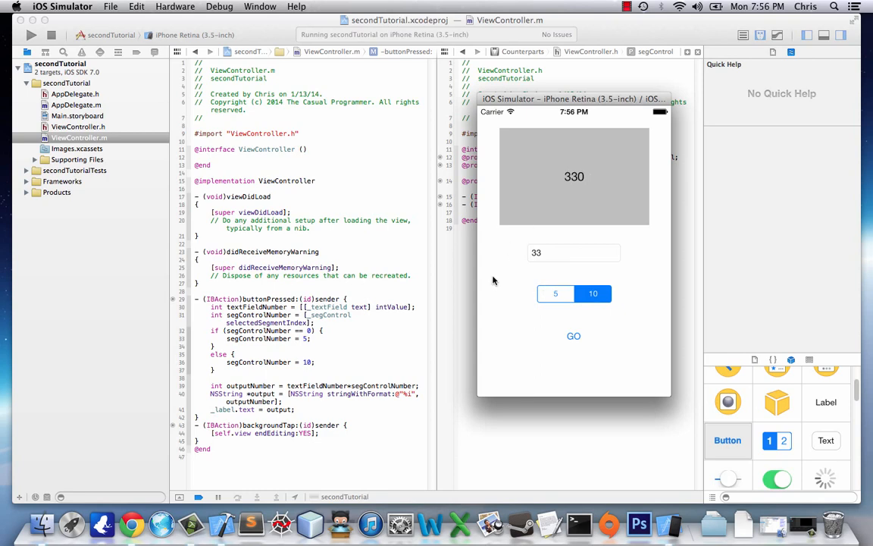
mouse_move(519, 216)
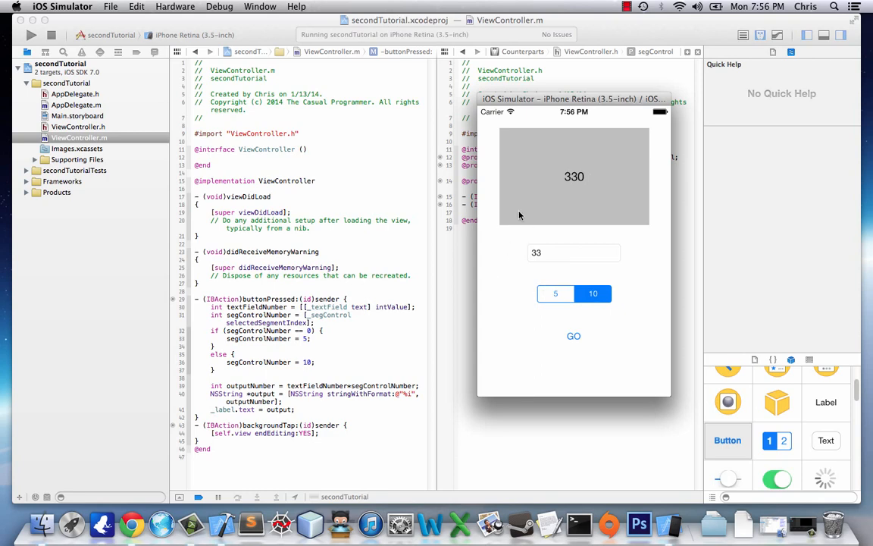
mouse_move(504, 227)
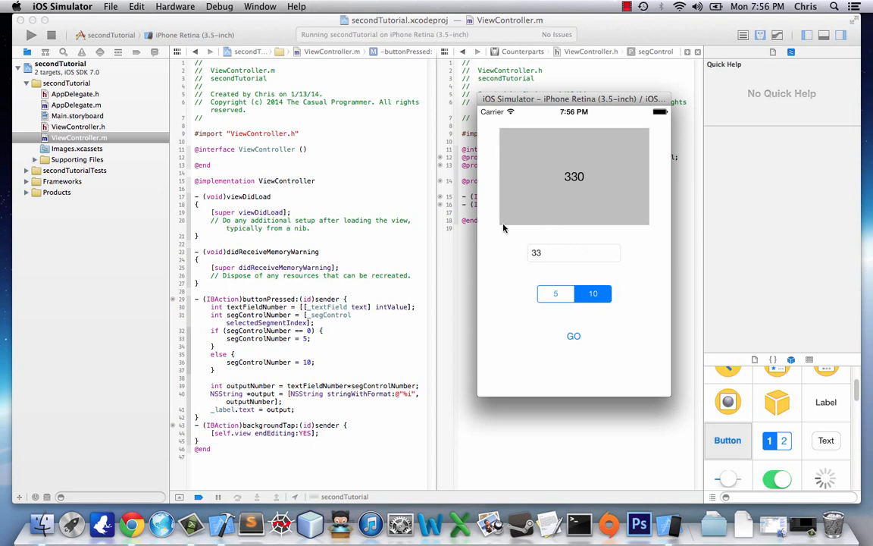
left_click(573, 252)
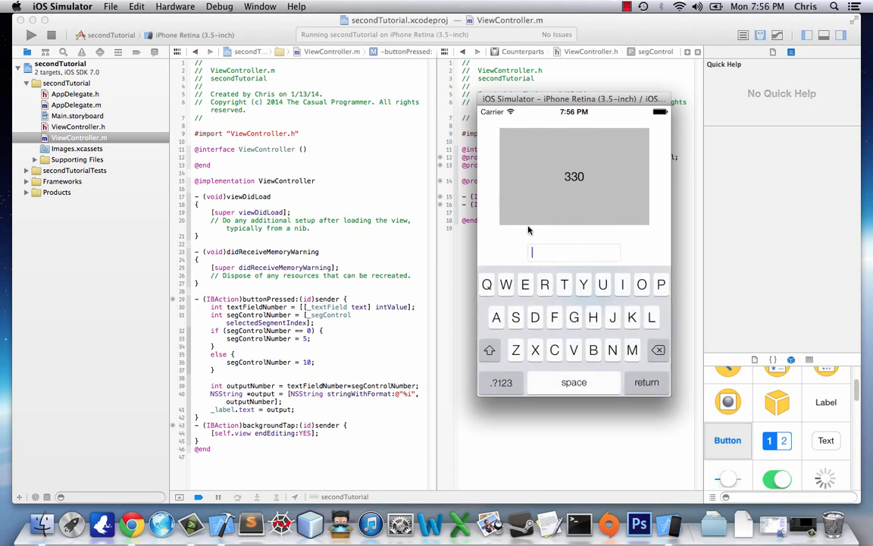
mouse_move(619, 369)
type("g")
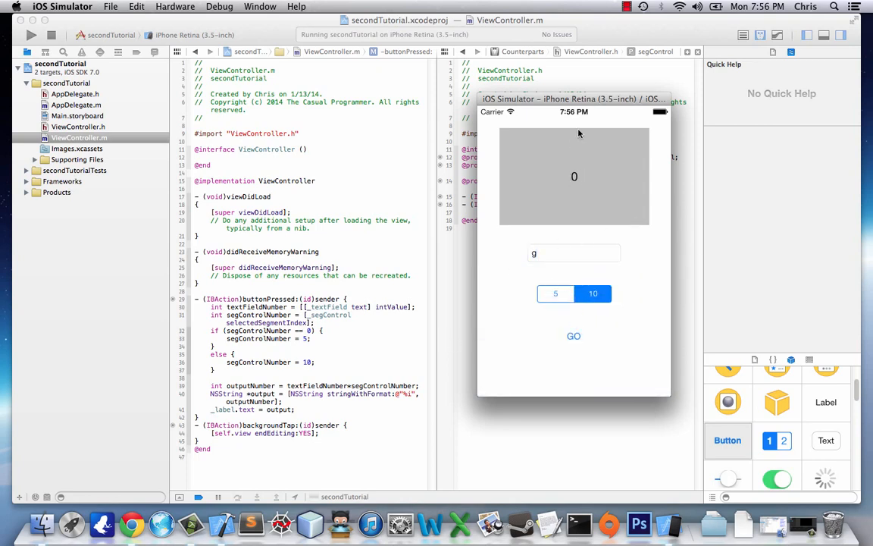
mouse_move(557, 230)
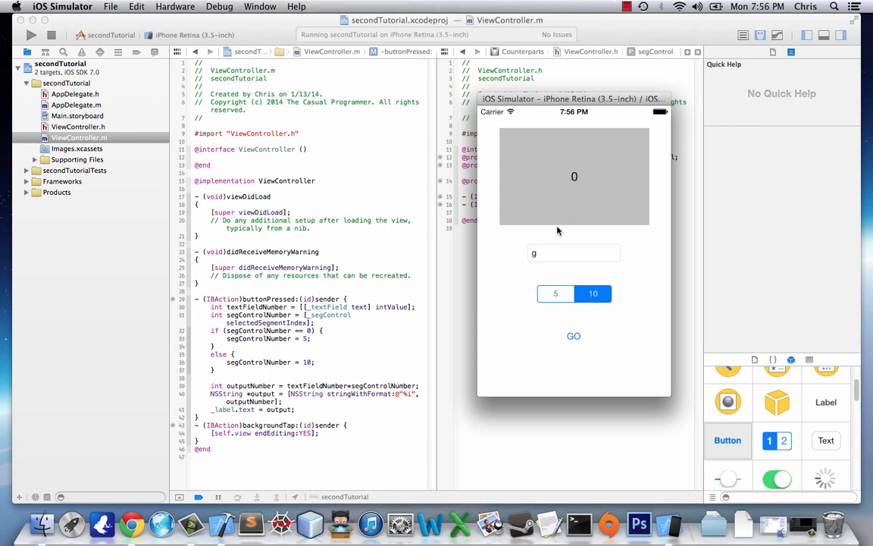
mouse_move(512, 264)
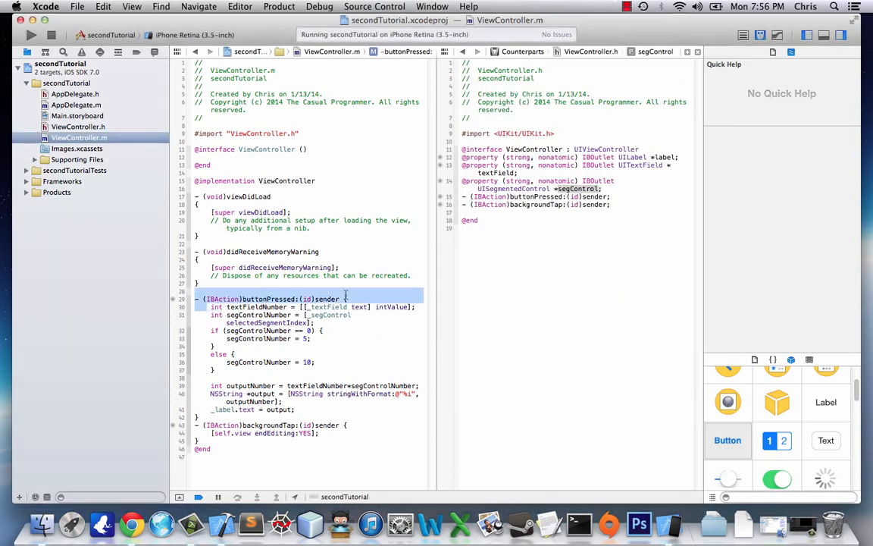
left_click(327, 306)
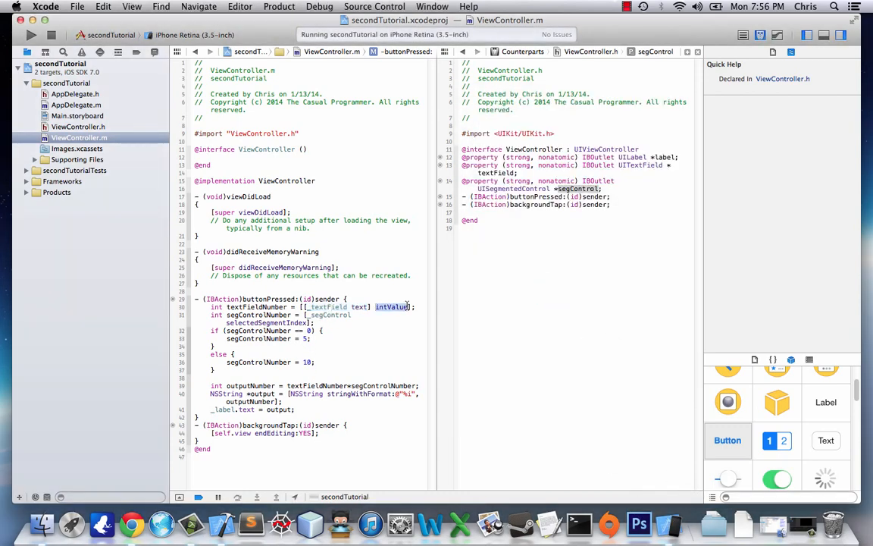
left_click(391, 307)
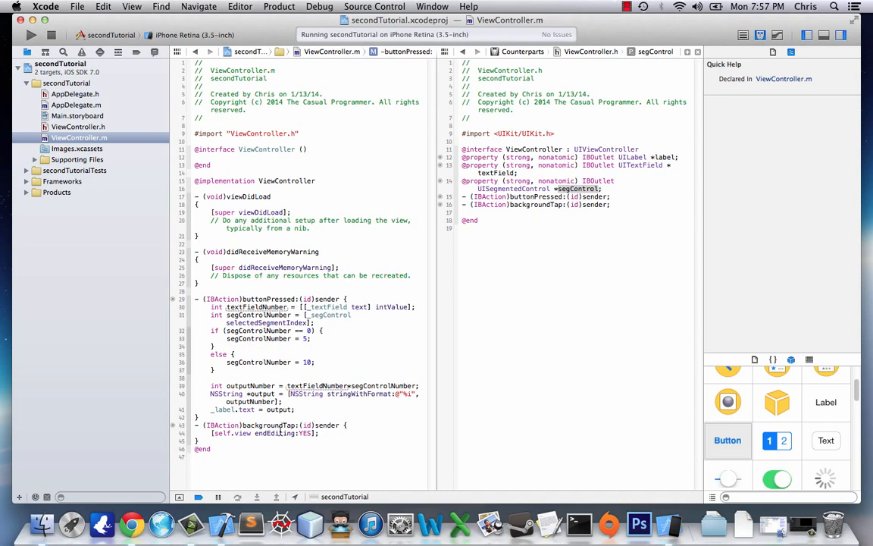
mouse_move(352, 338)
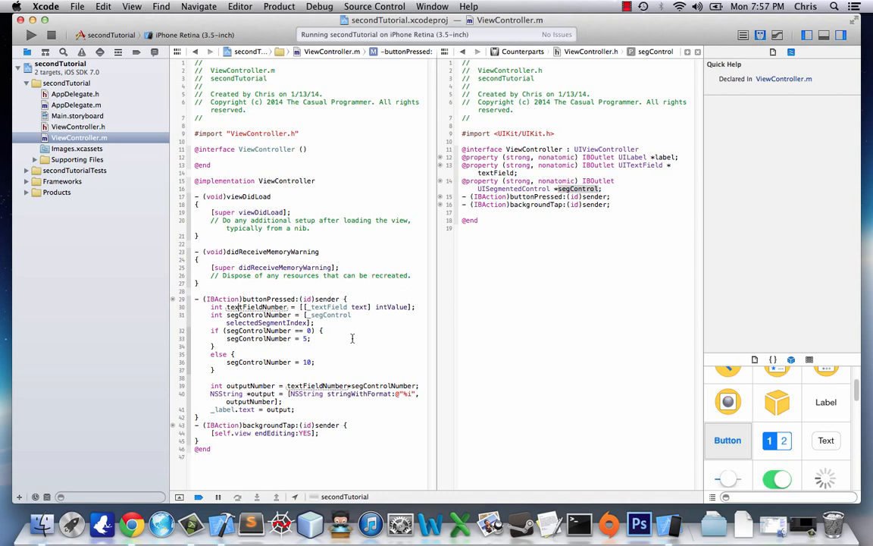
mouse_move(421, 309)
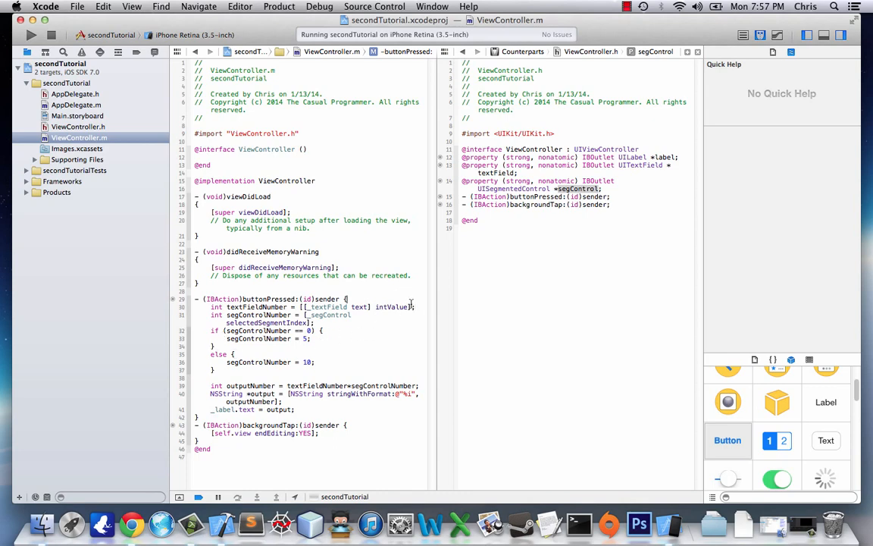
Add BOOL isNull = FALSE, set TRUE when textFieldNumber == 0 and FALSE otherwise
type("isa")
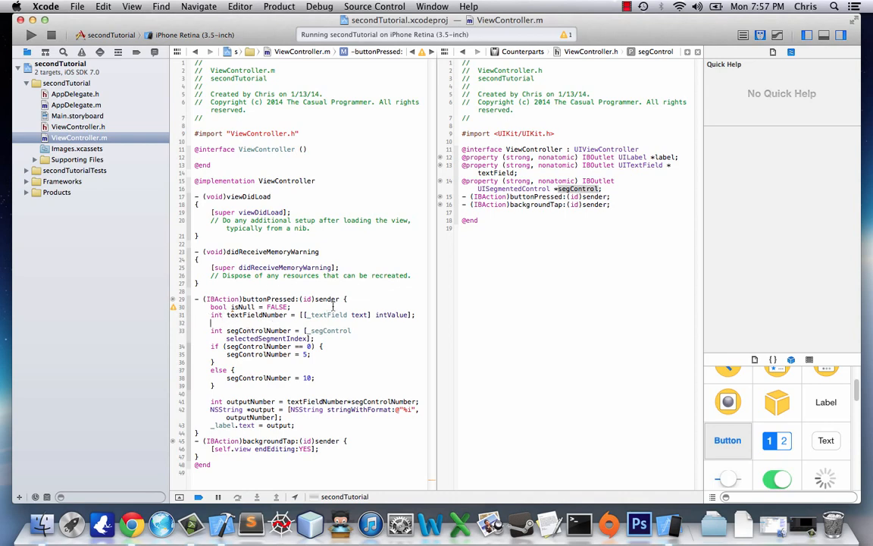
type("if (textFieldNumber == 0) {")
type("isNull =")
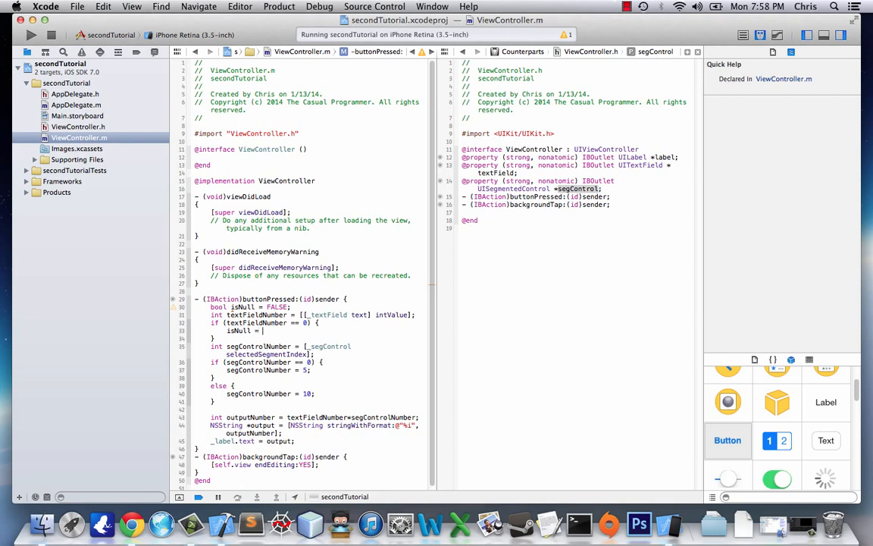
type("TRUE;")
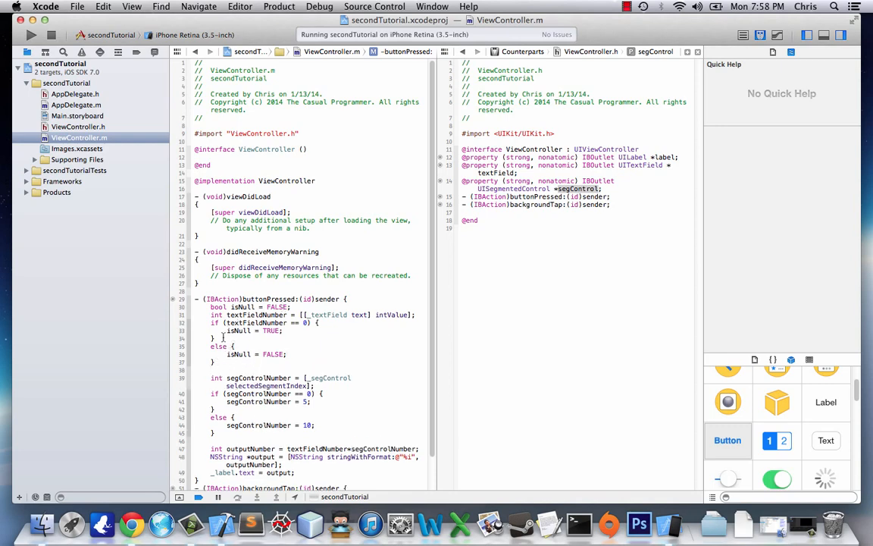
scroll("down", 3)
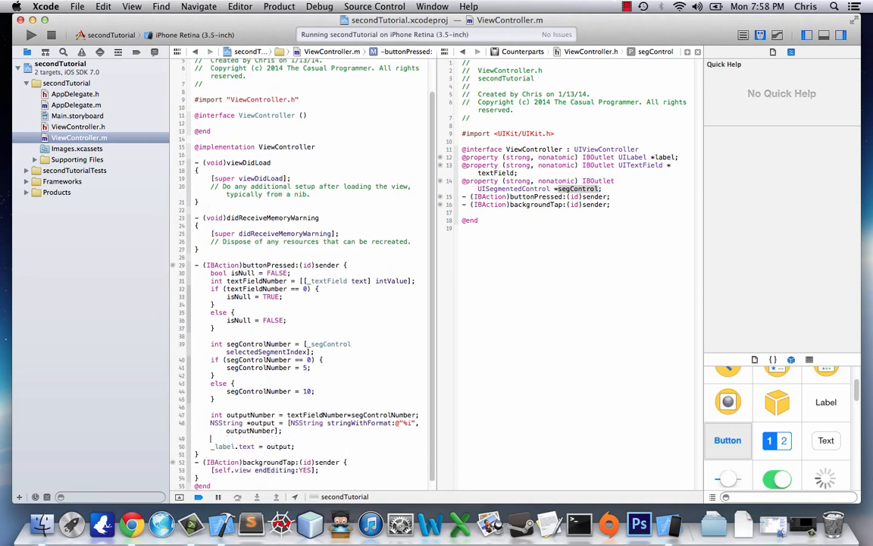
Set the label to 'Error! Enter a number greater than 0. NO LETTER DUDE!!!' when isNull is TRUE, else to output
type("if (is")
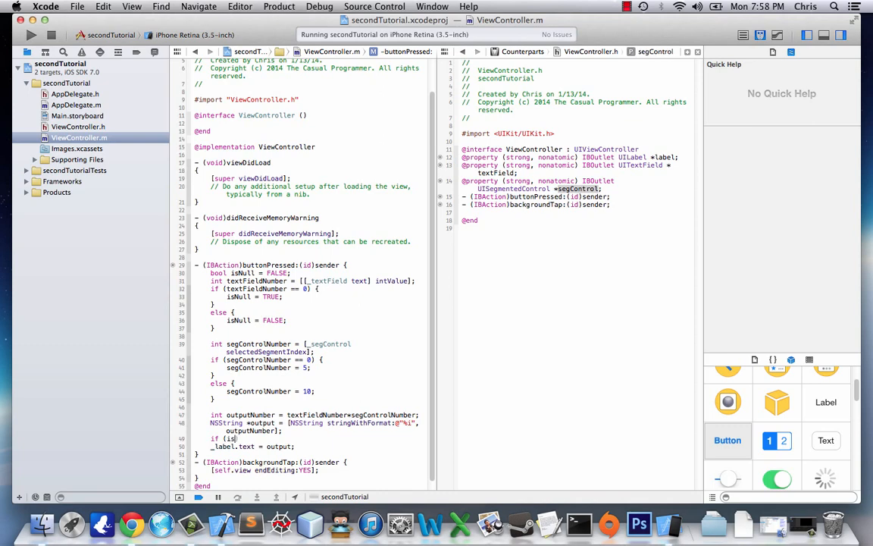
type("Null == TRUE) {")
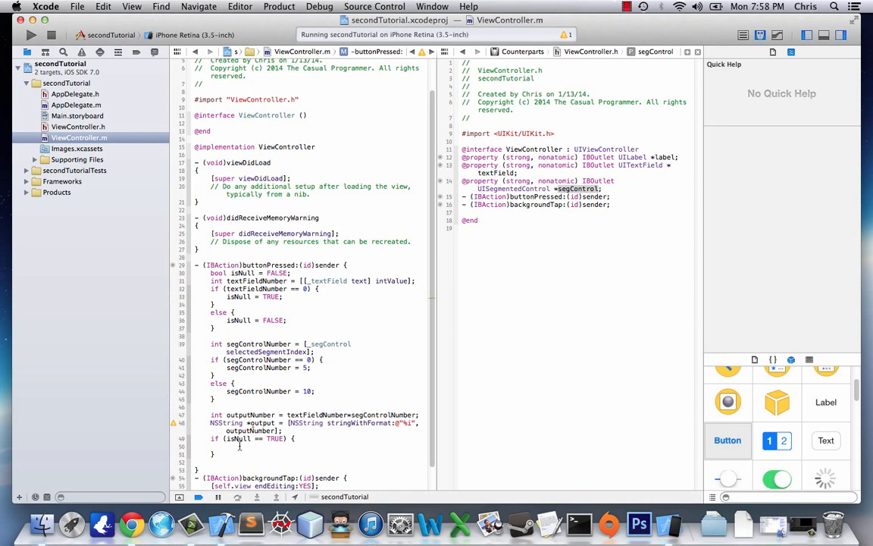
type("_label =")
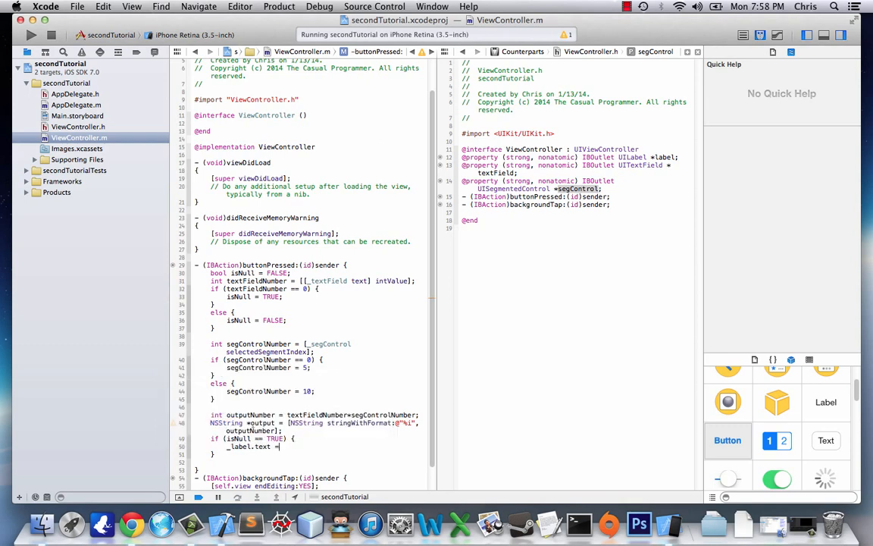
type("@\"")
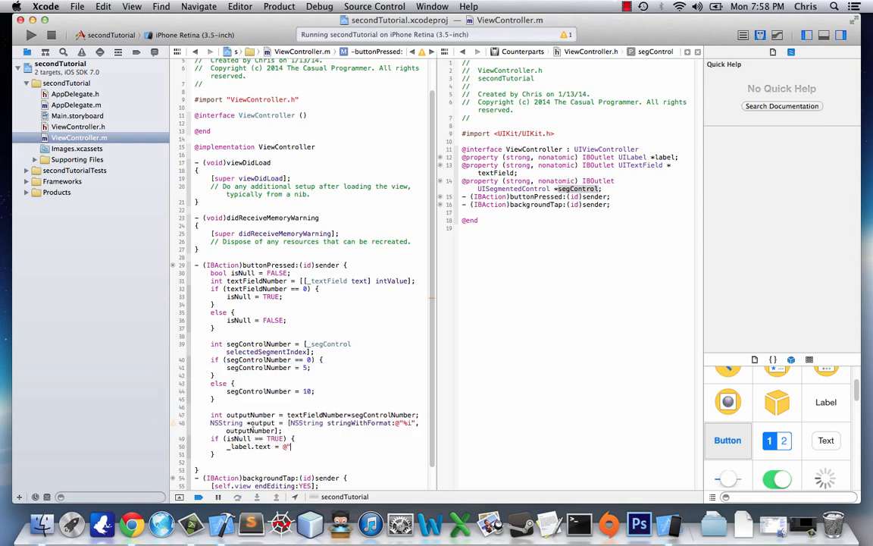
type("Err")
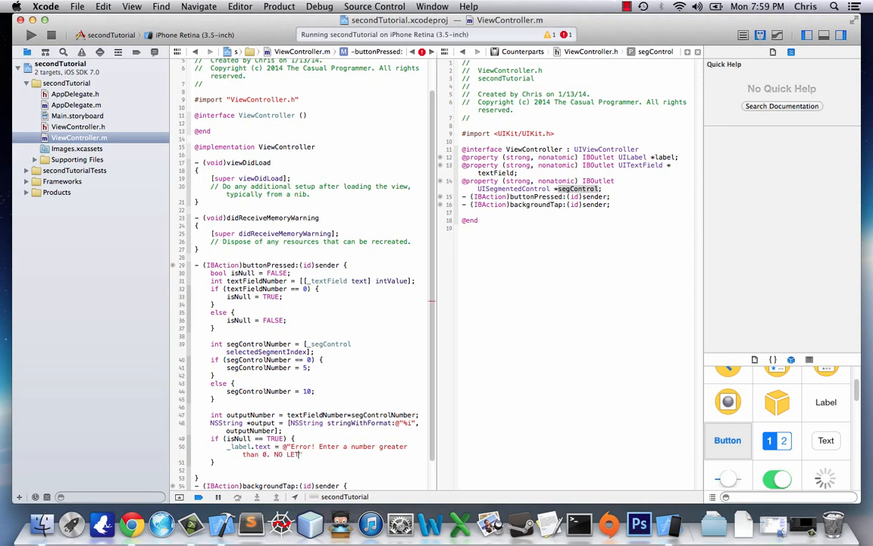
type("TER DUDE!!!\";")
type("_label.text = output;")
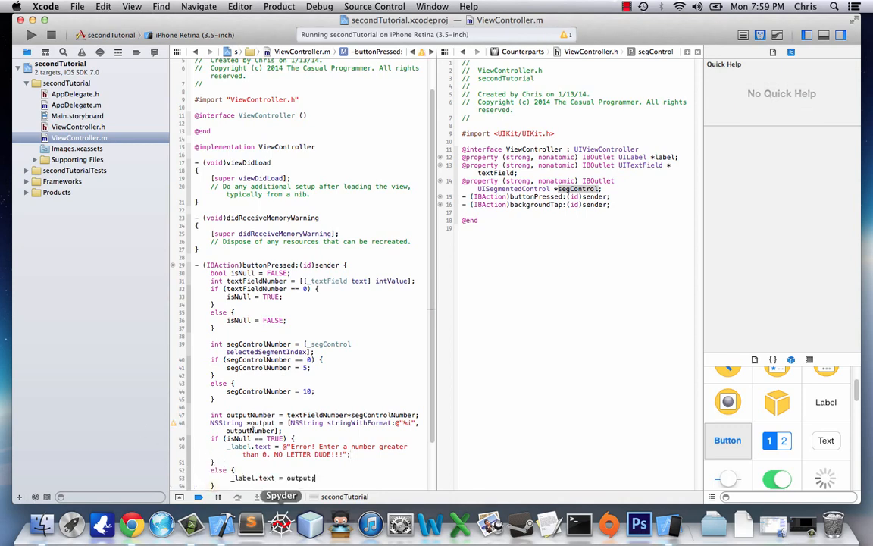
Build and run the updated app in the Simulator
scroll("up", 3)
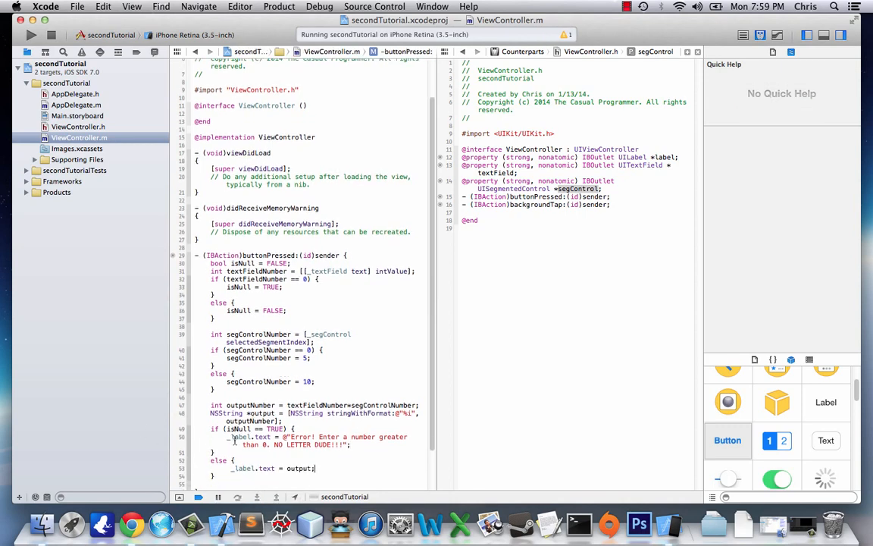
double_click(243, 467)
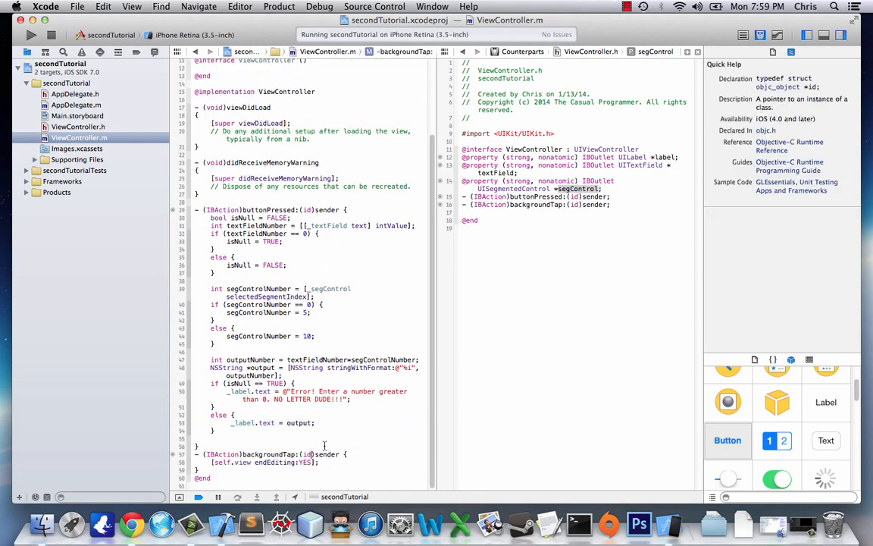
left_click(30, 33)
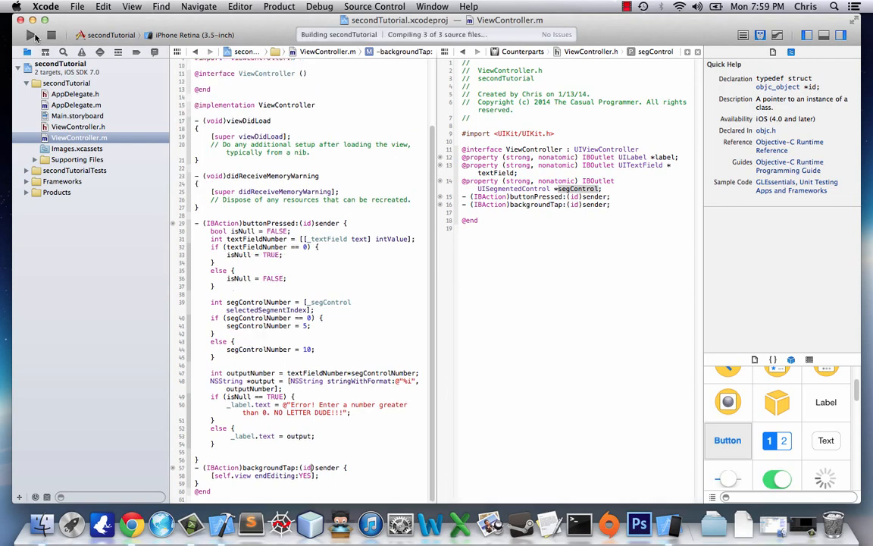
Enter 22 with 5 selected and tap GO to get 110
left_click(31, 35)
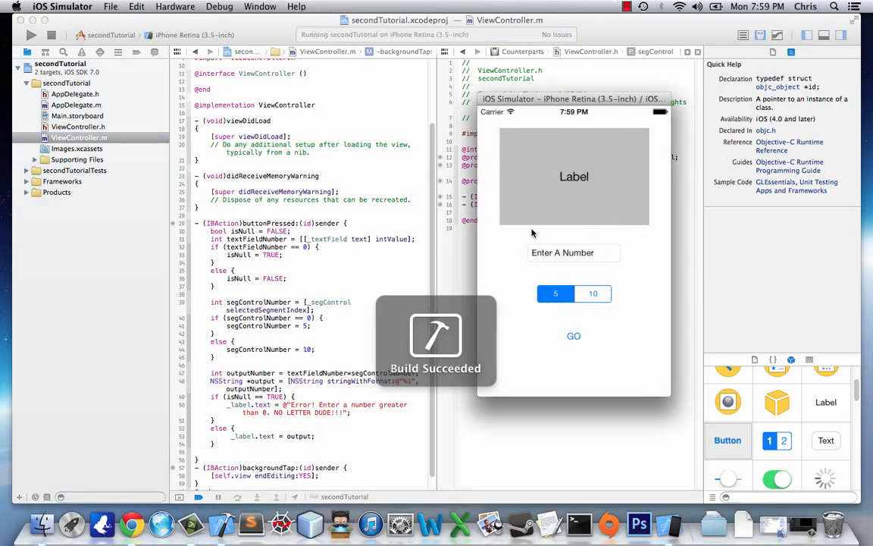
left_click(573, 251)
type("s")
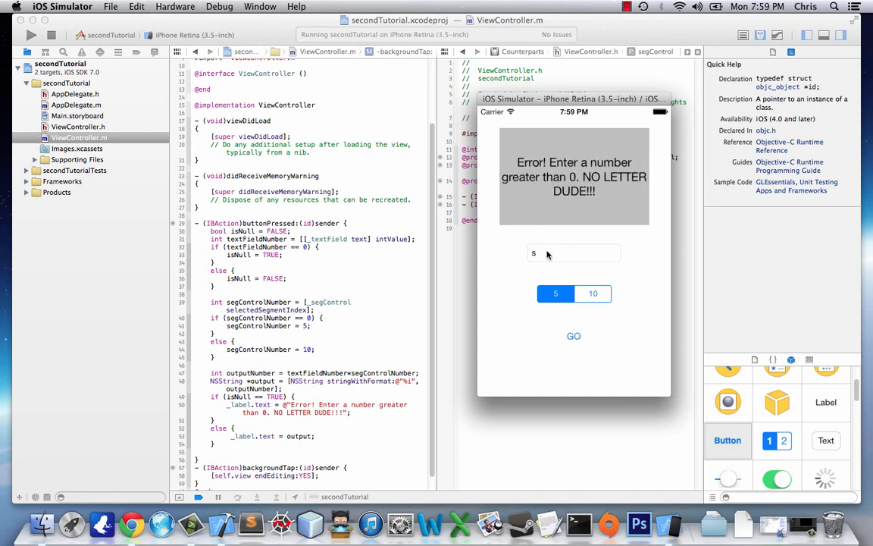
type("22")
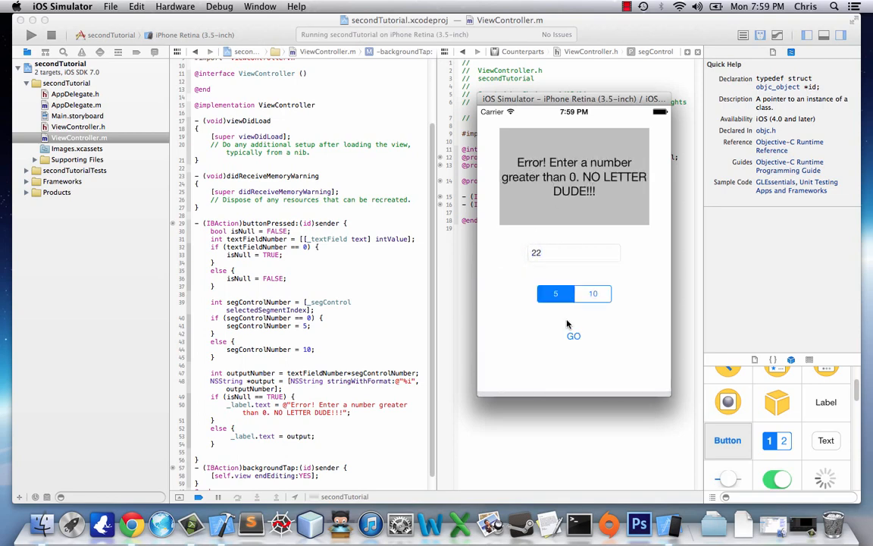
left_click(573, 337)
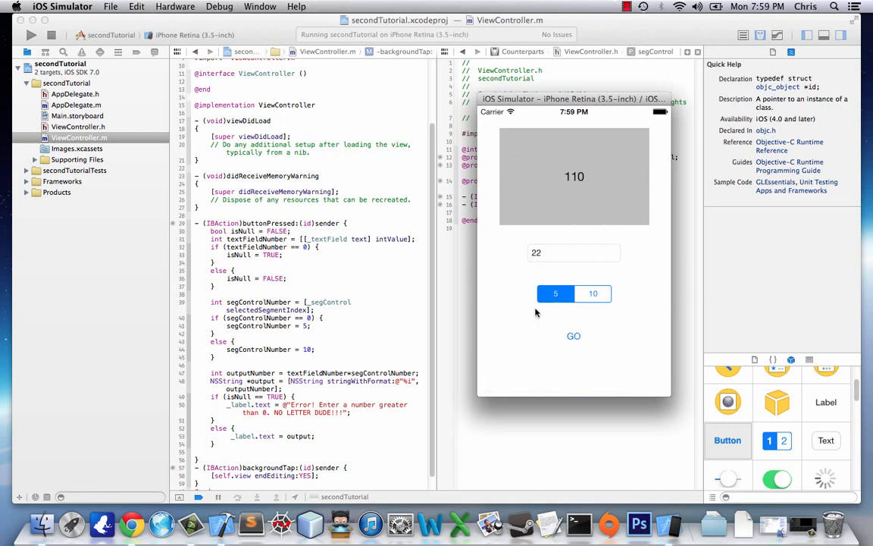
mouse_move(555, 317)
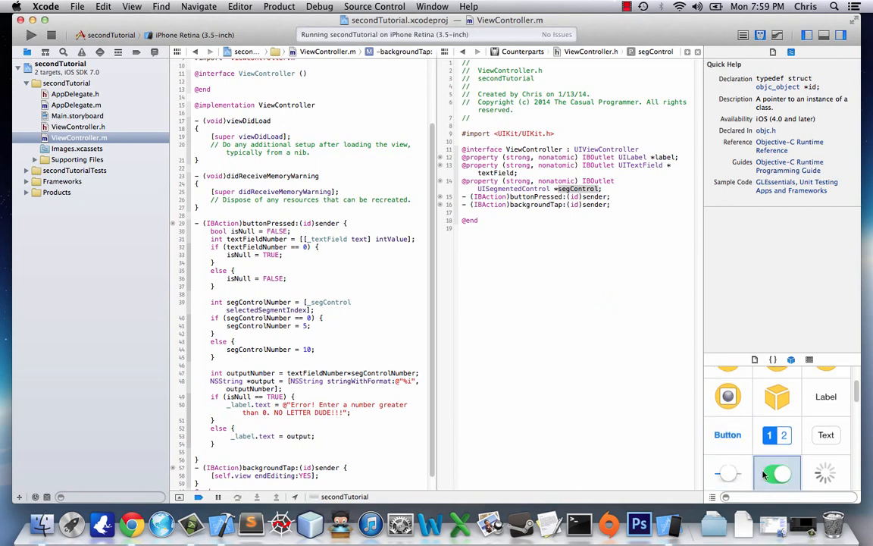
scroll("down", 3)
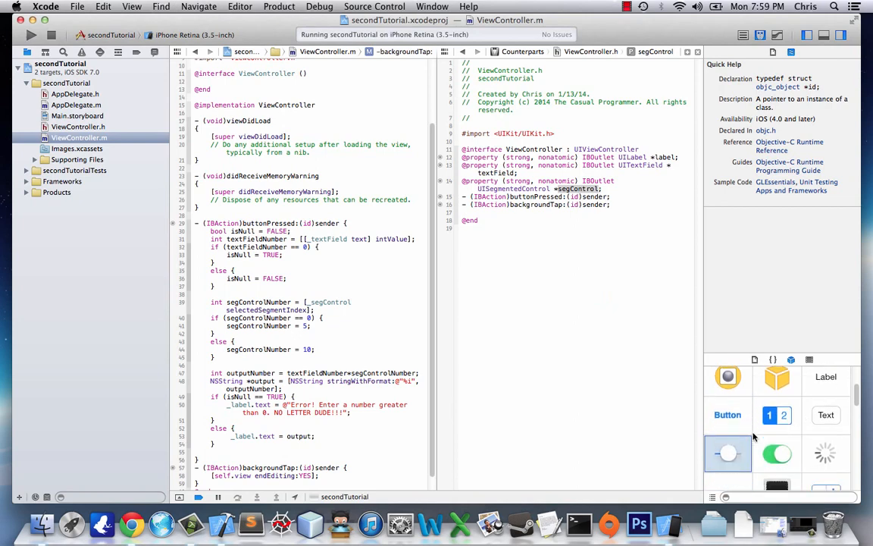
mouse_move(567, 358)
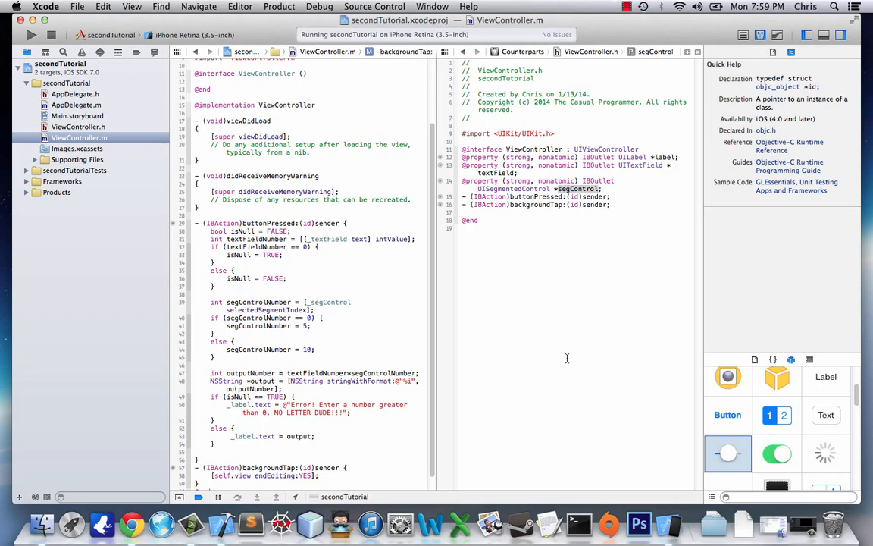